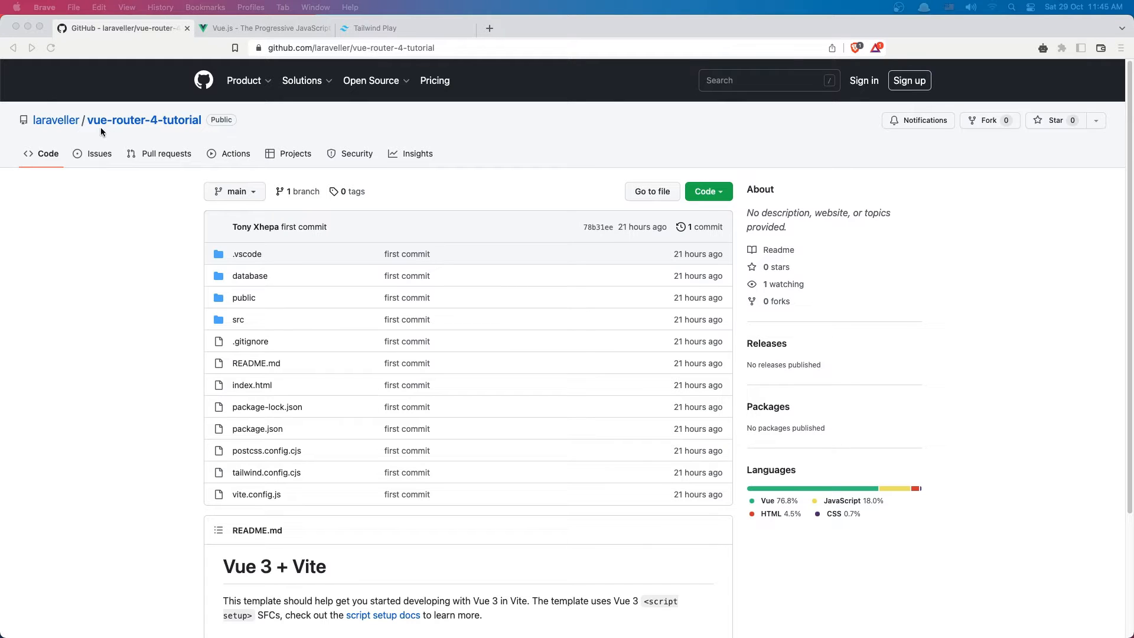
mouse_move(223, 143)
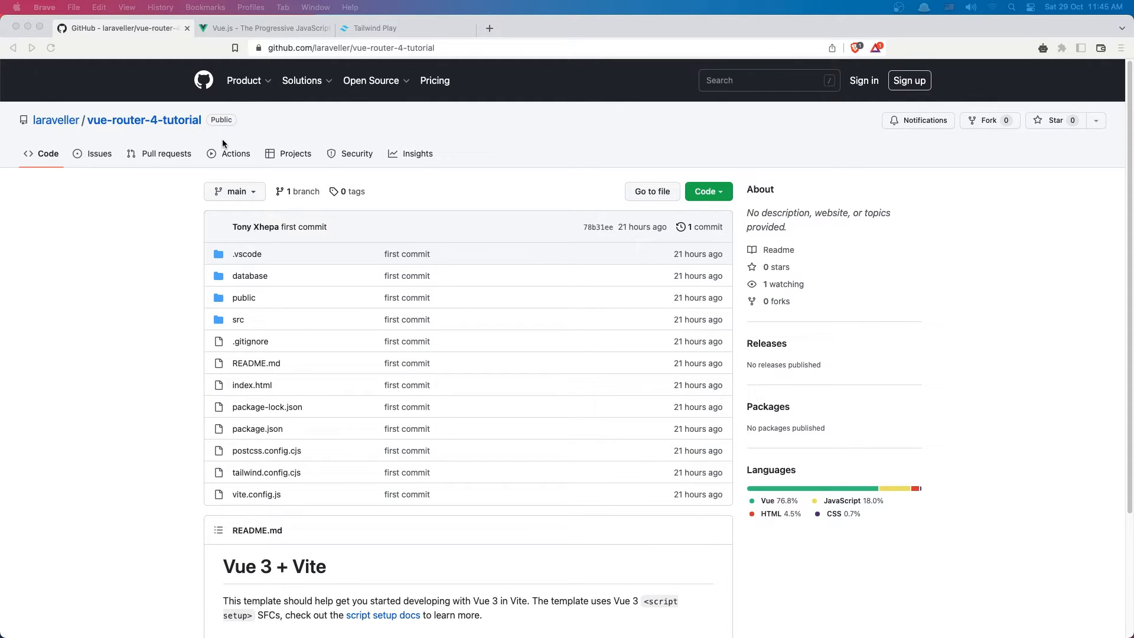
mouse_move(422, 241)
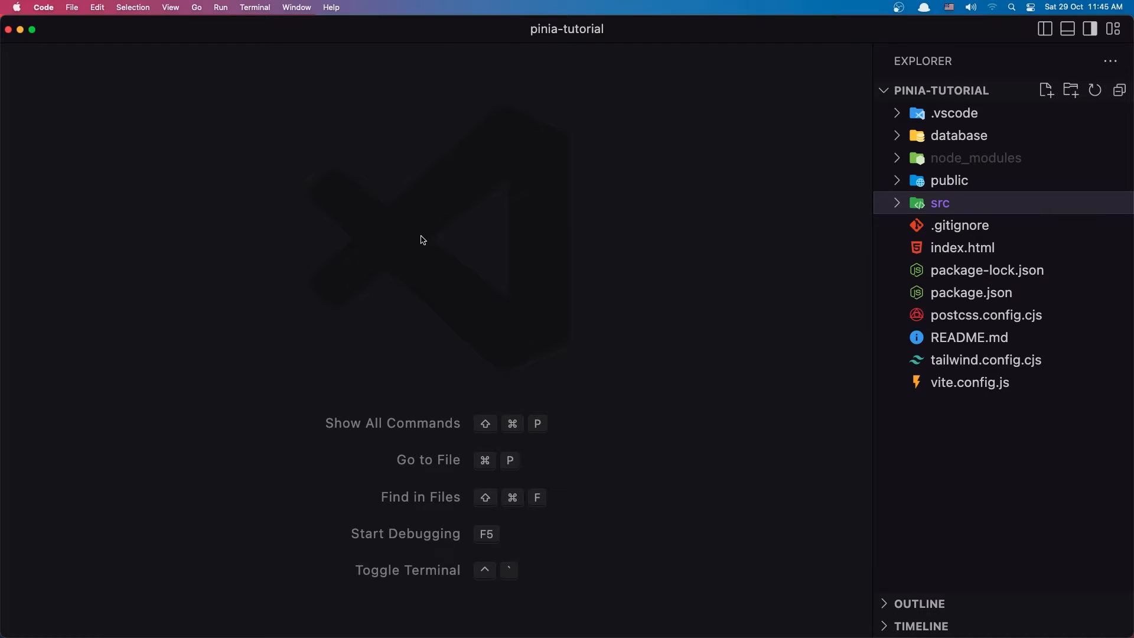
mouse_move(768, 305)
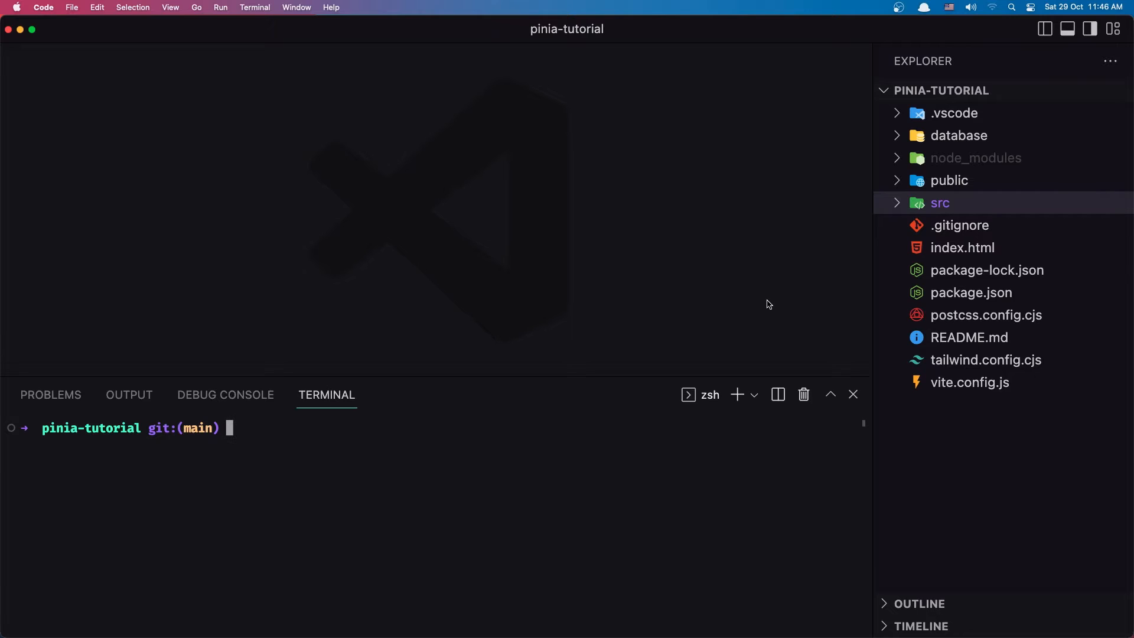
Start the development server with npm run dev in the integrated terminal
type("npm")
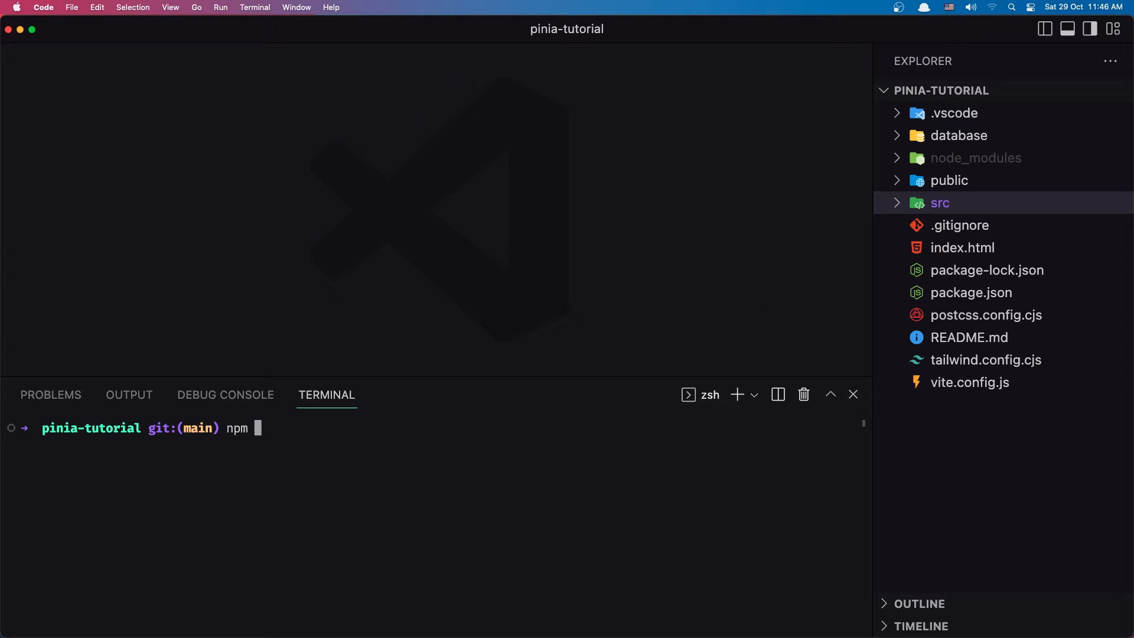
type("run dev")
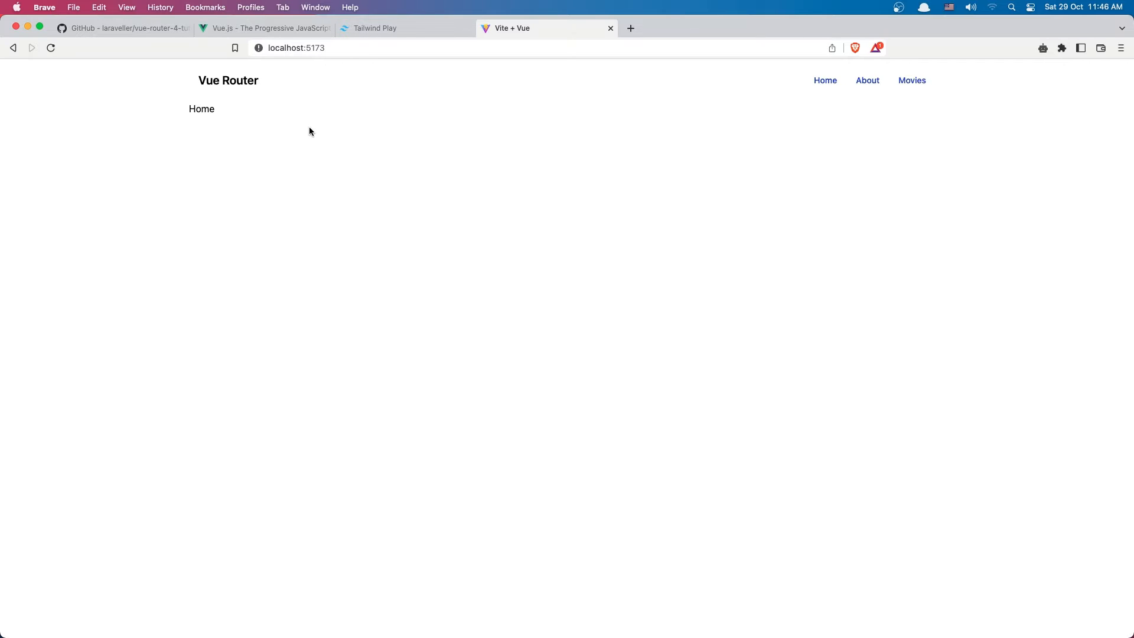
Navigate to the app's Movies page, which shows only an Is Loading message
left_click(912, 81)
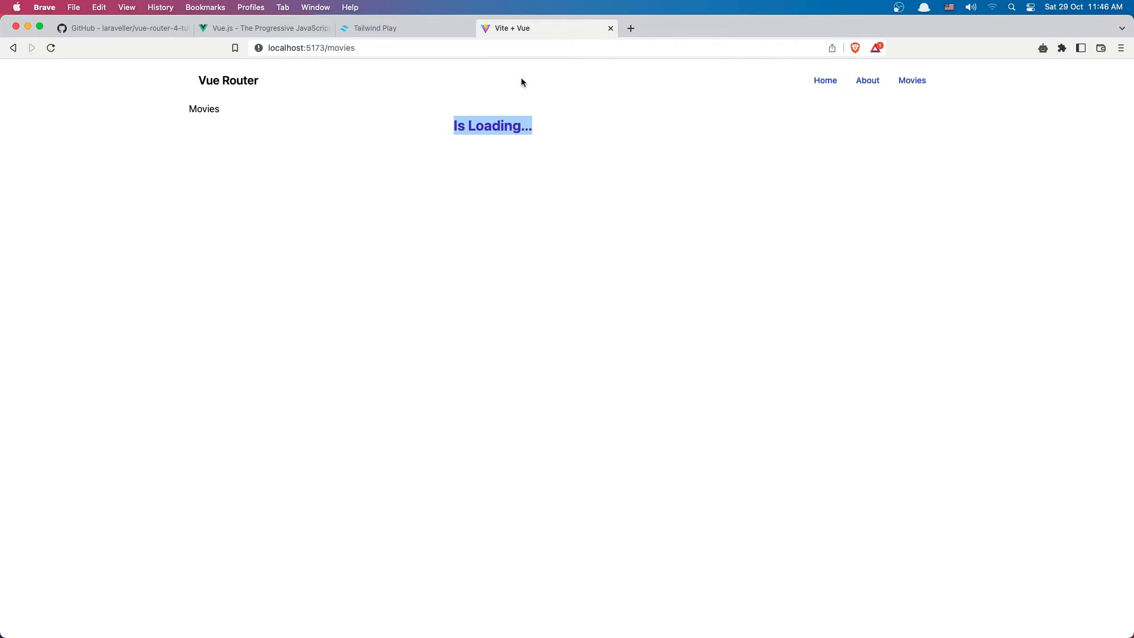
mouse_move(560, 125)
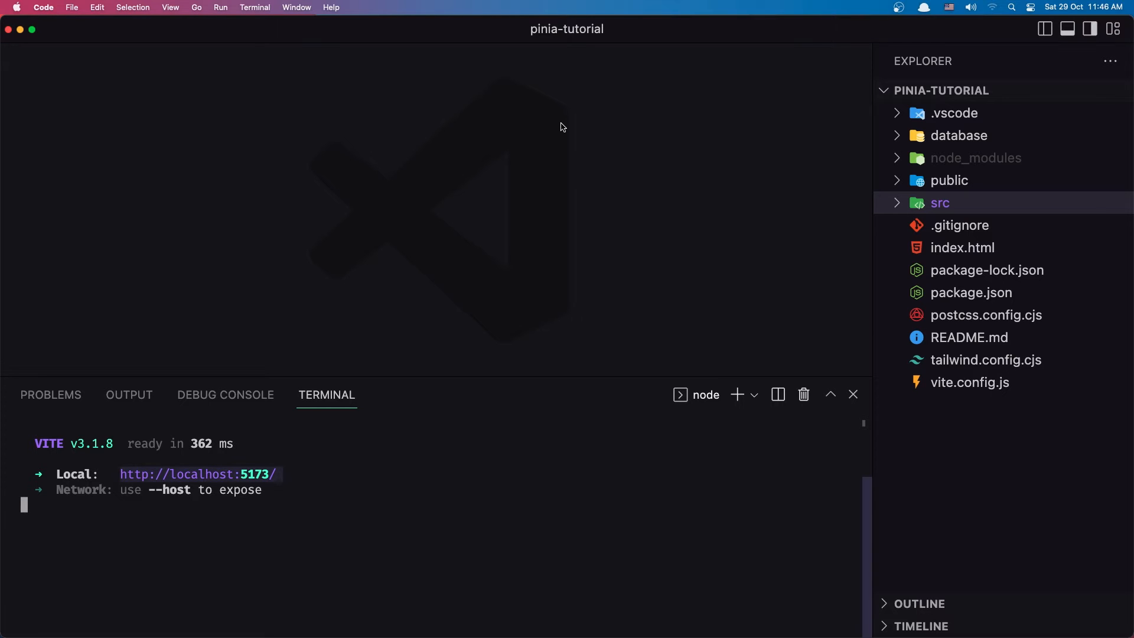
mouse_move(737, 395)
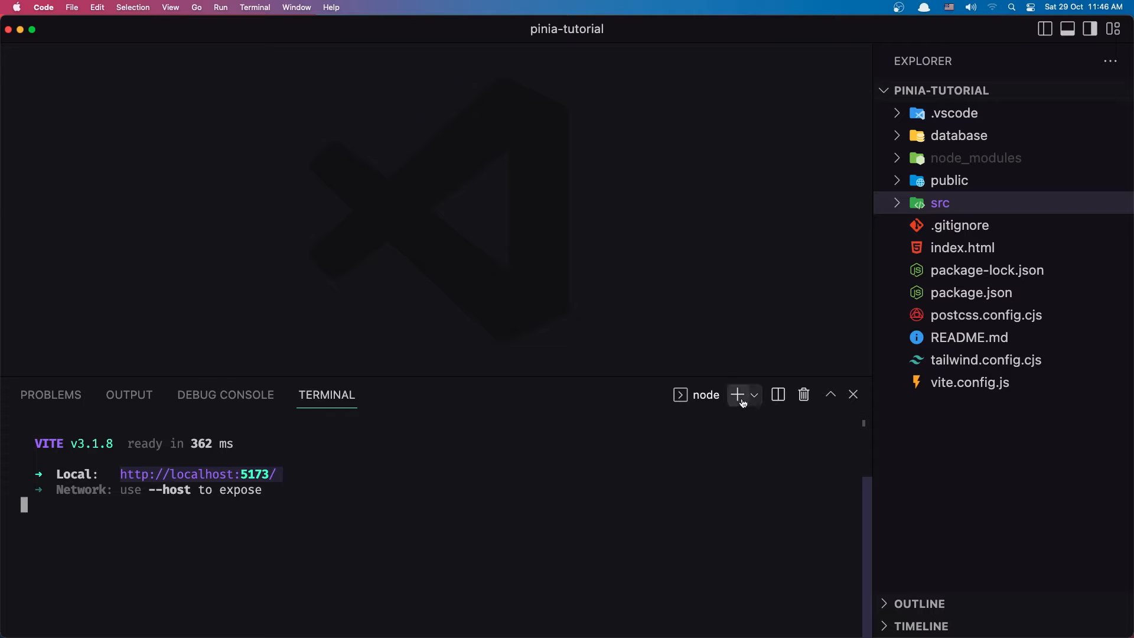
In a second terminal run npx json-server --watch database/db.json --port 8000 and answer y to install
left_click(738, 394)
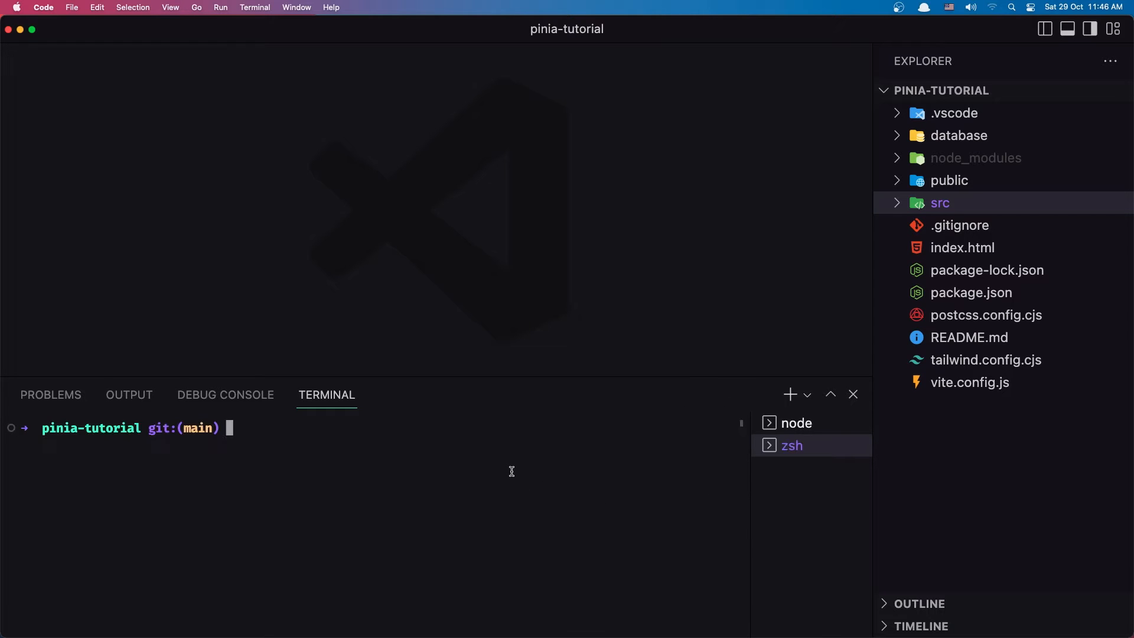
type("npx")
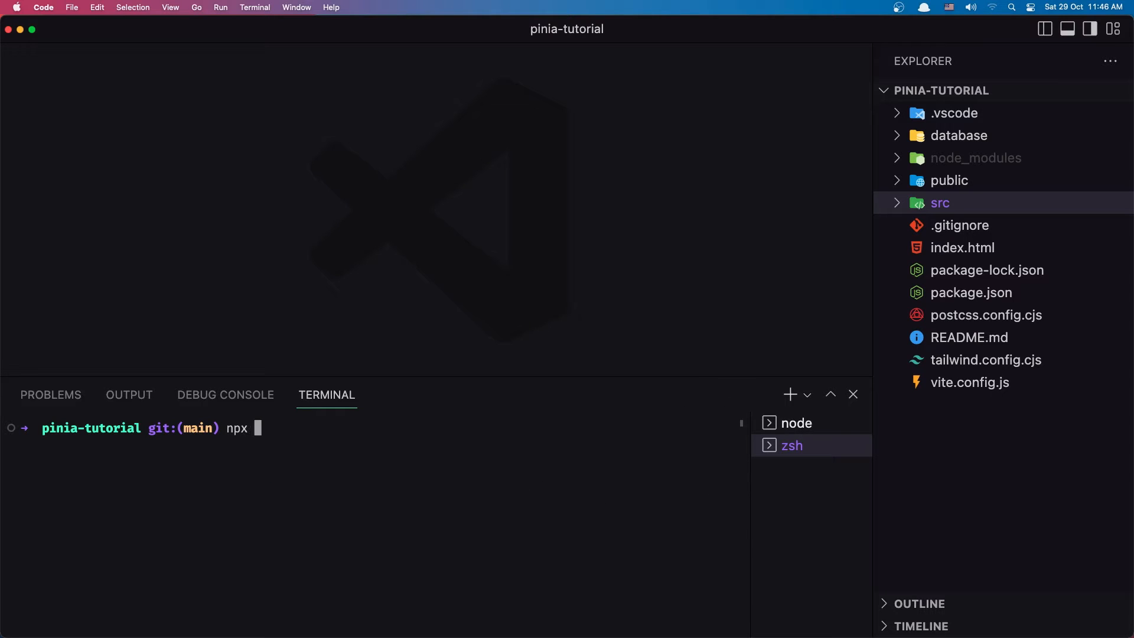
type("j")
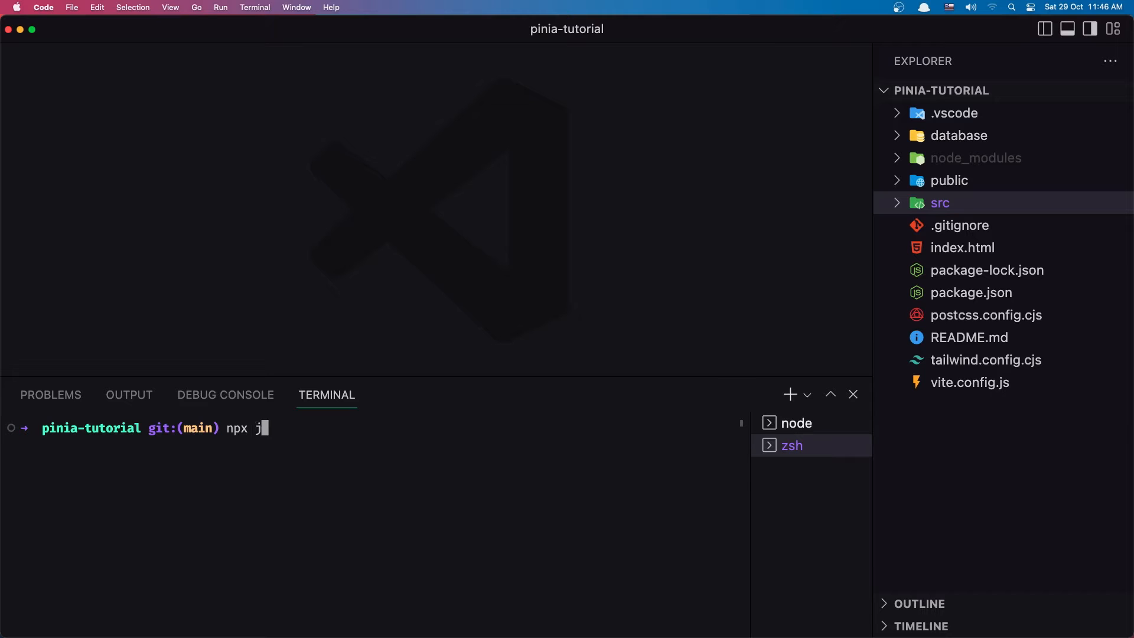
type("son-ser")
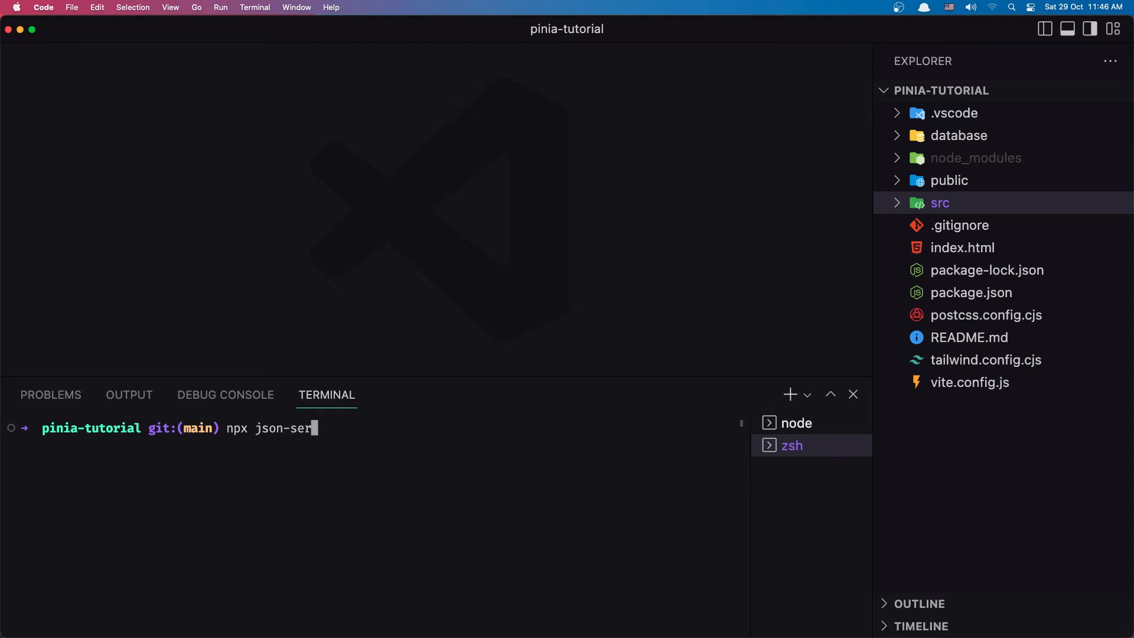
type("ver --")
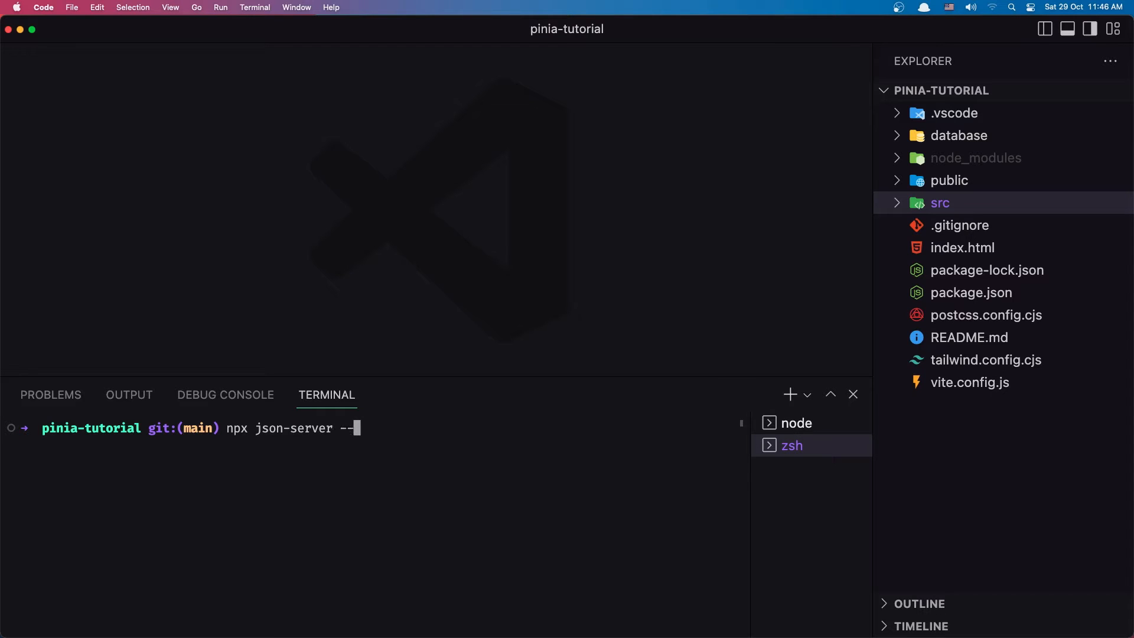
type("watch")
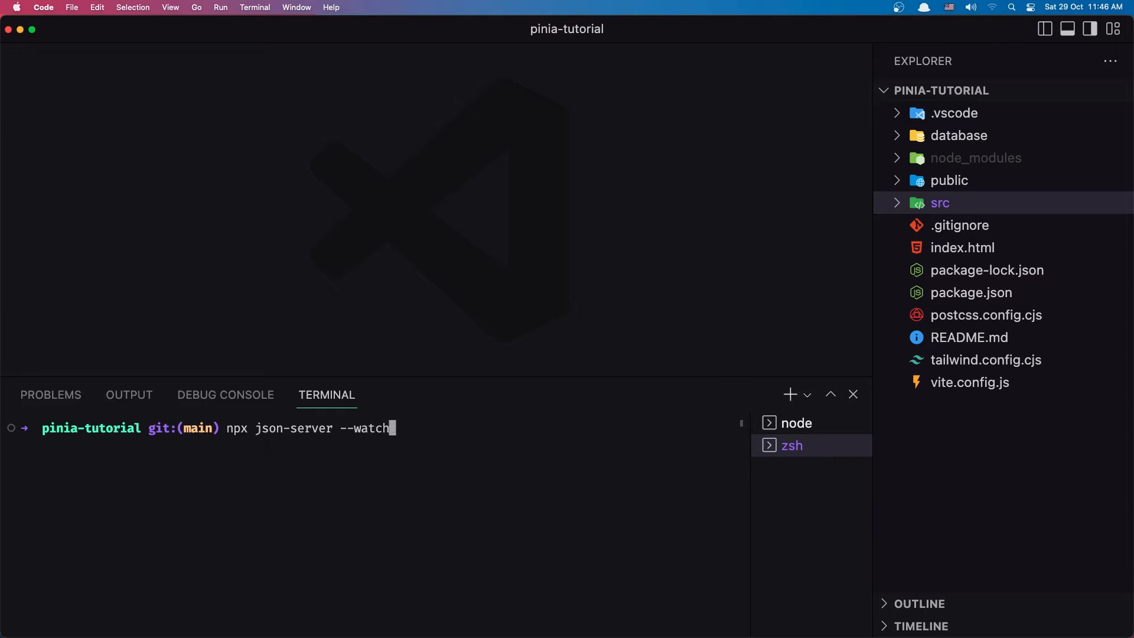
type("database/")
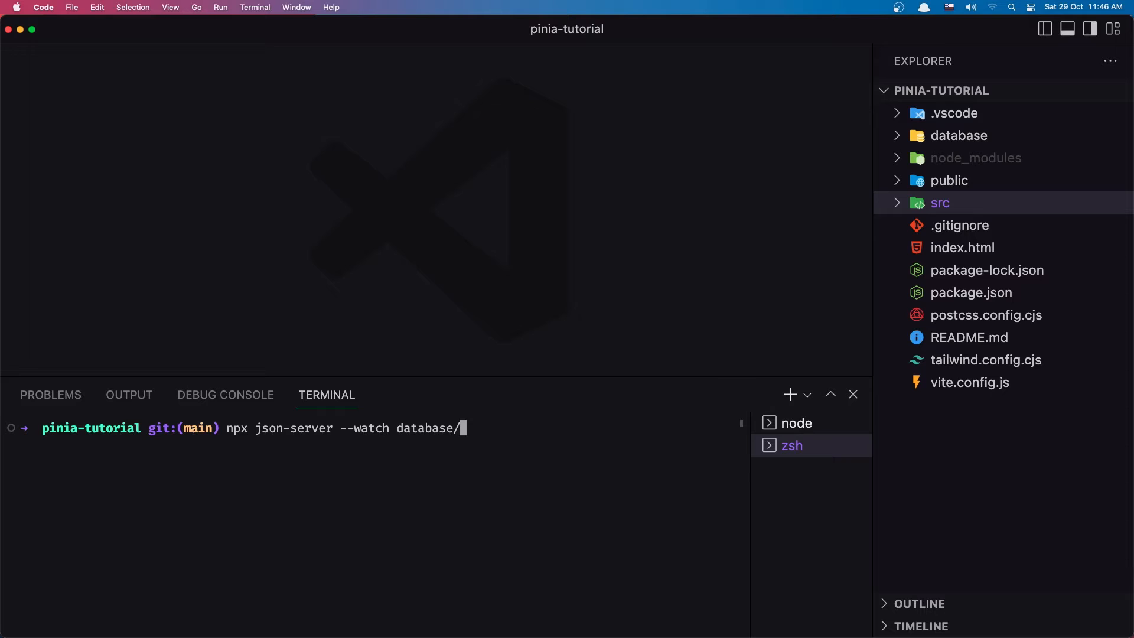
type("db.")
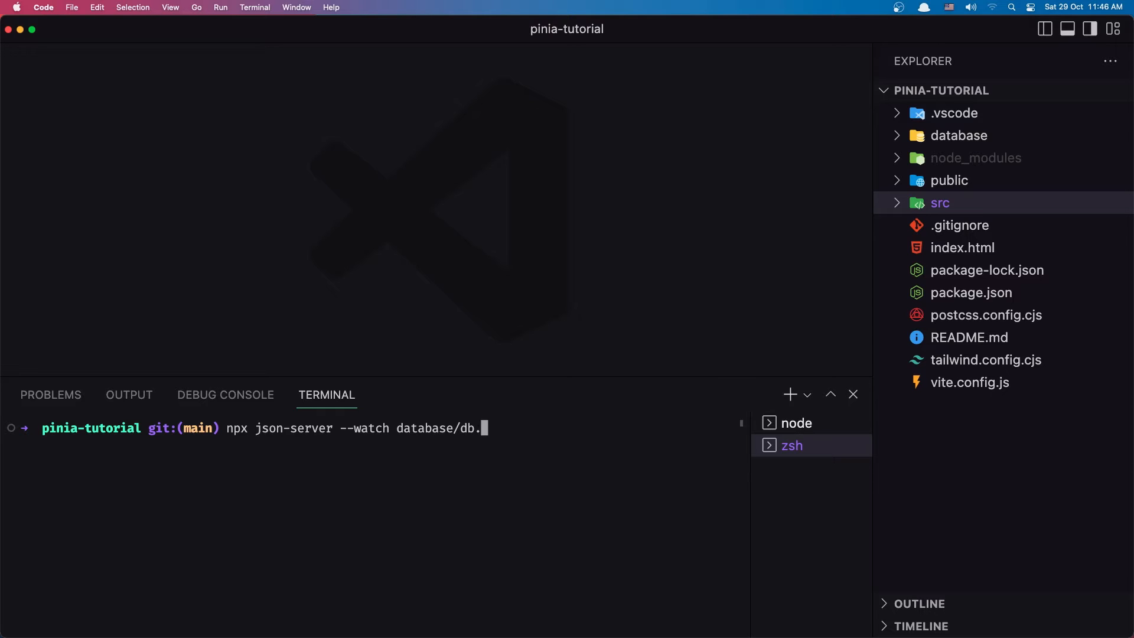
type("json")
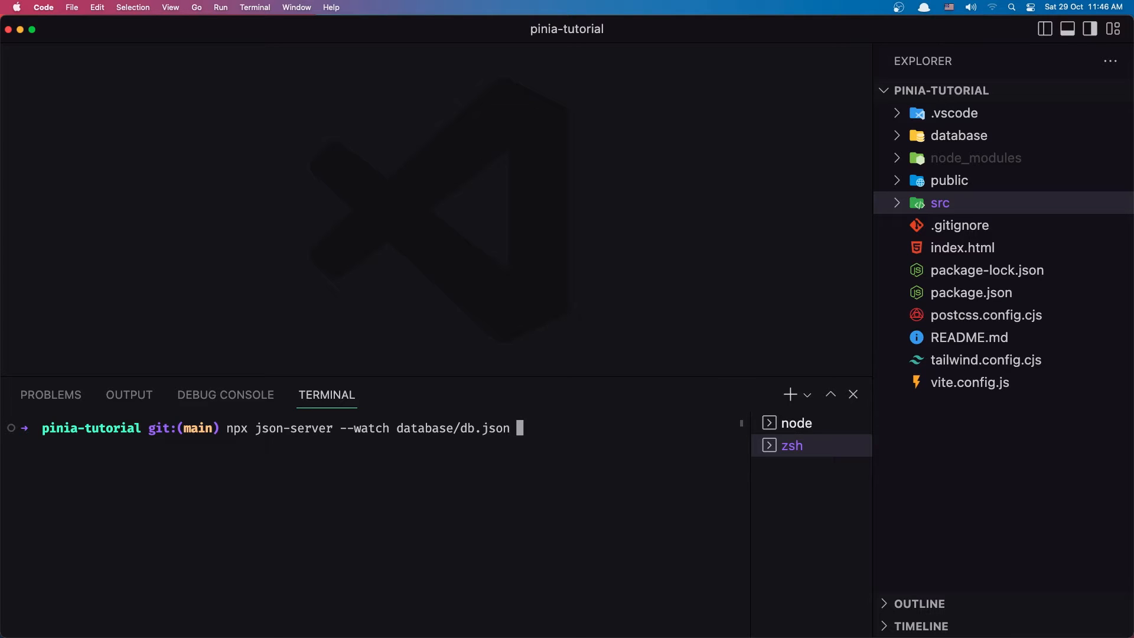
type("--")
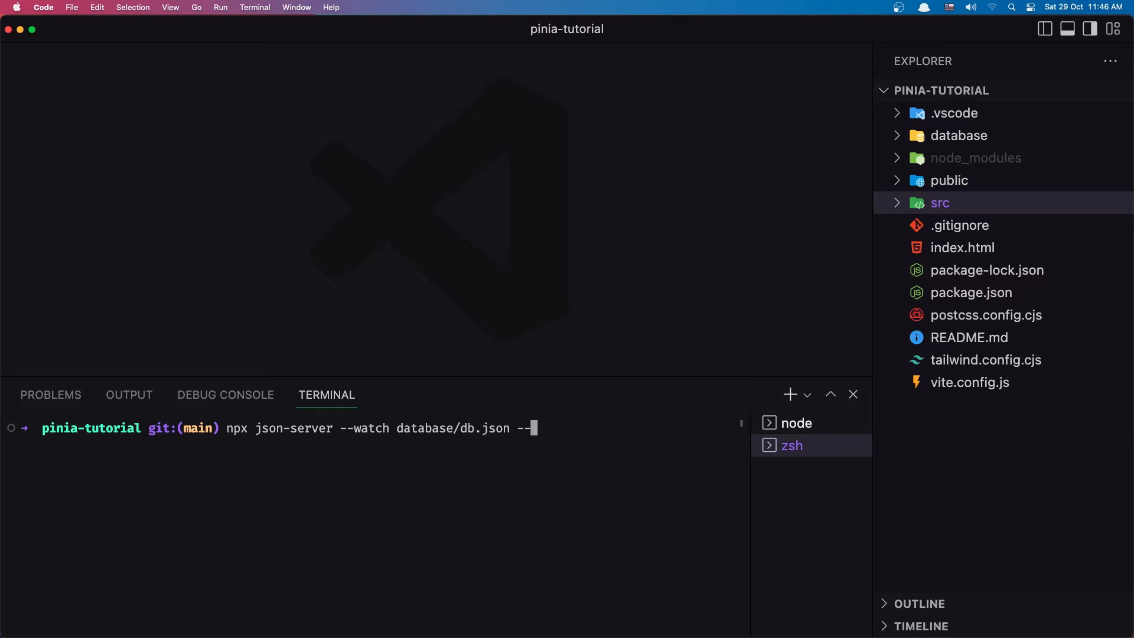
type("port")
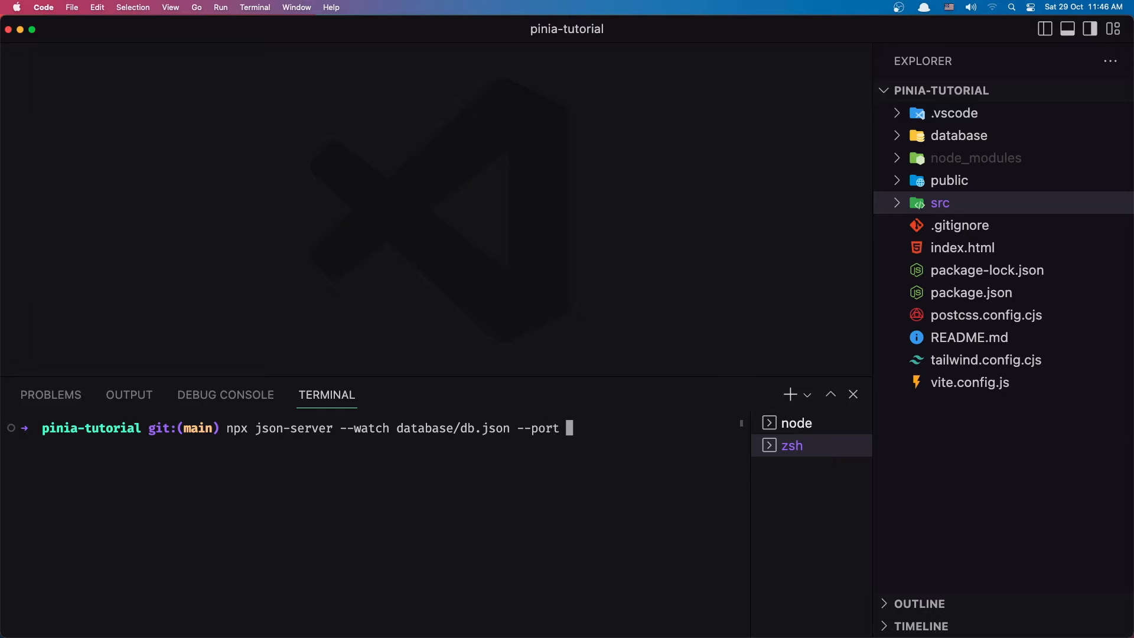
type("8000")
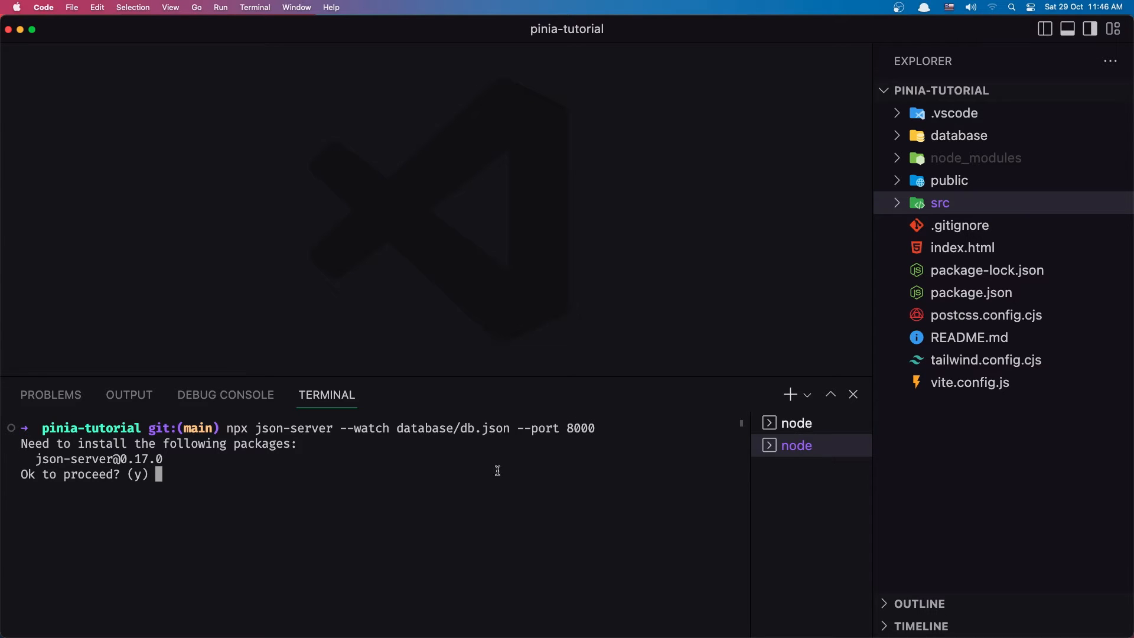
type("y")
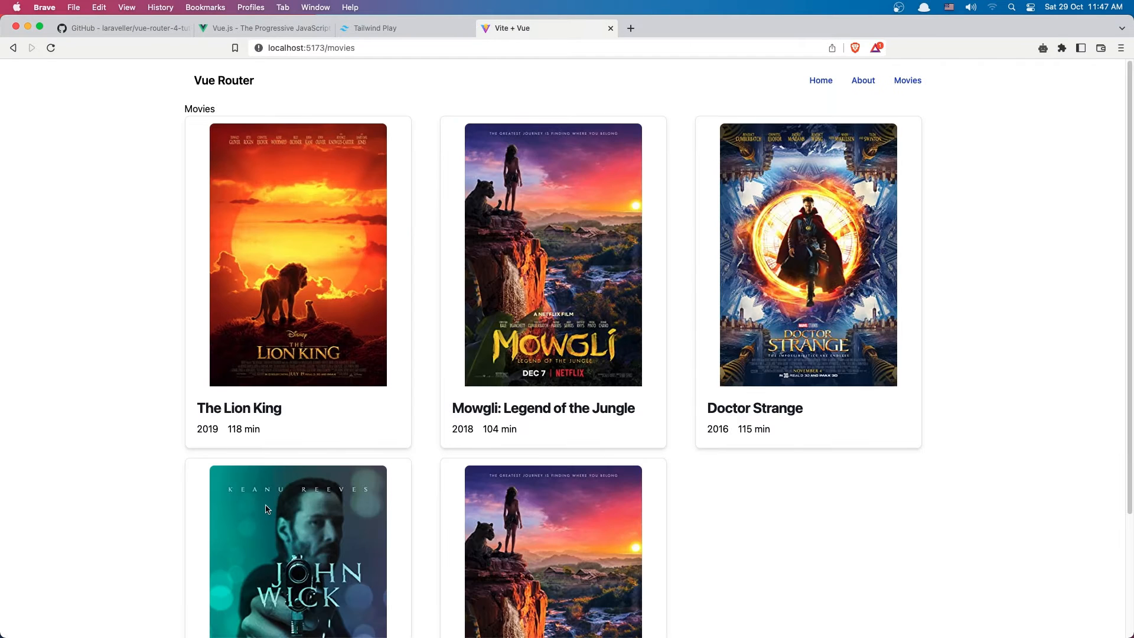
mouse_move(530, 325)
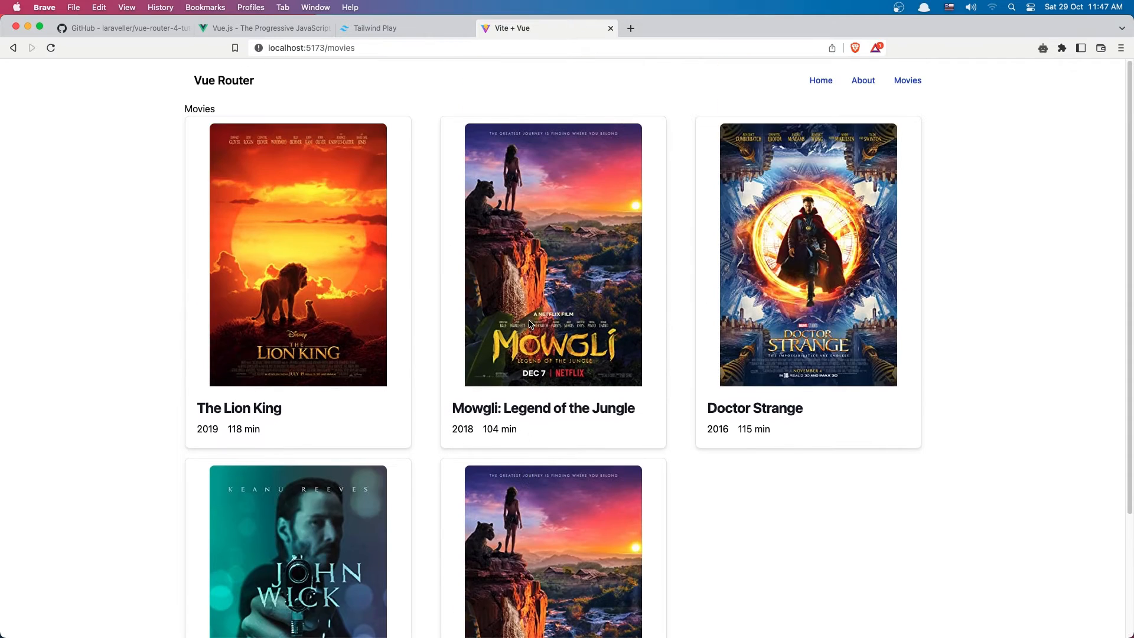
mouse_move(454, 79)
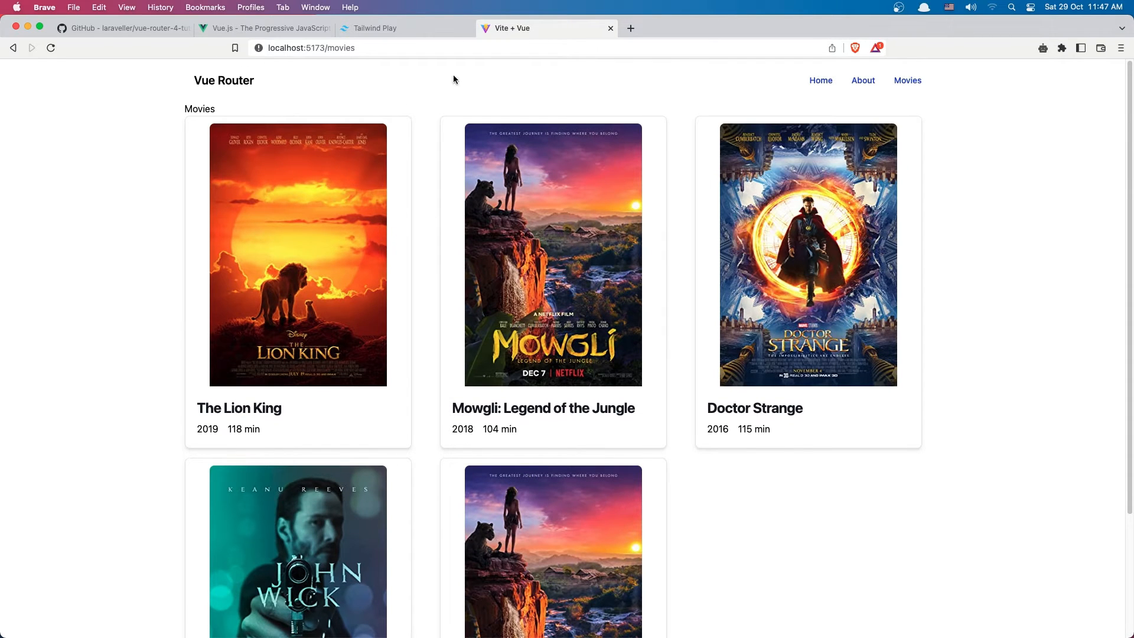
mouse_move(334, 208)
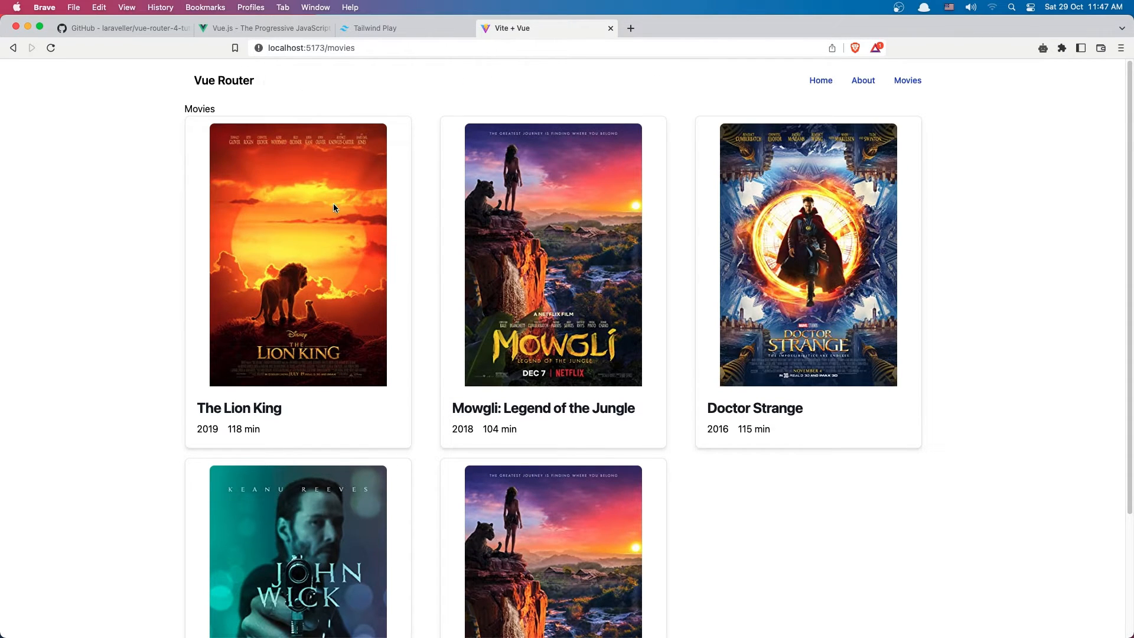
mouse_move(387, 92)
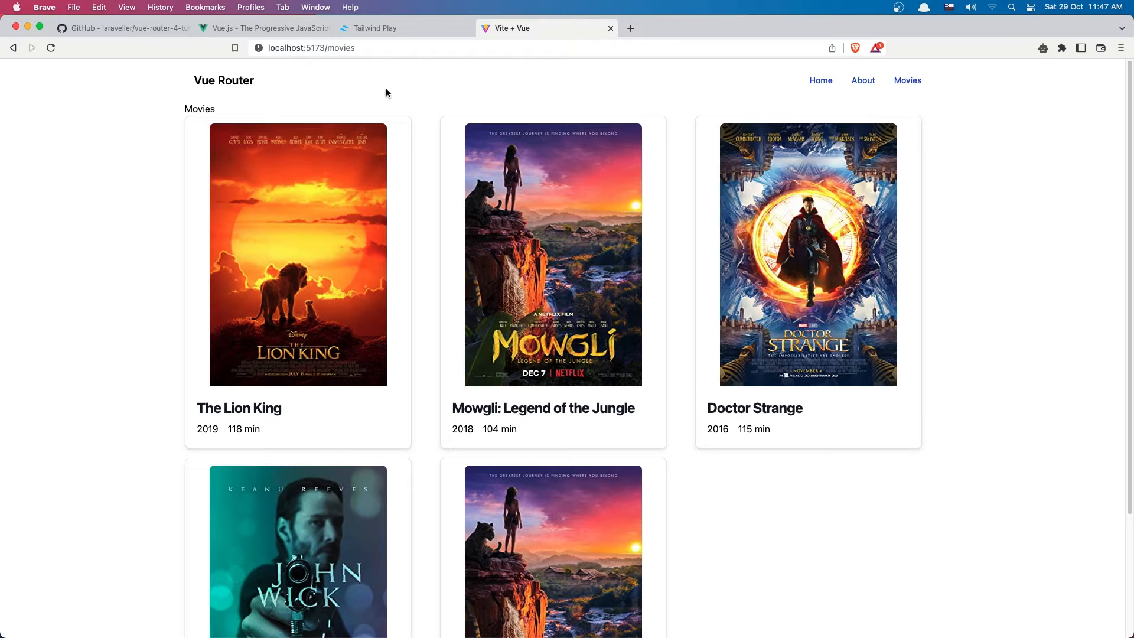
mouse_move(880, 82)
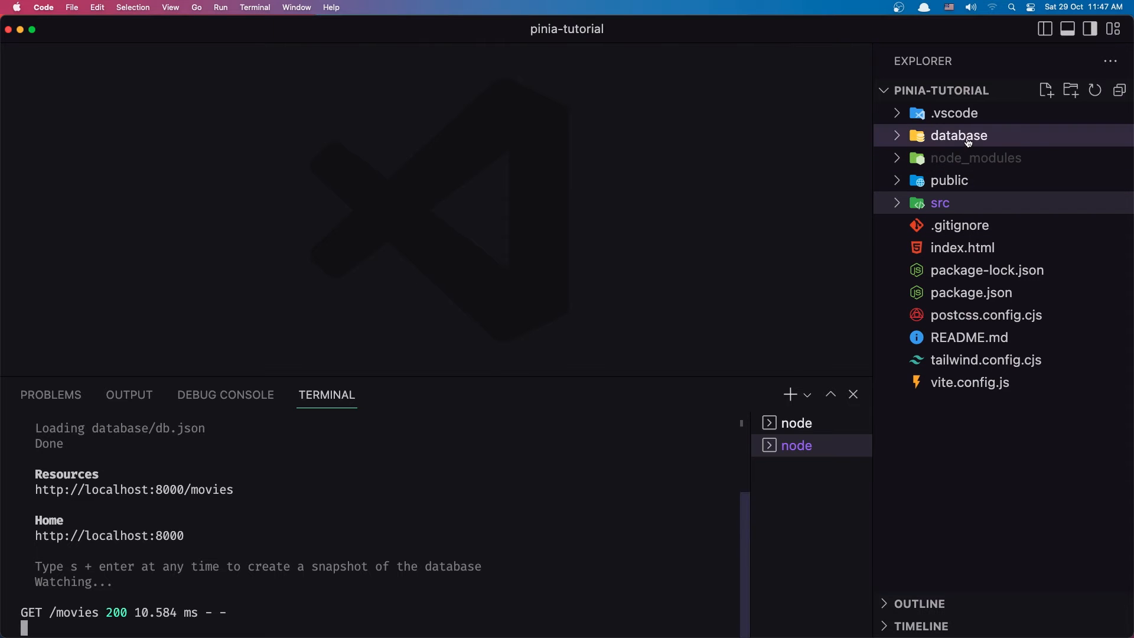
Paste the Flowbite navbar HTML into Navbar.vue's template and hide the Explorer sidebar
left_click(939, 202)
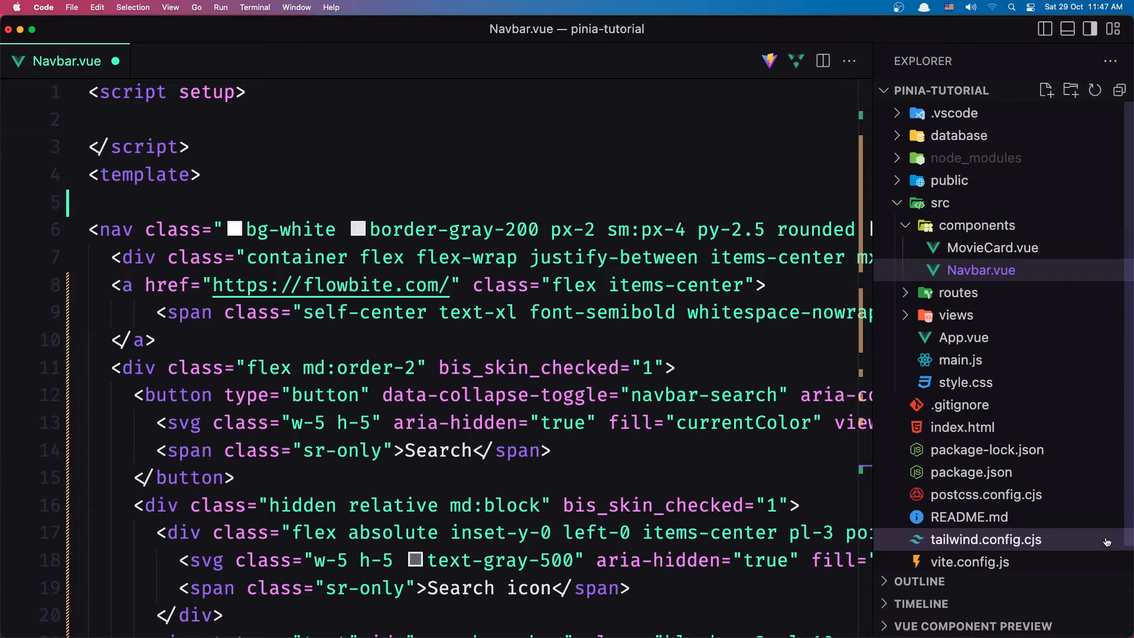
left_click(1065, 29)
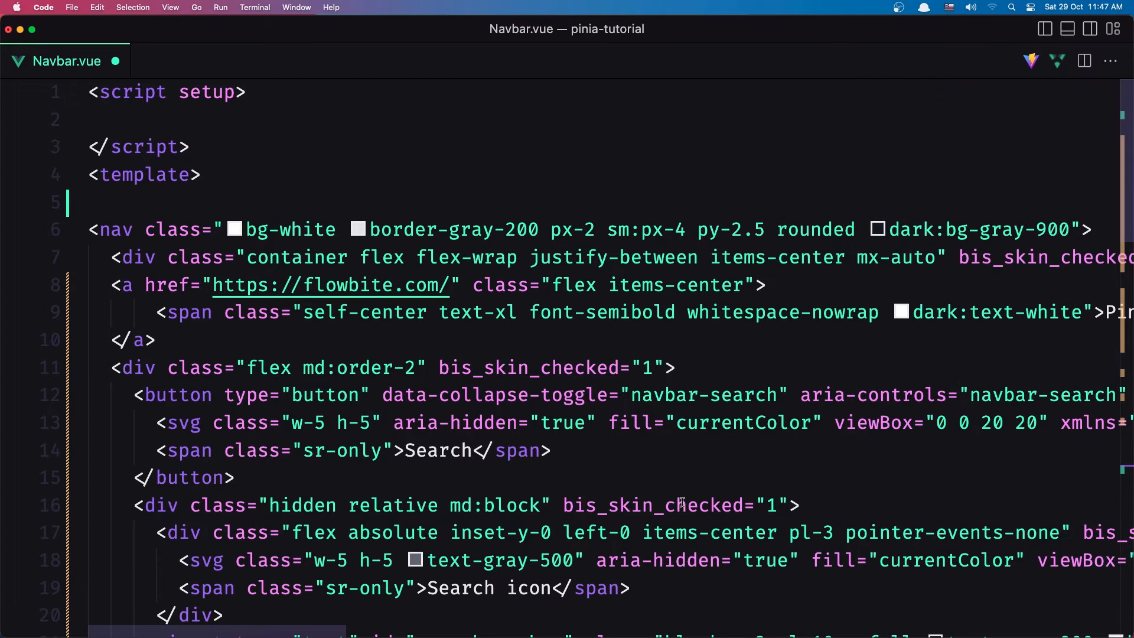
scroll("down", 3)
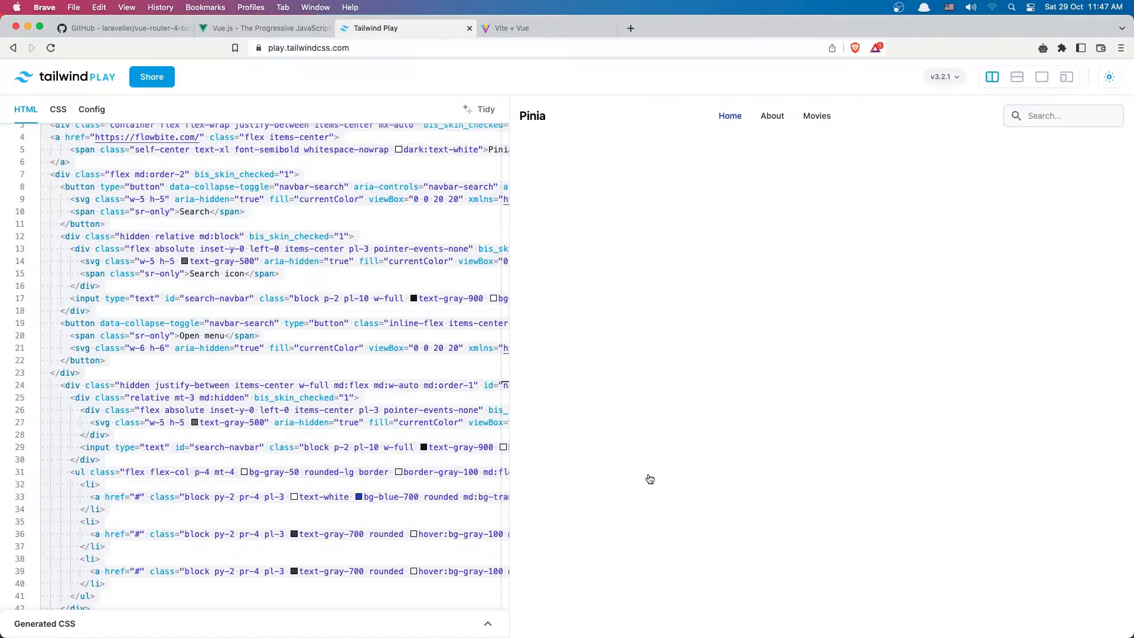
left_click(545, 28)
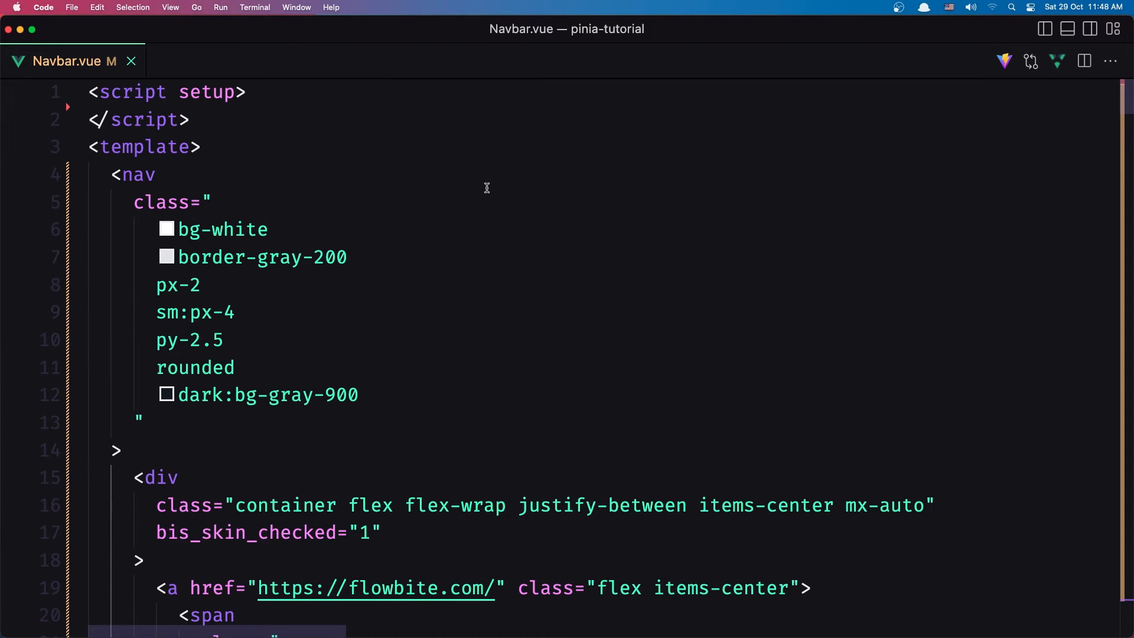
Replace the Home and About anchors with router-links to / and /about
scroll("down", 3)
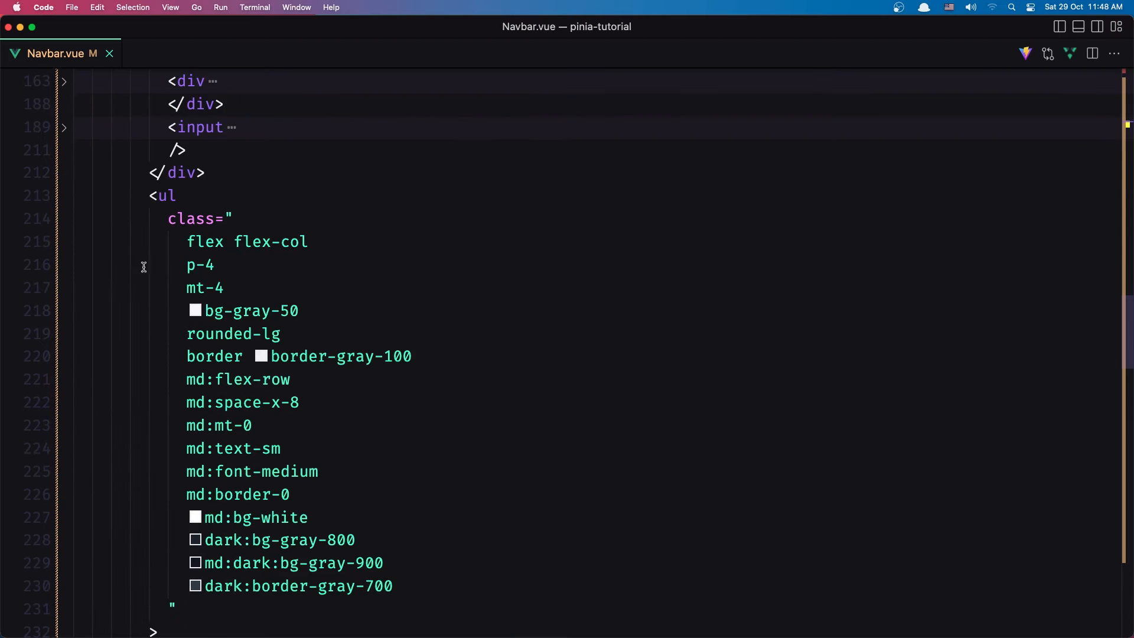
scroll("down", 3)
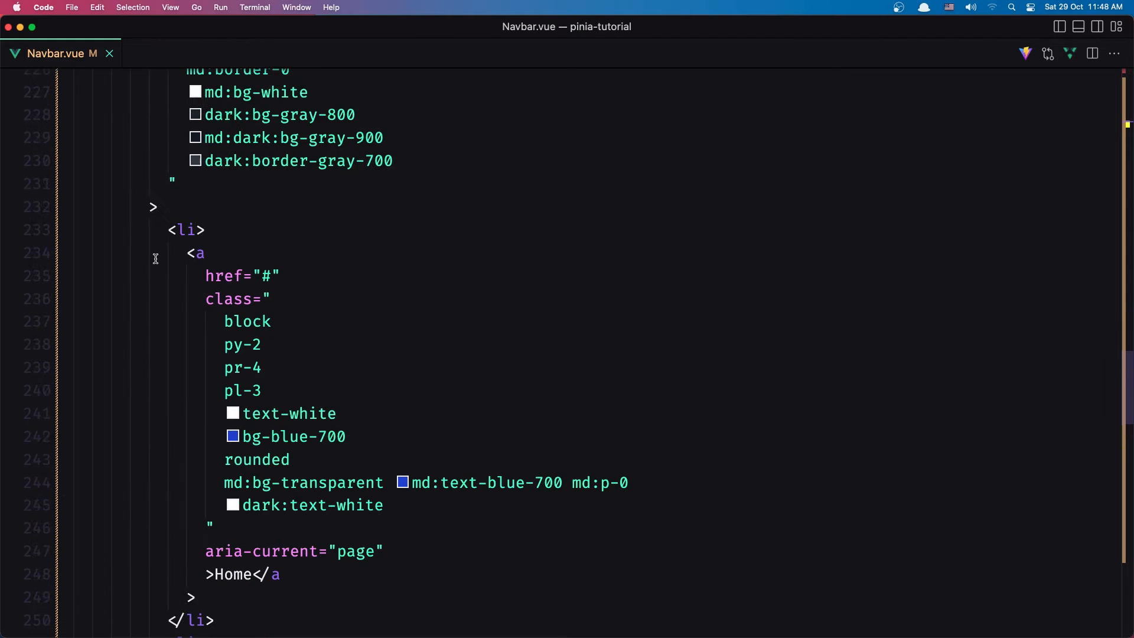
left_click(206, 231)
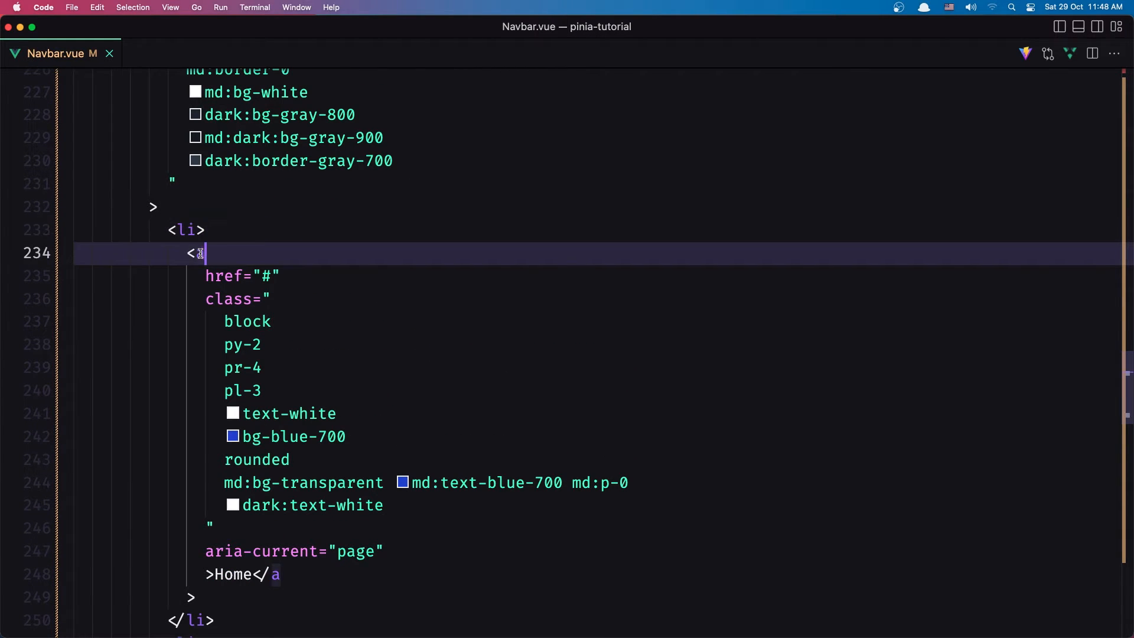
type("Ro")
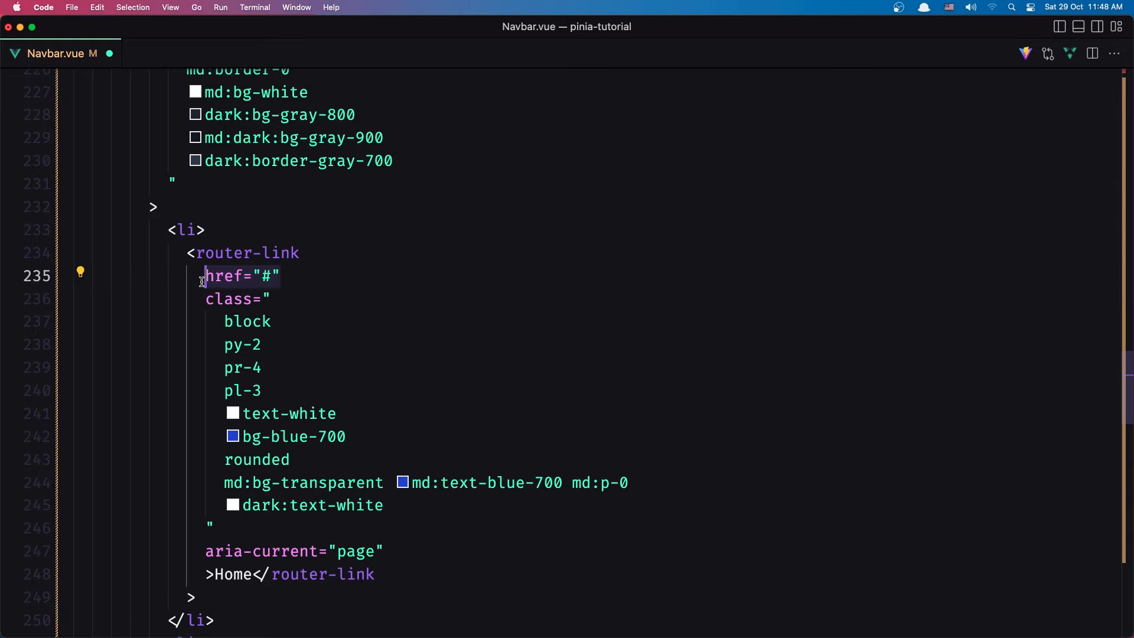
type("to=\"")
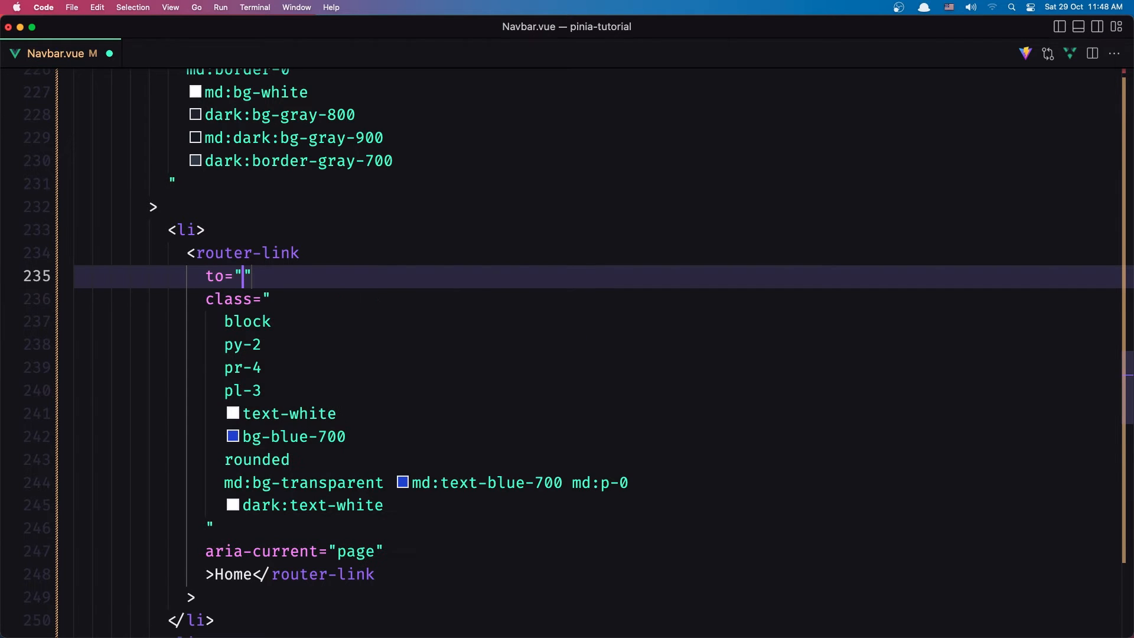
type("/")
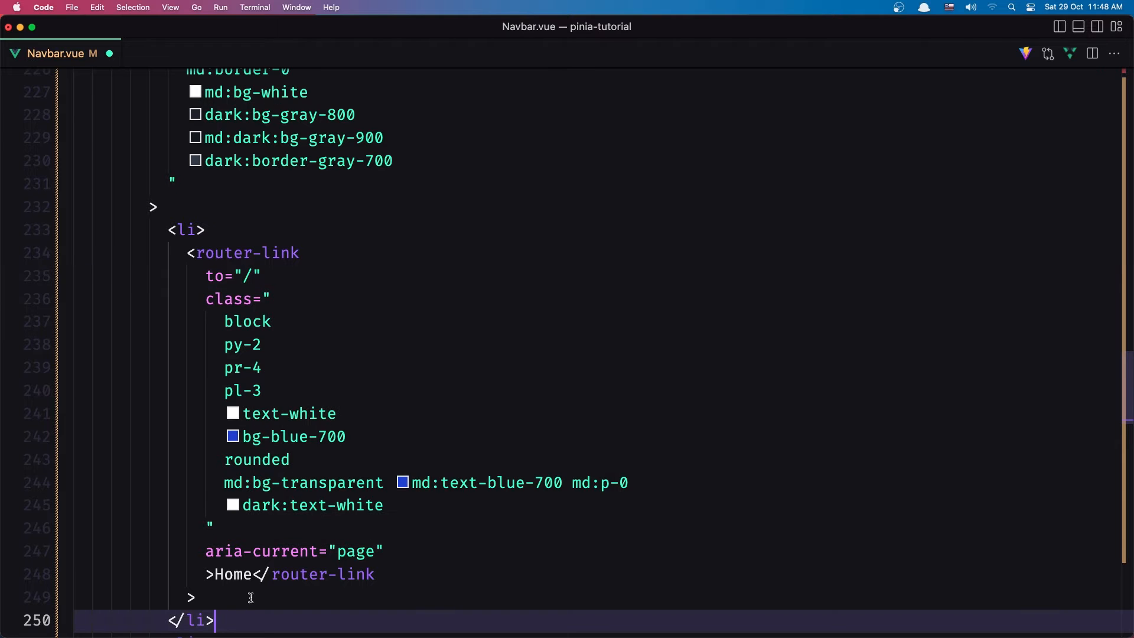
scroll("down", 3)
type("<router-link to=\"")
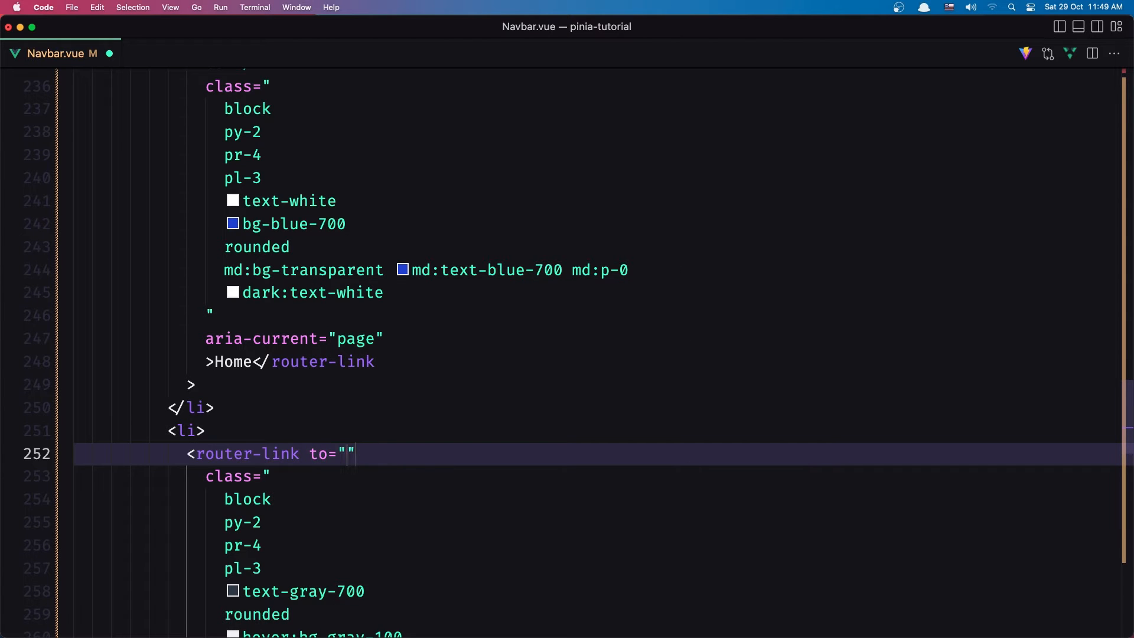
type("/about")
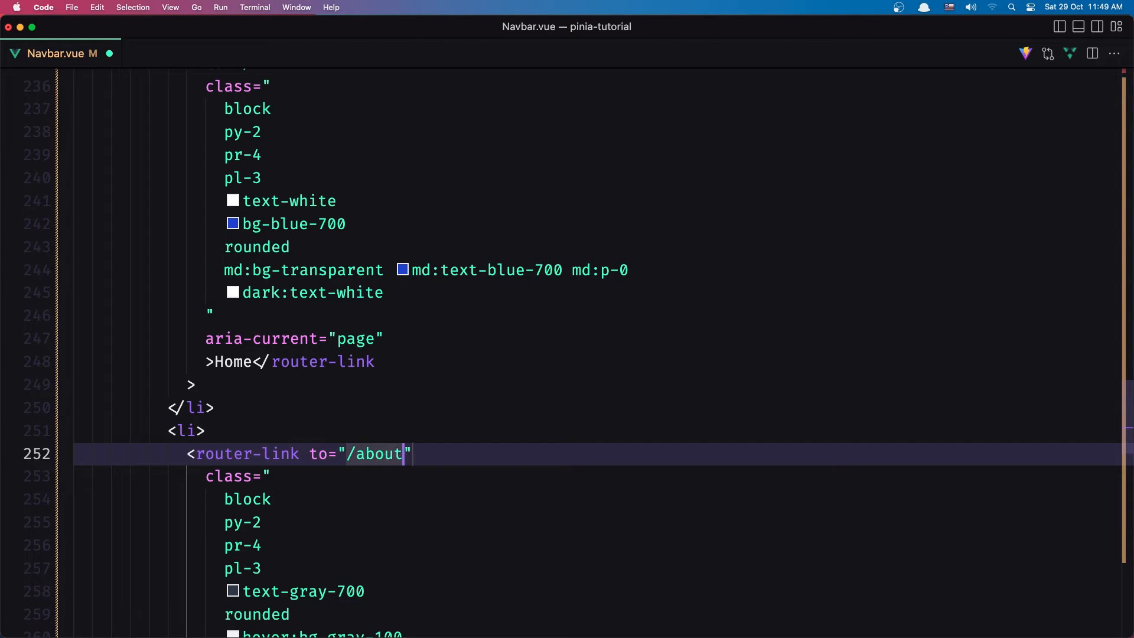
Replace the Movies anchor with a router-link to /movies and show the Explorer again
scroll("down", 3)
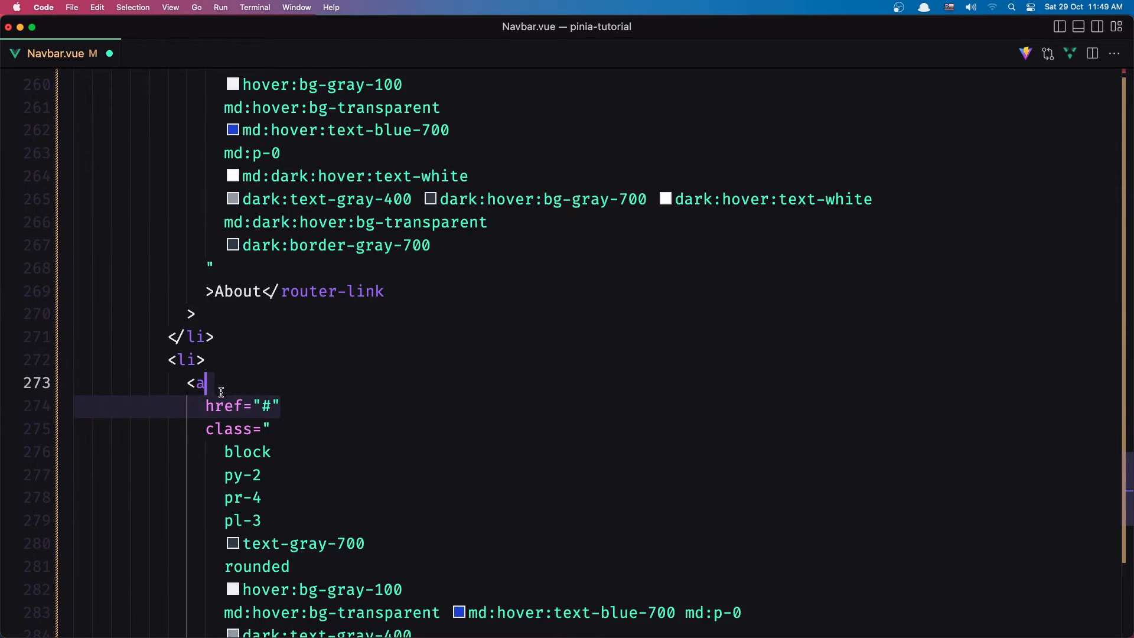
type("router-link t")
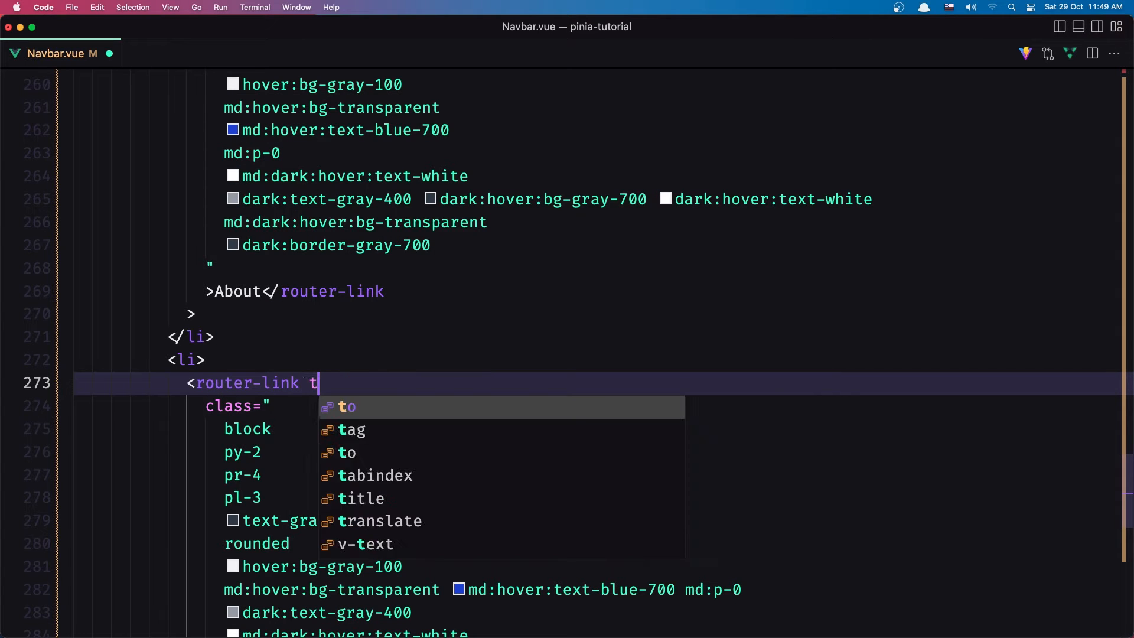
type("o=\"/m")
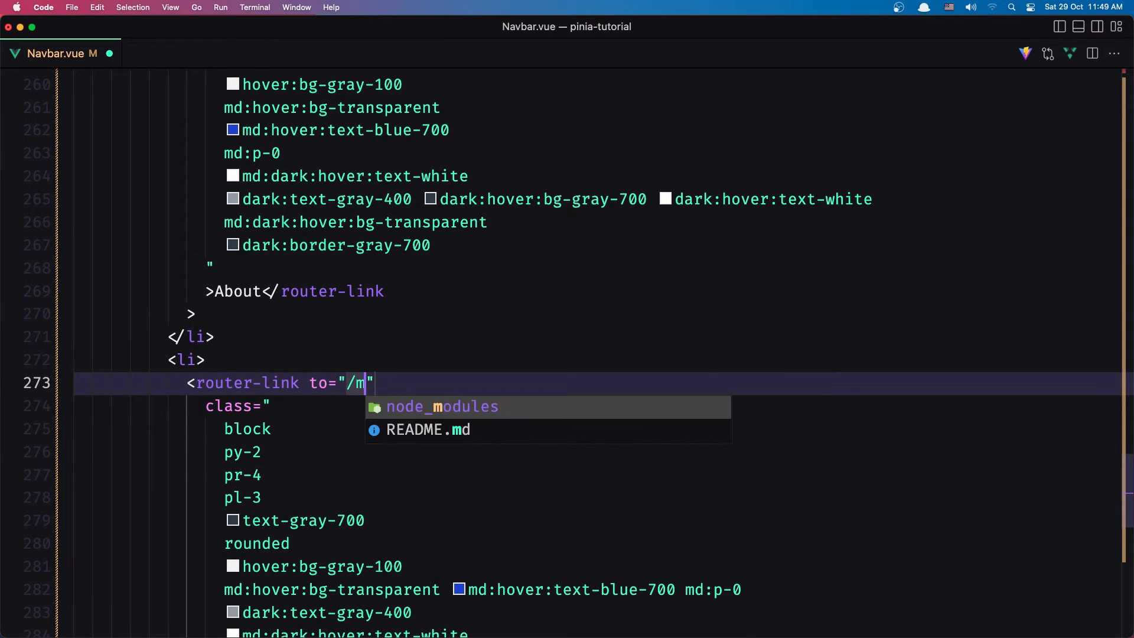
type("ovies")
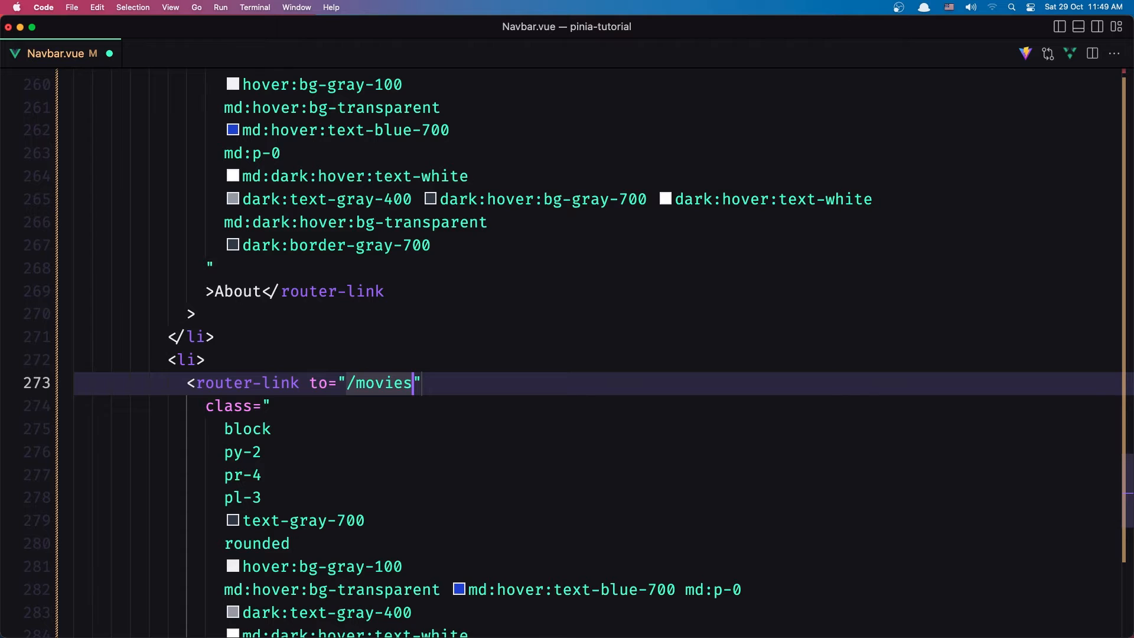
left_click(1096, 26)
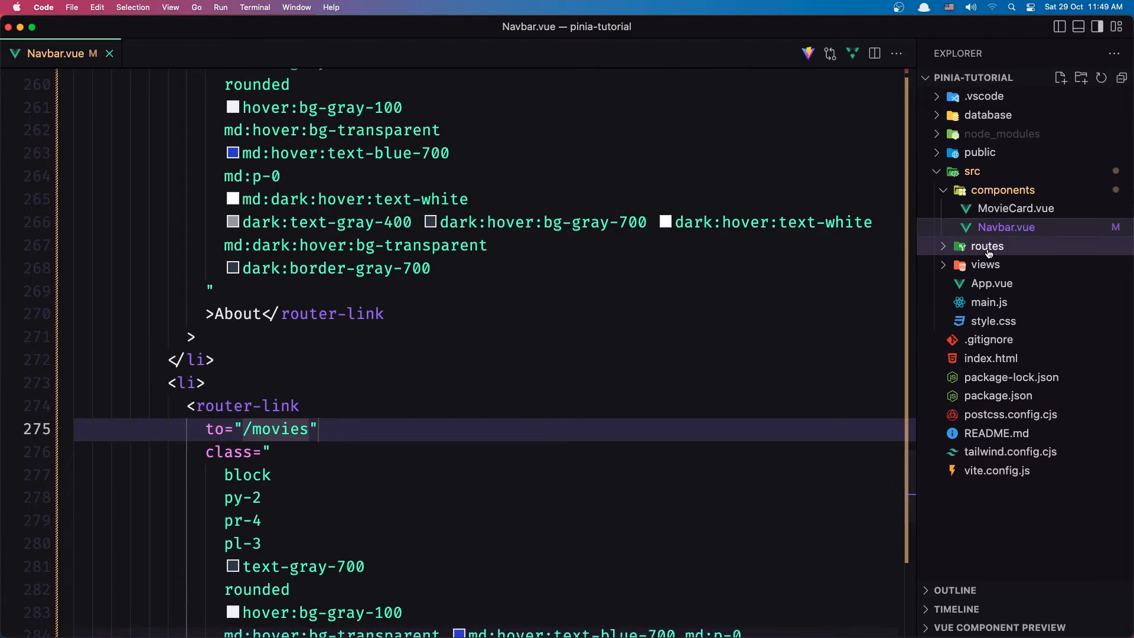
Bind the Movies link as :to="{name: 'MovieList'}", confirming the name in routes/index.js
left_click(997, 263)
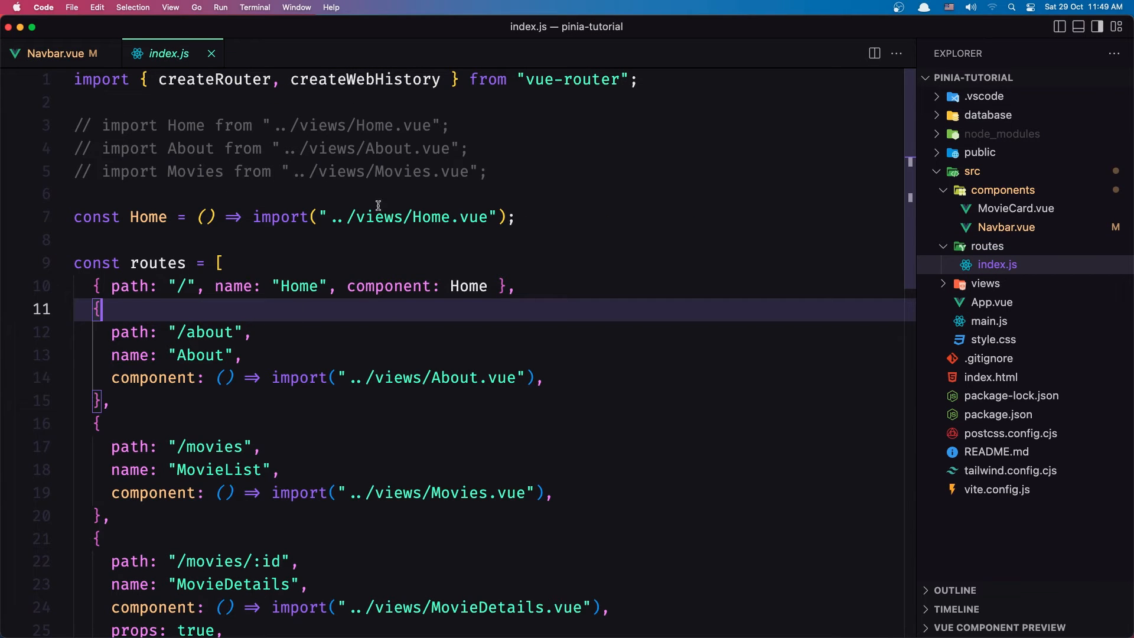
left_click(51, 53)
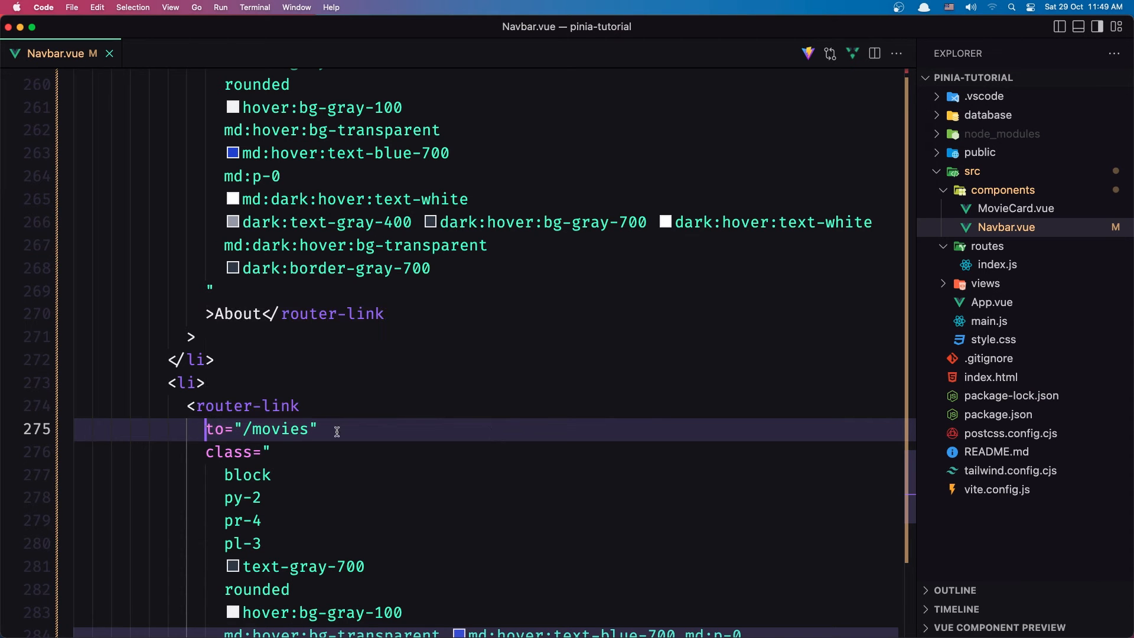
type(":")
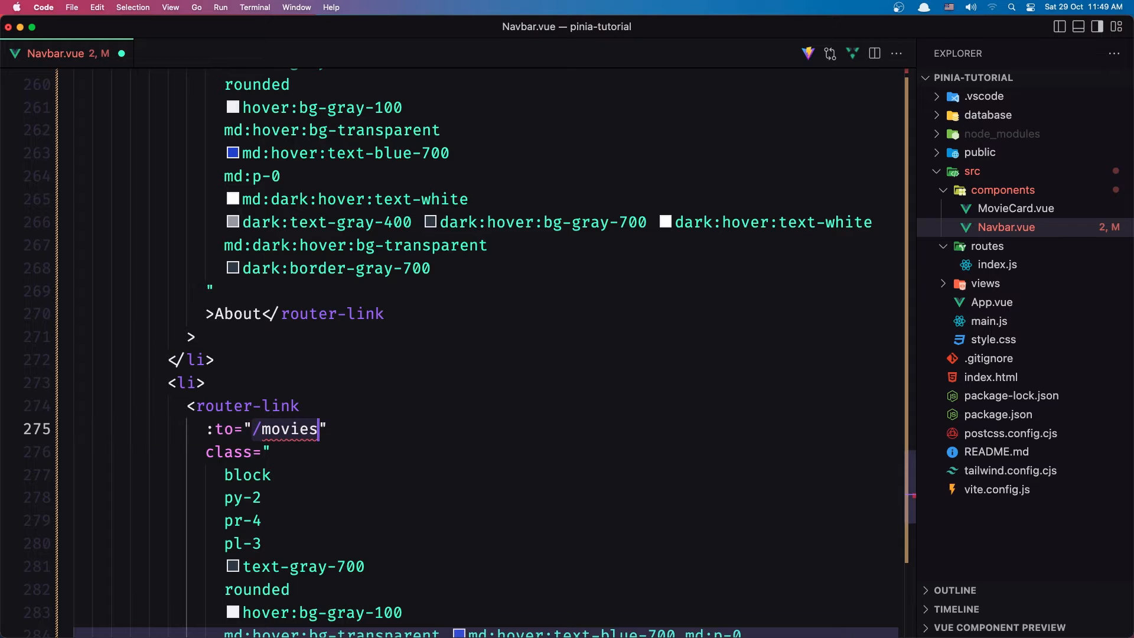
type("{}\"")
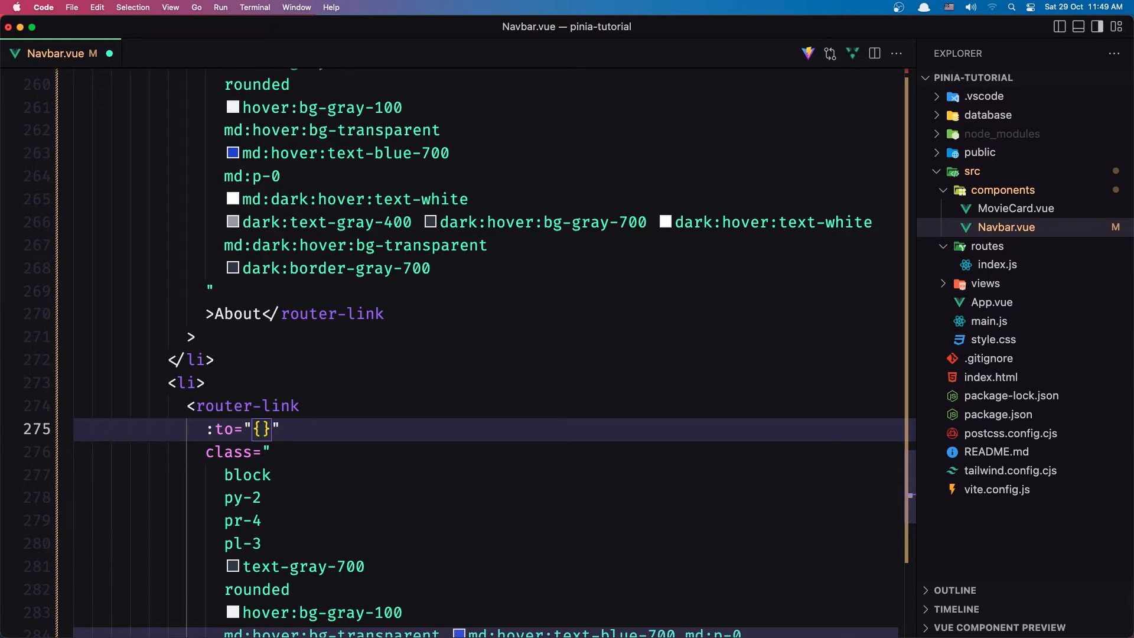
type("name:")
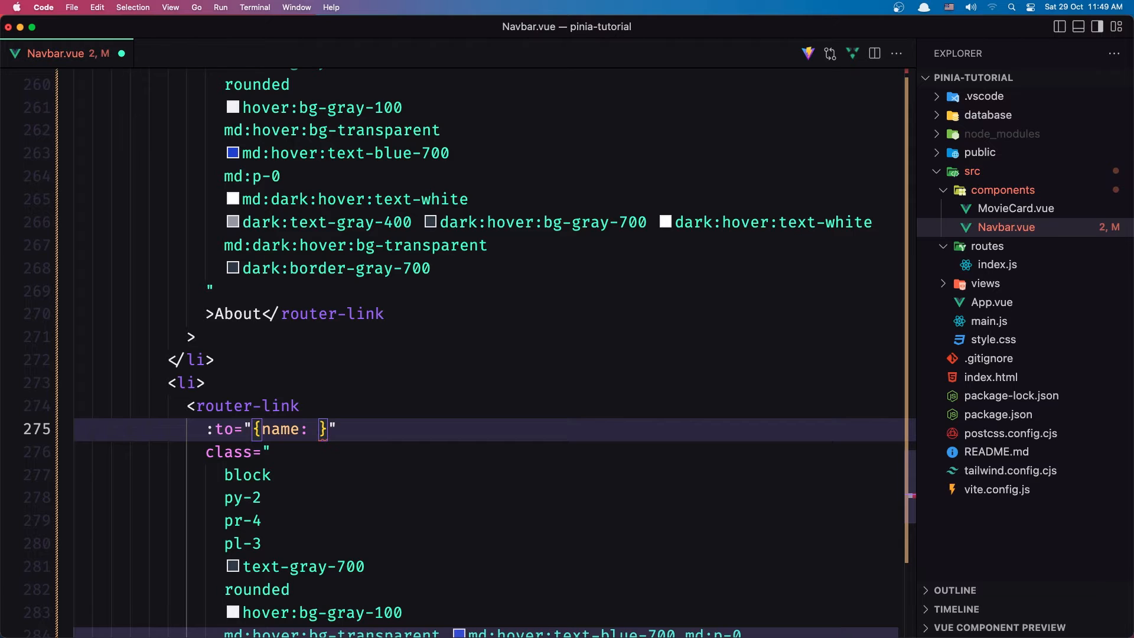
type("'")
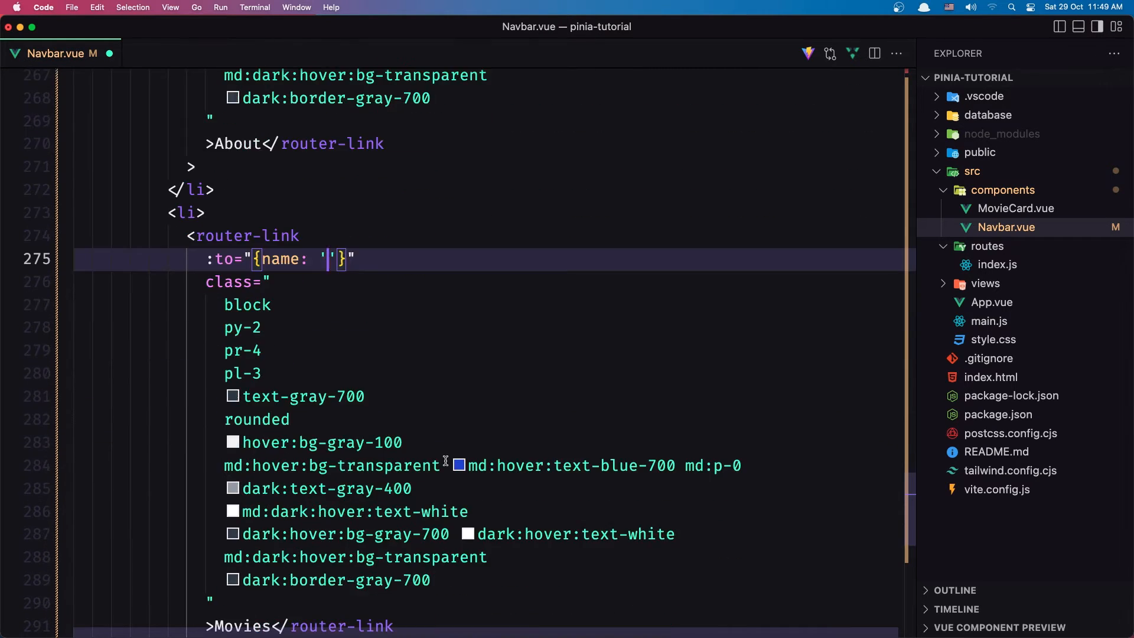
left_click(997, 264)
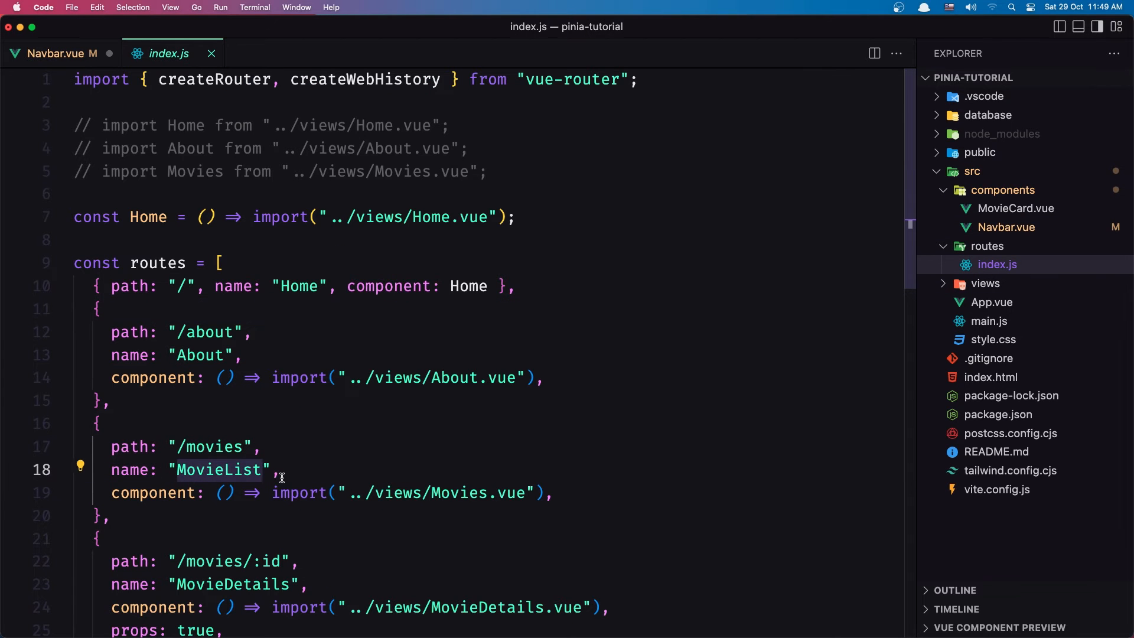
left_click(60, 53)
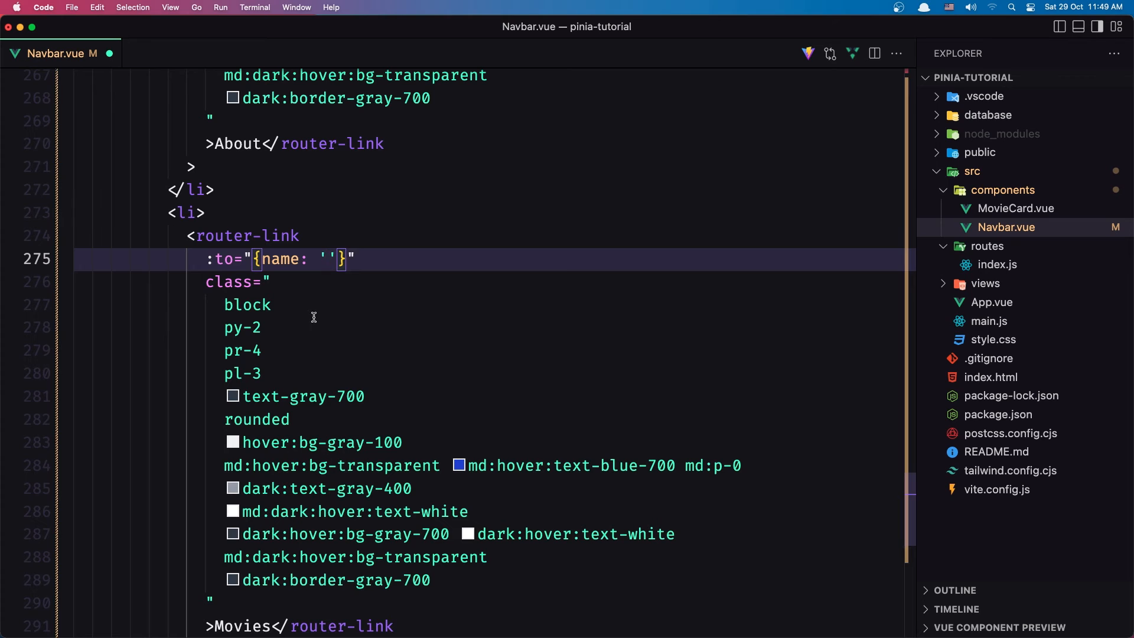
type("MovieList")
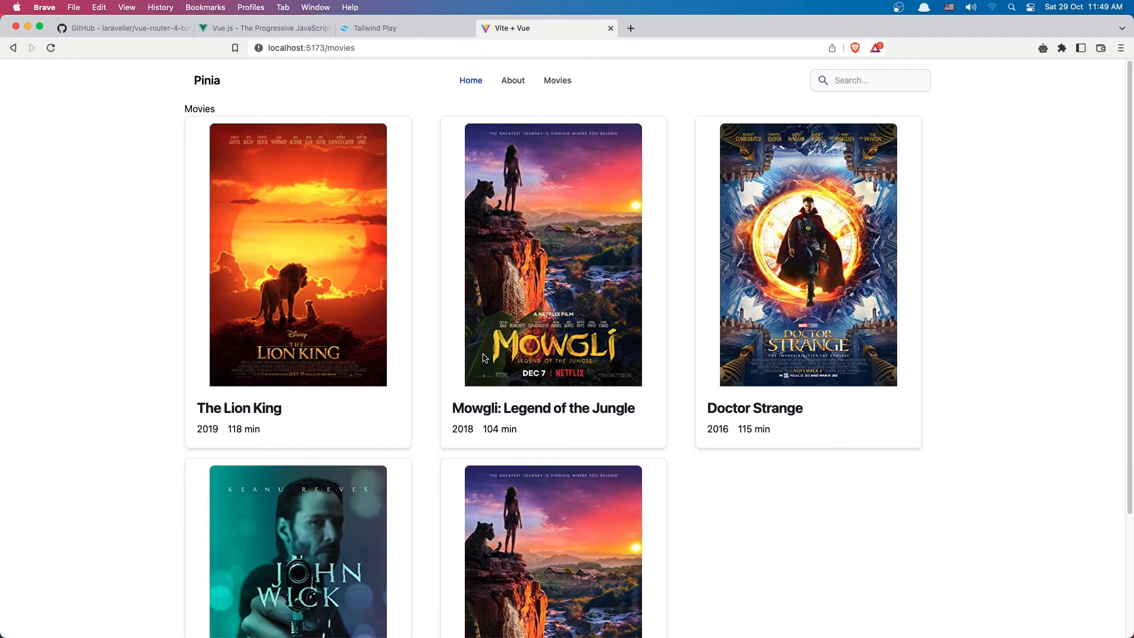
Visit the About and Movies pages, type fghfh in the search box, then switch to the Vue.js tab
left_click(513, 80)
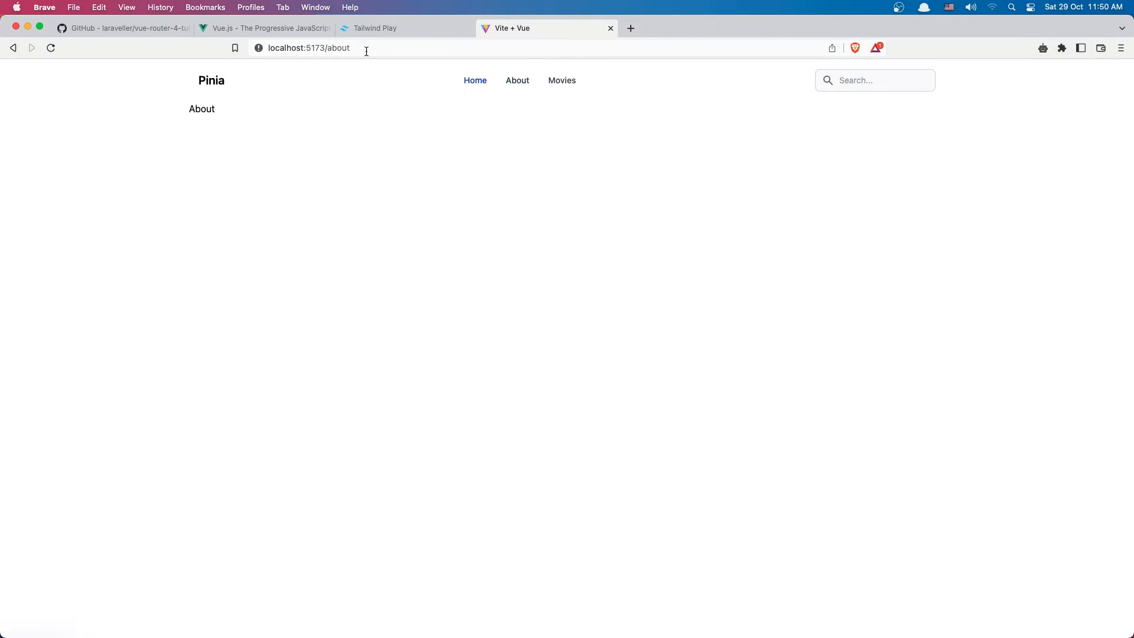
left_click(563, 81)
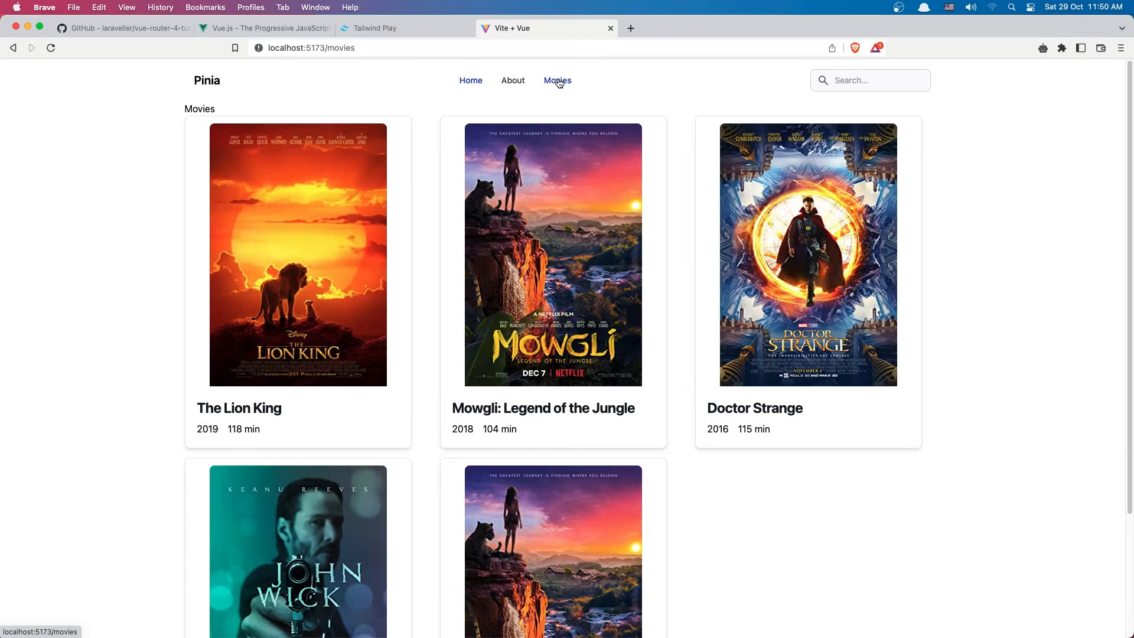
mouse_move(382, 85)
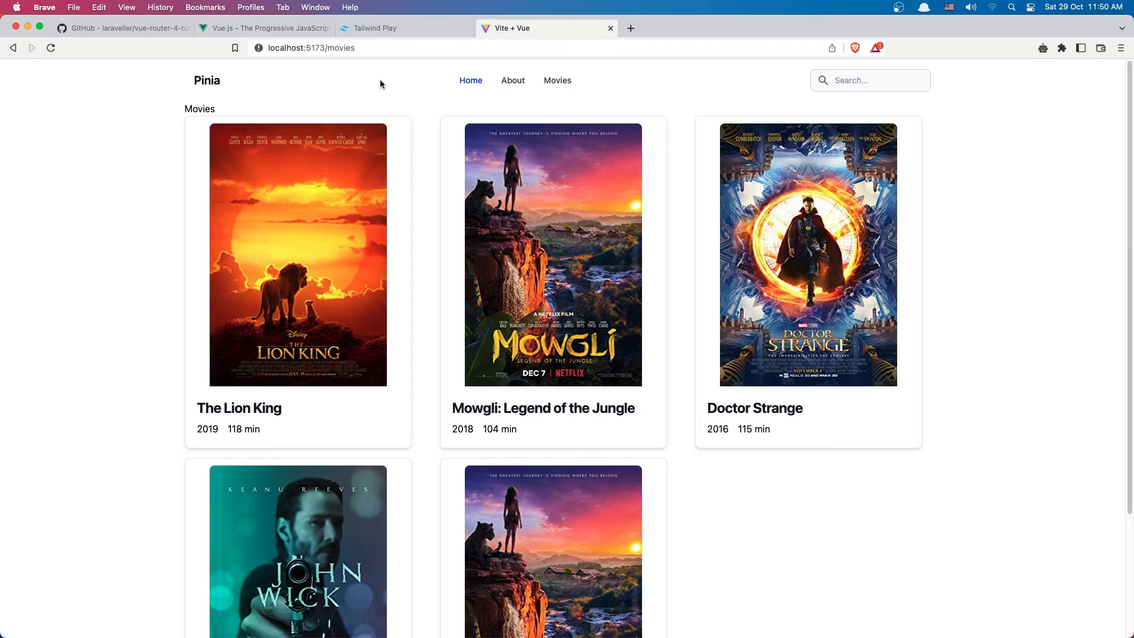
mouse_move(640, 85)
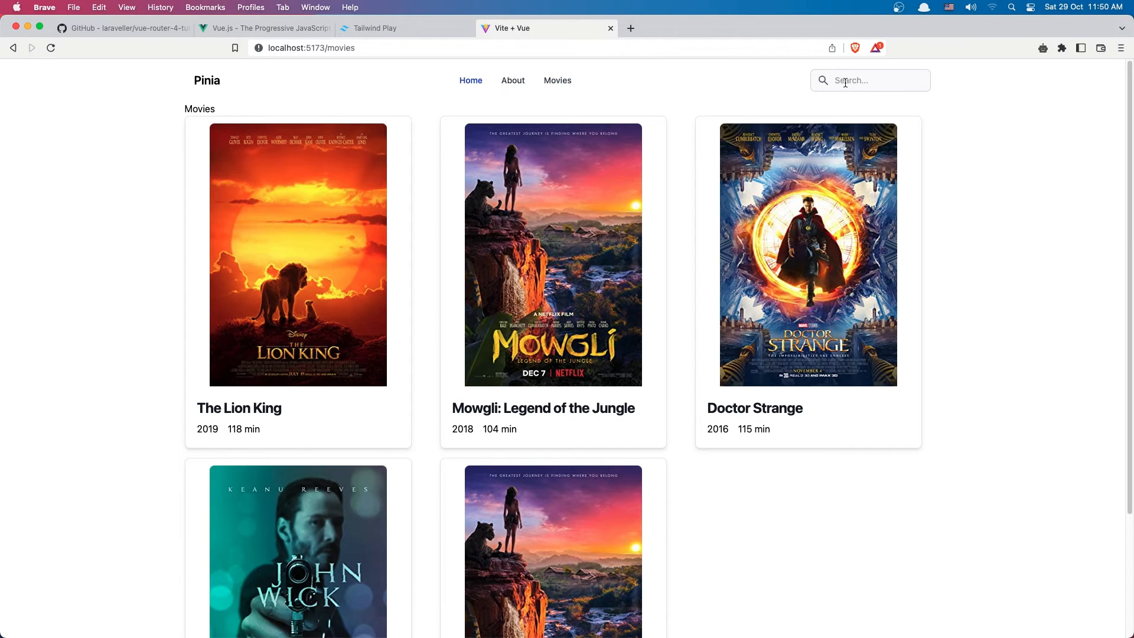
type("fghfh")
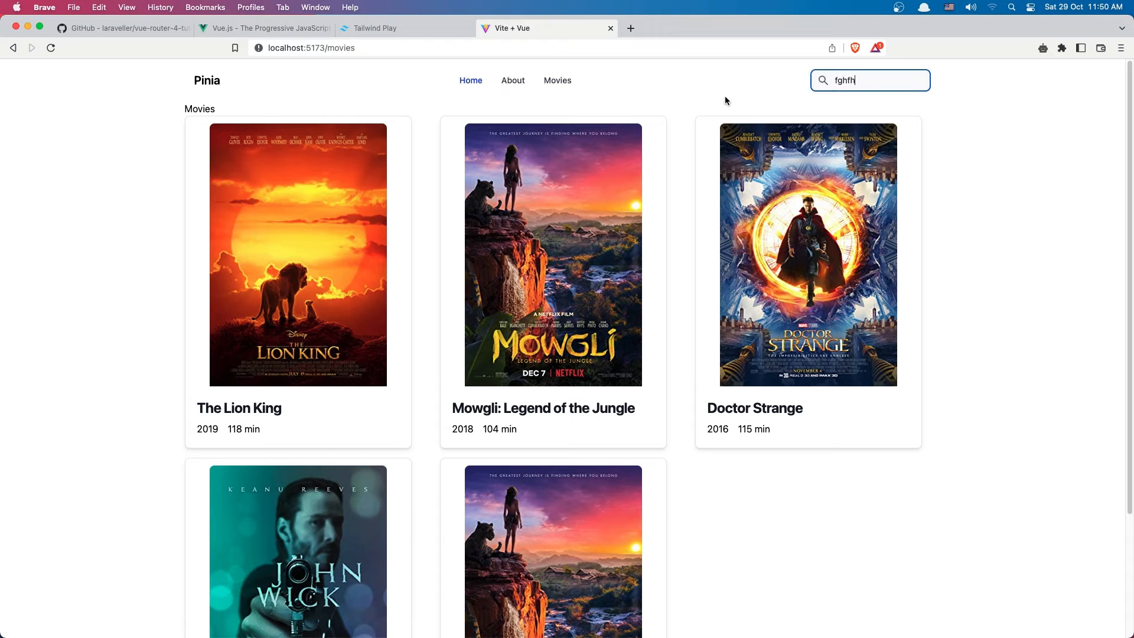
left_click(265, 29)
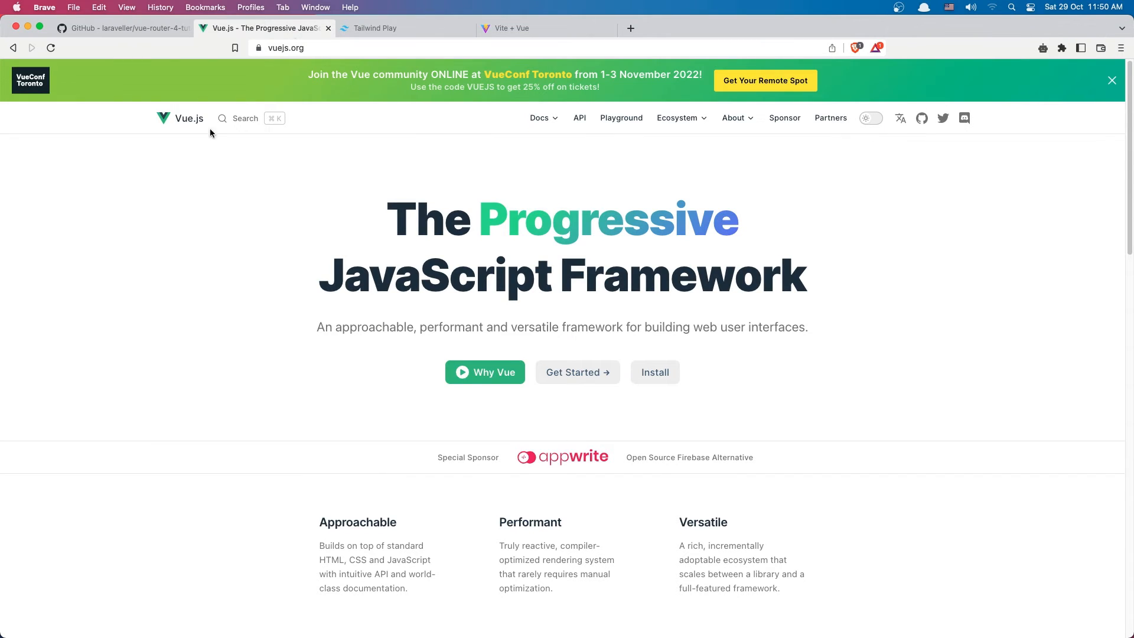
mouse_move(552, 169)
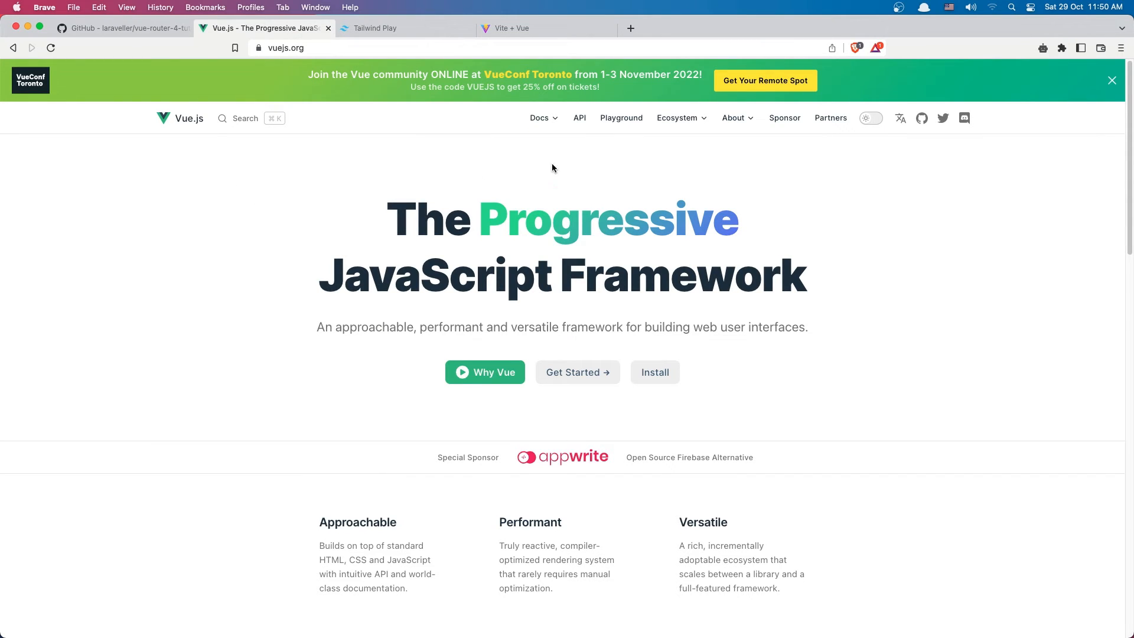
Reach the Pinia homepage from vuejs.org's Ecosystem dropdown under Official Libraries
left_click(677, 118)
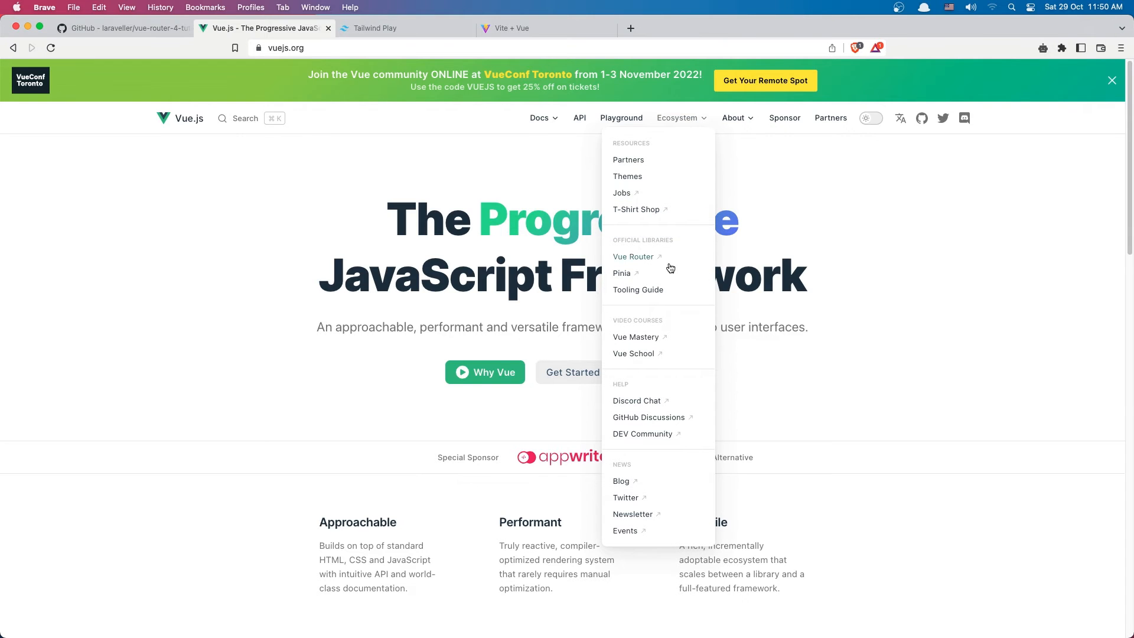
left_click(620, 273)
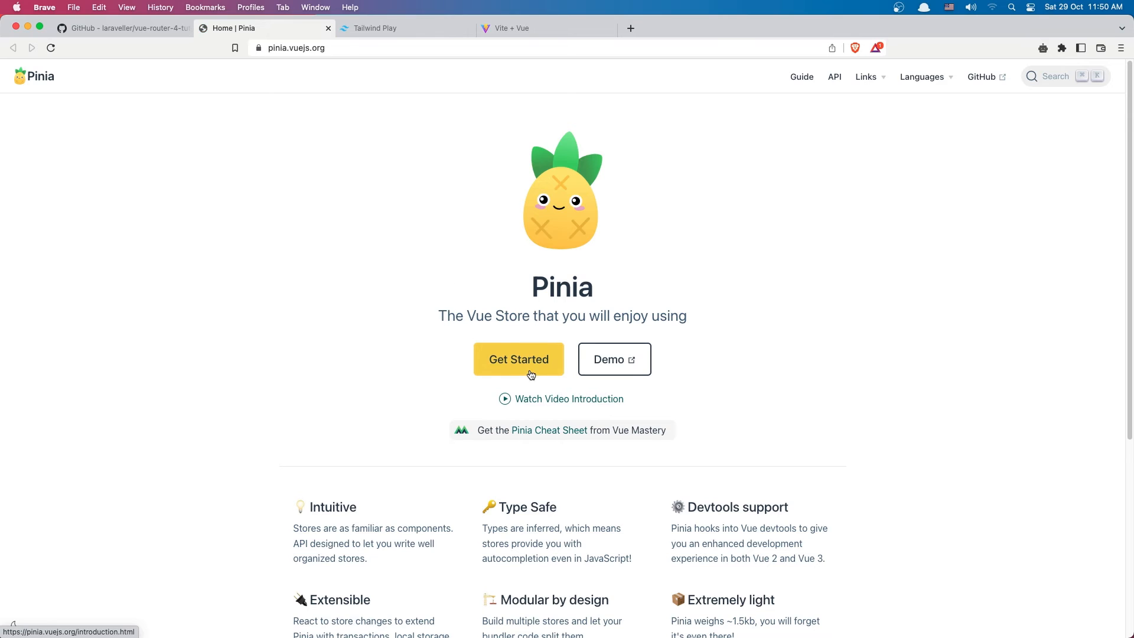
Go through Get Started to the Getting Started page and select the npm install pinia line
left_click(519, 359)
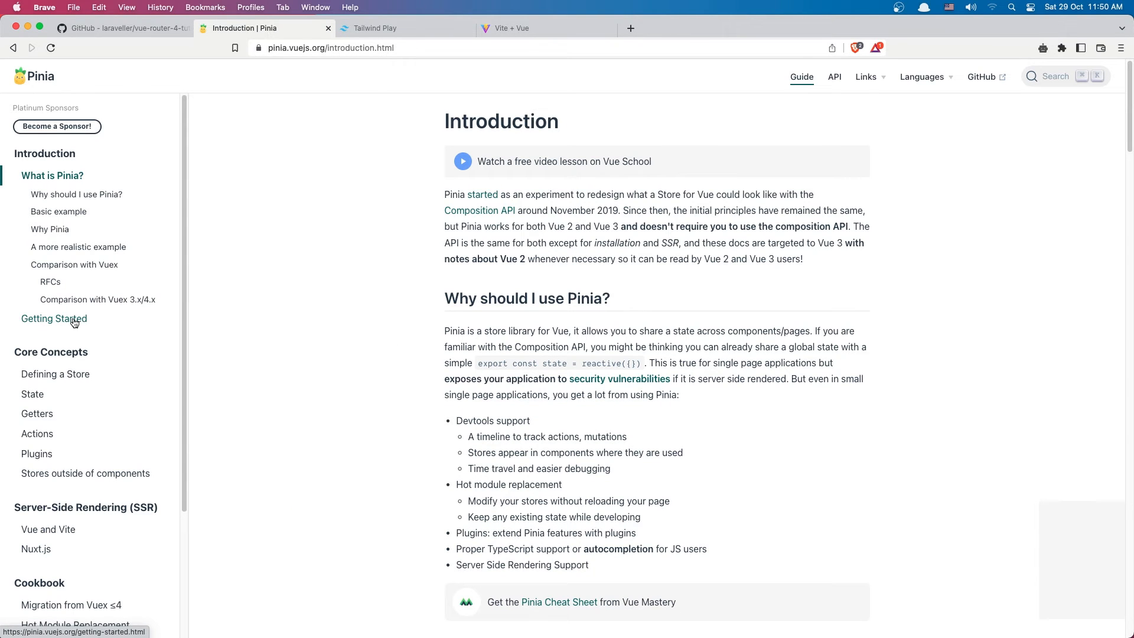
left_click(53, 318)
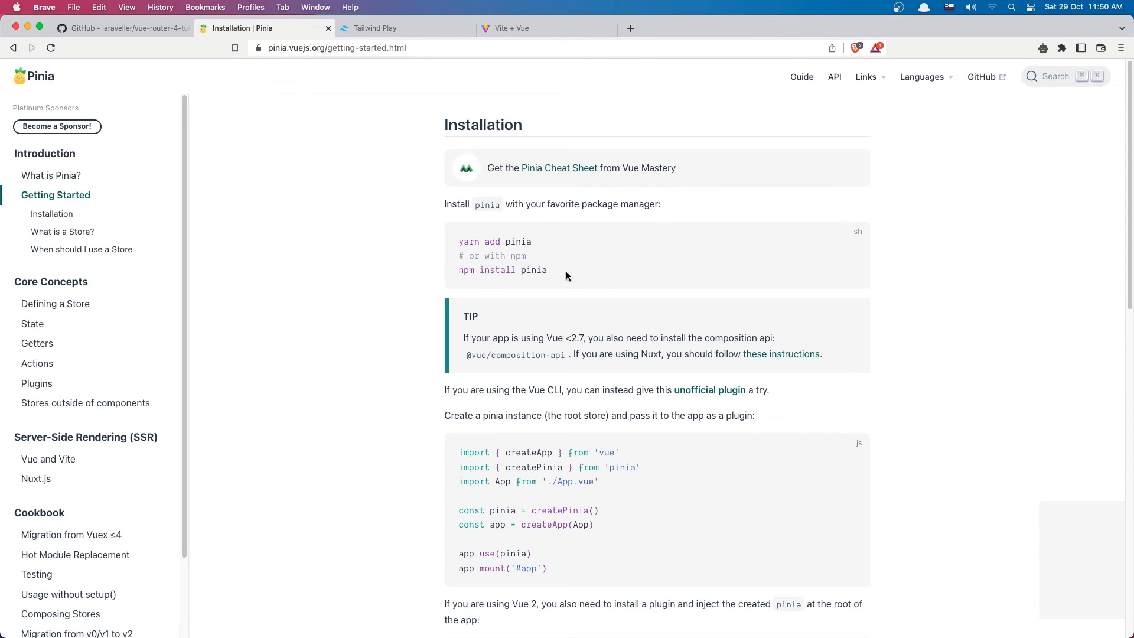
triple_click(502, 270)
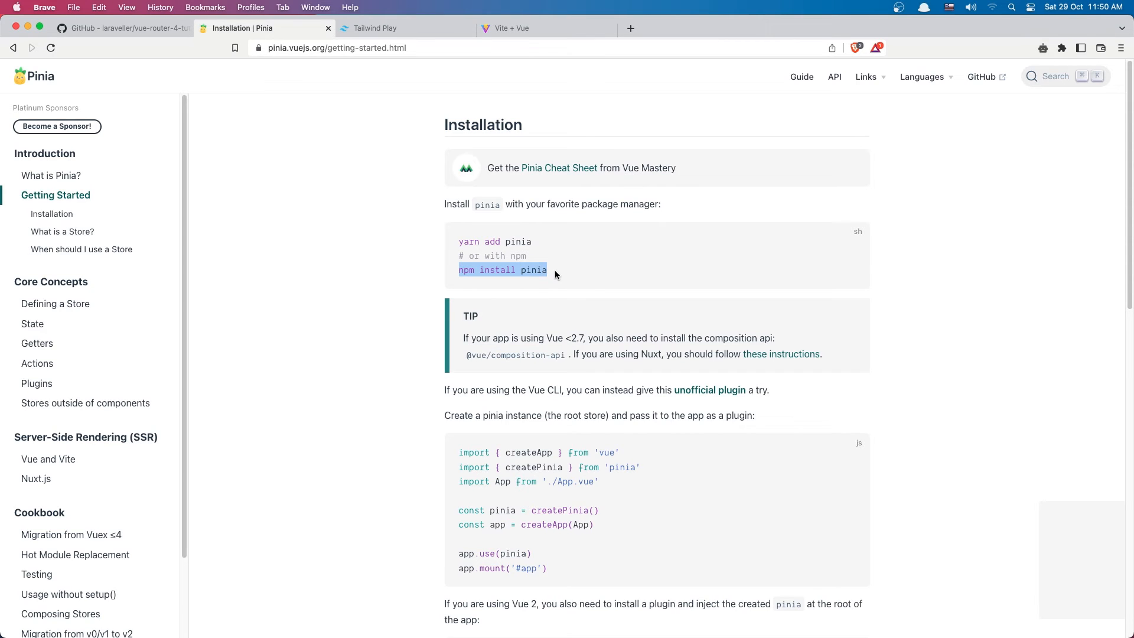
mouse_move(522, 251)
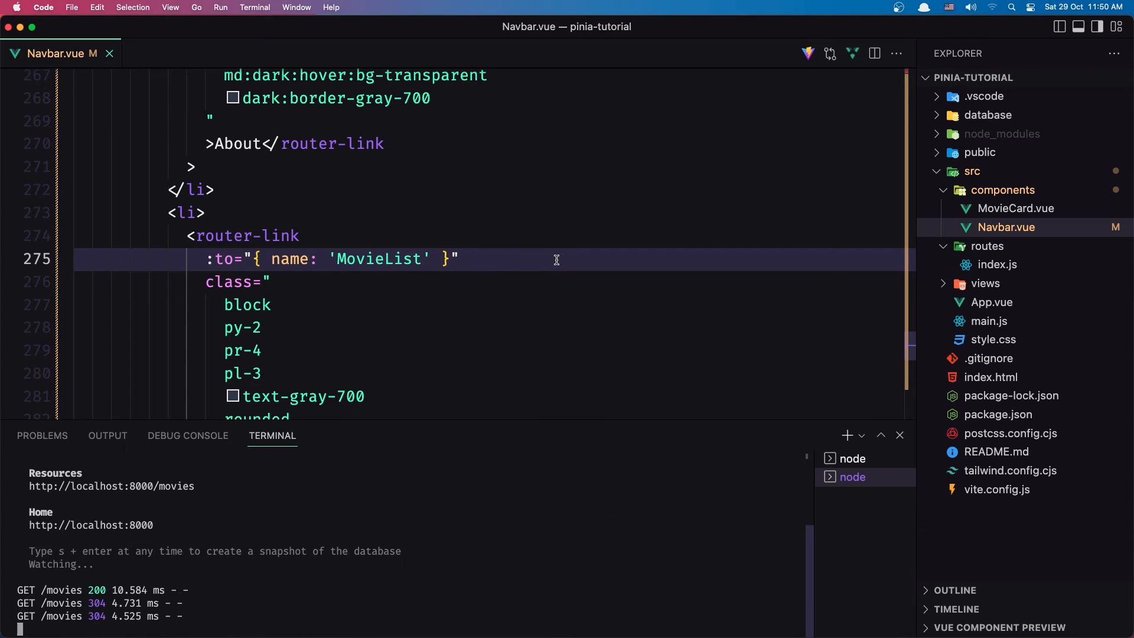
Run npm install pinia in a new zsh terminal for the project
left_click(847, 435)
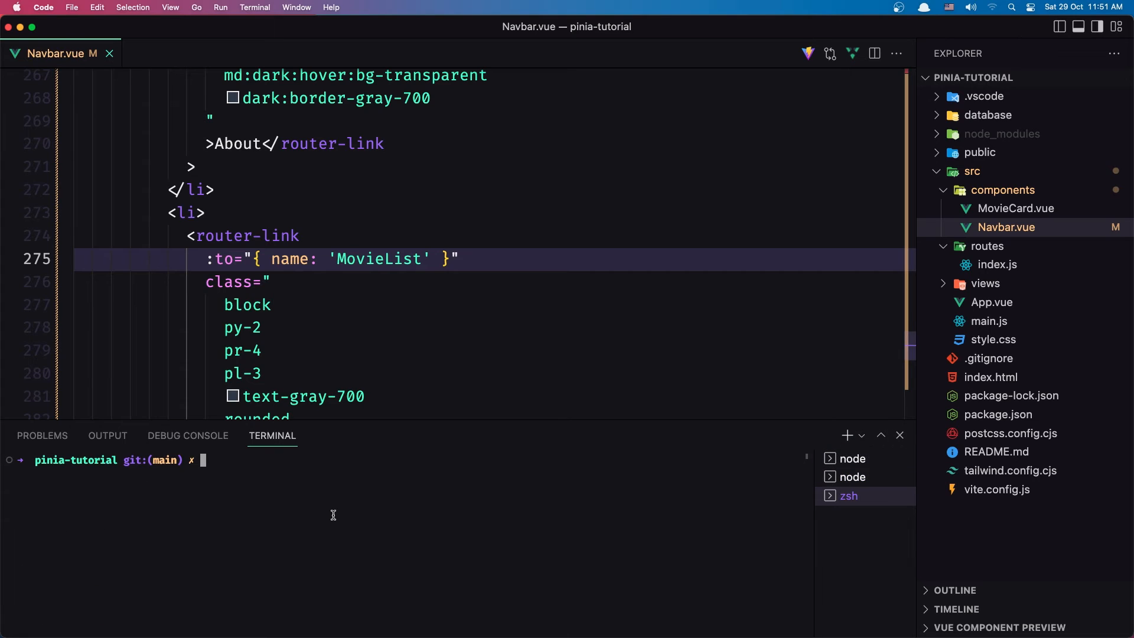
type("npm install pinia")
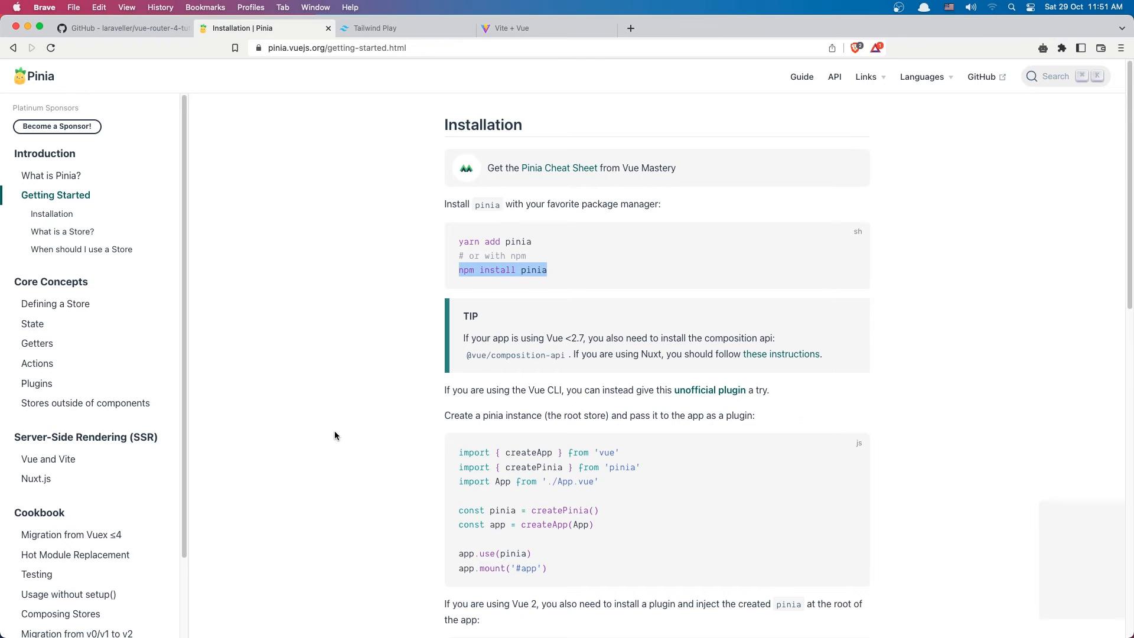
View the Installation section and highlight its createPinia root-store example snippet
left_click(529, 299)
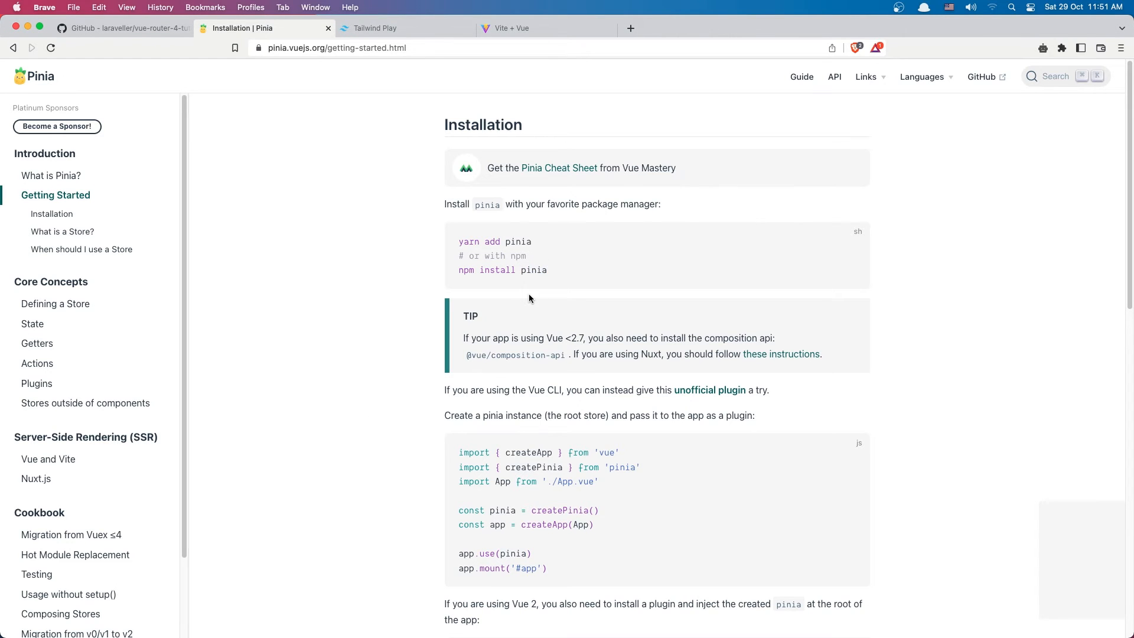
left_click(51, 214)
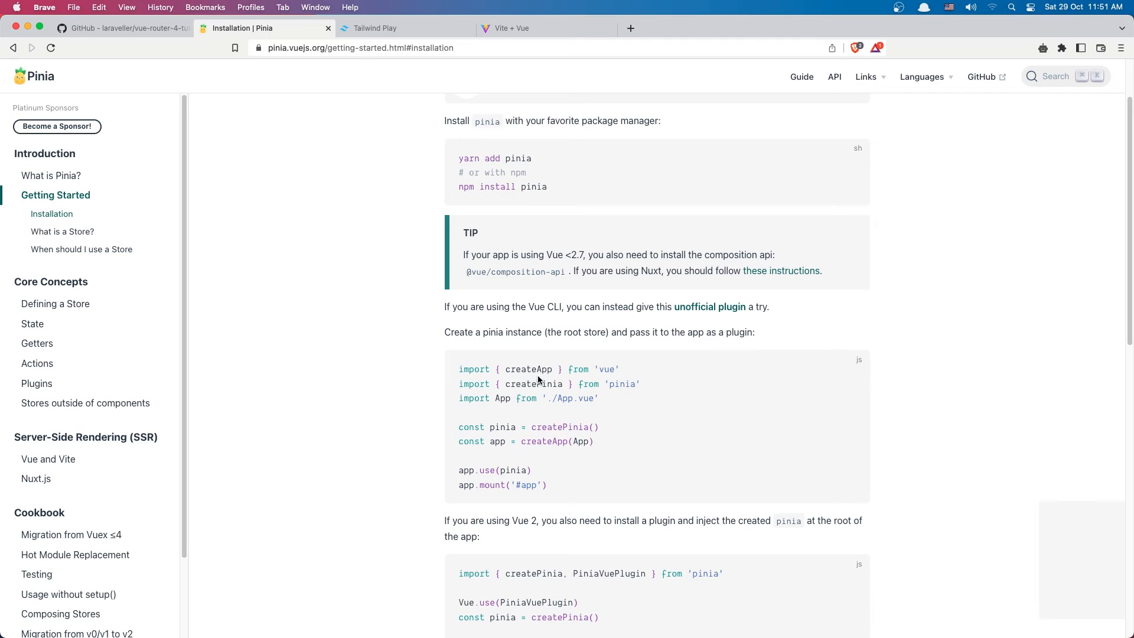
mouse_move(457, 389)
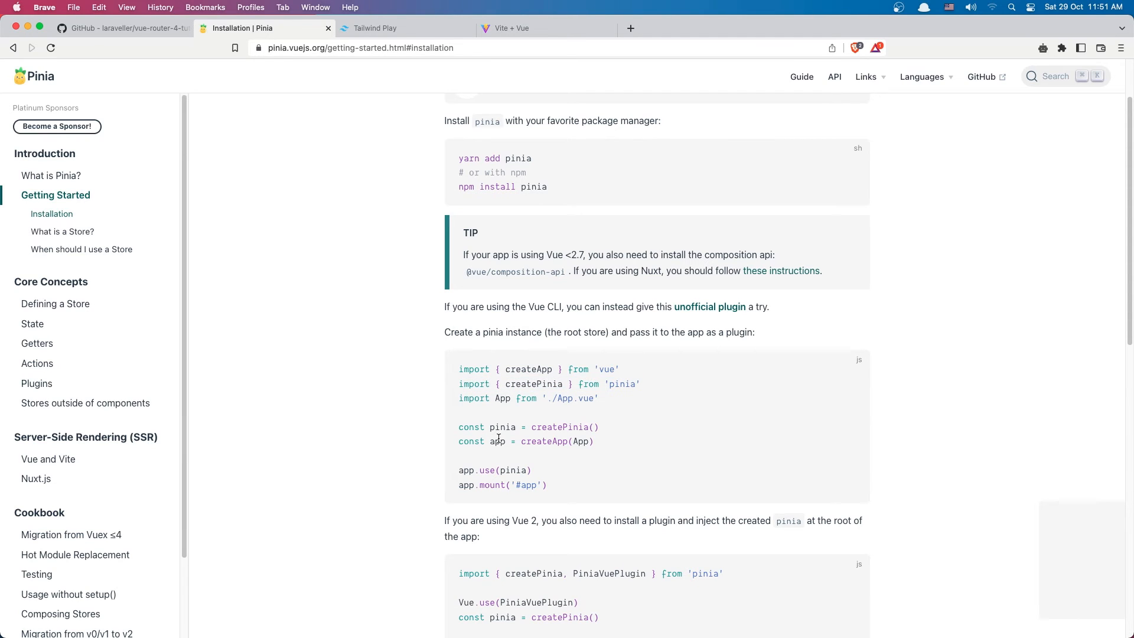
left_click_drag(458, 426, 516, 427)
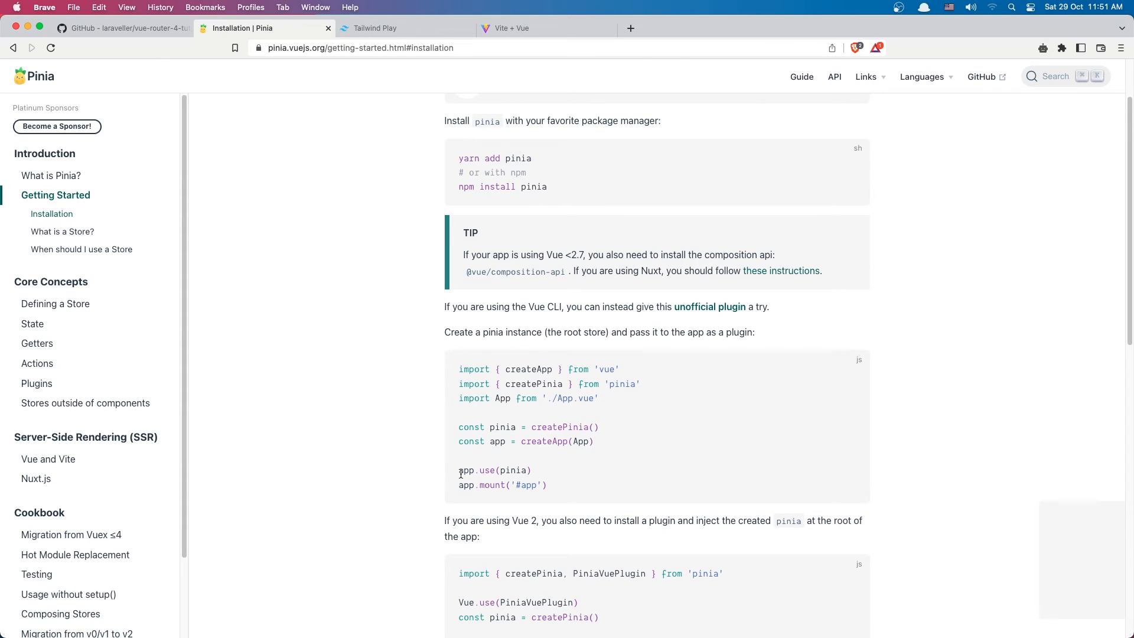
mouse_move(552, 473)
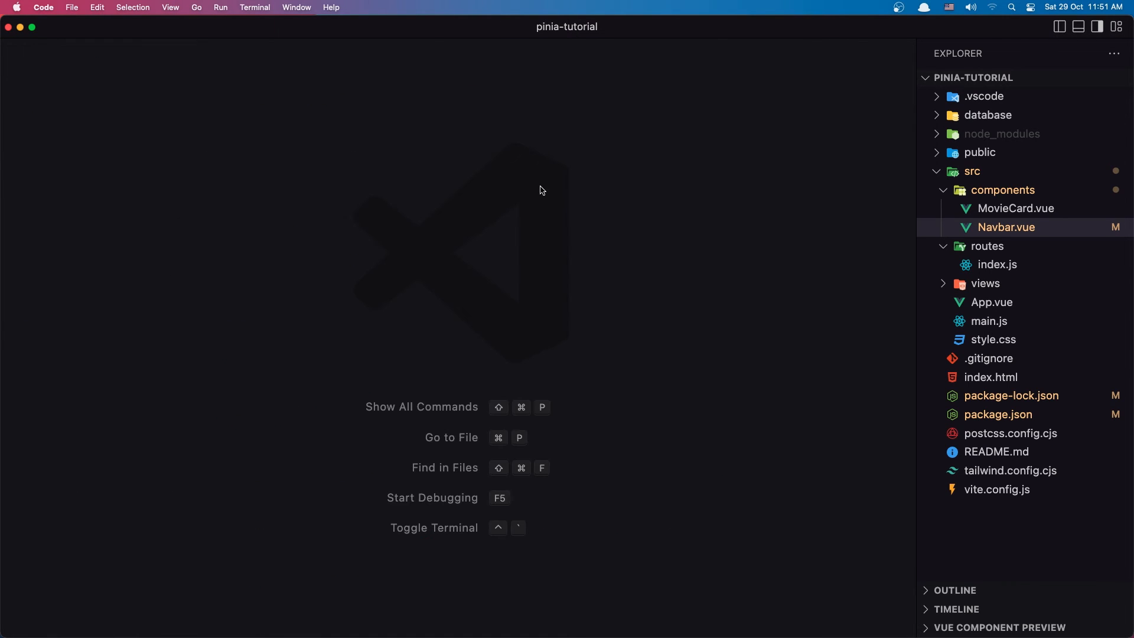
Add 'import { createPinia } from "pinia"' below the first import in main.js
left_click(988, 322)
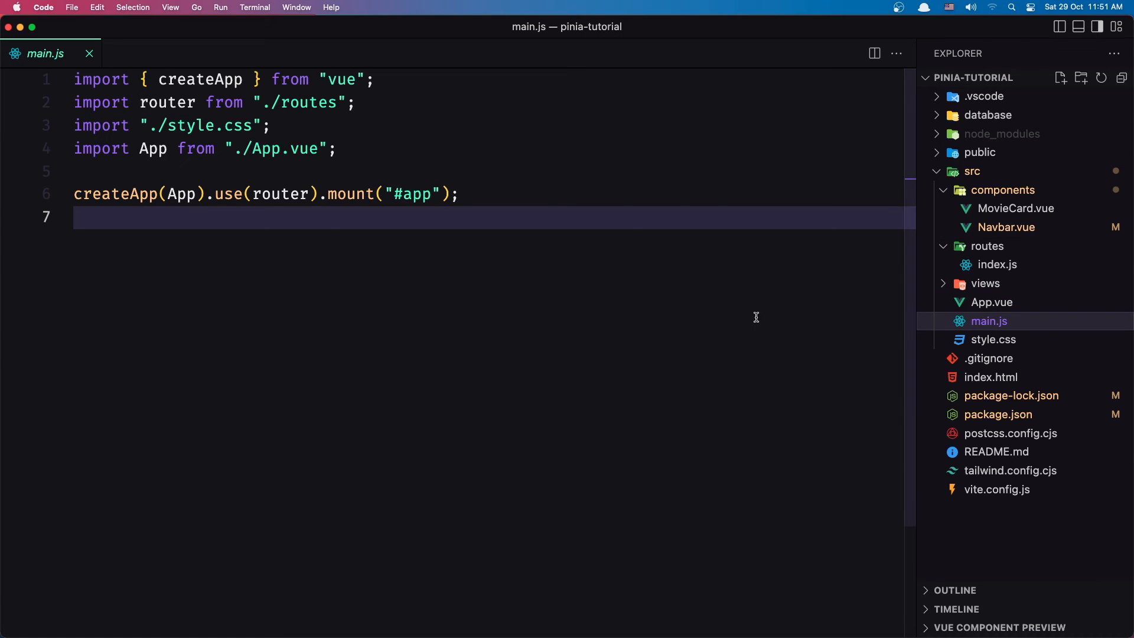
mouse_move(577, 318)
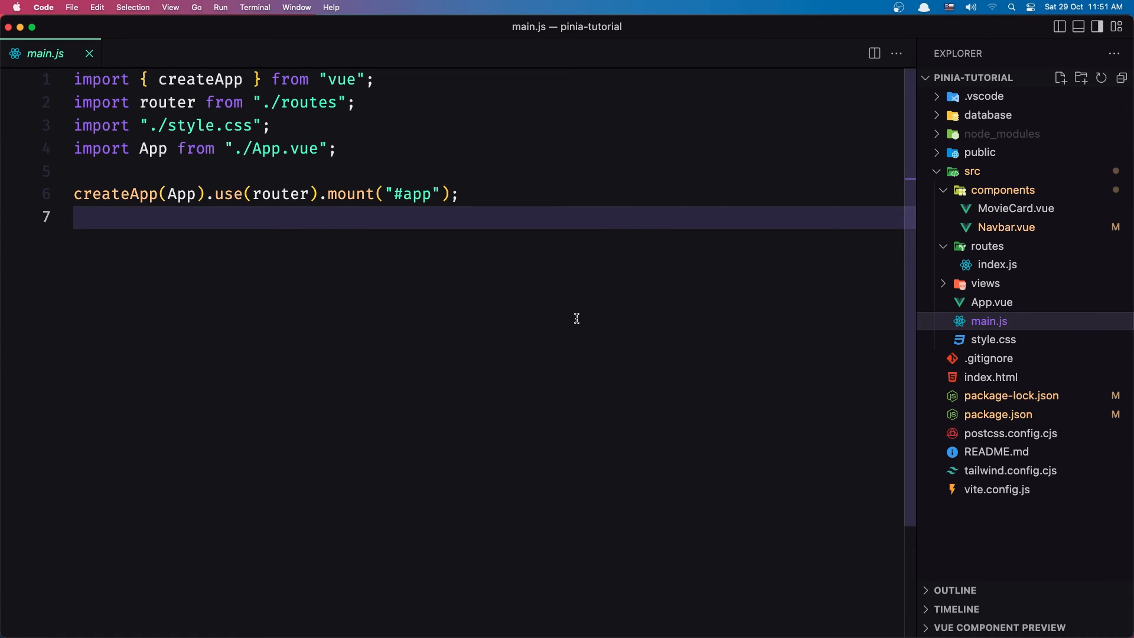
left_click(374, 80)
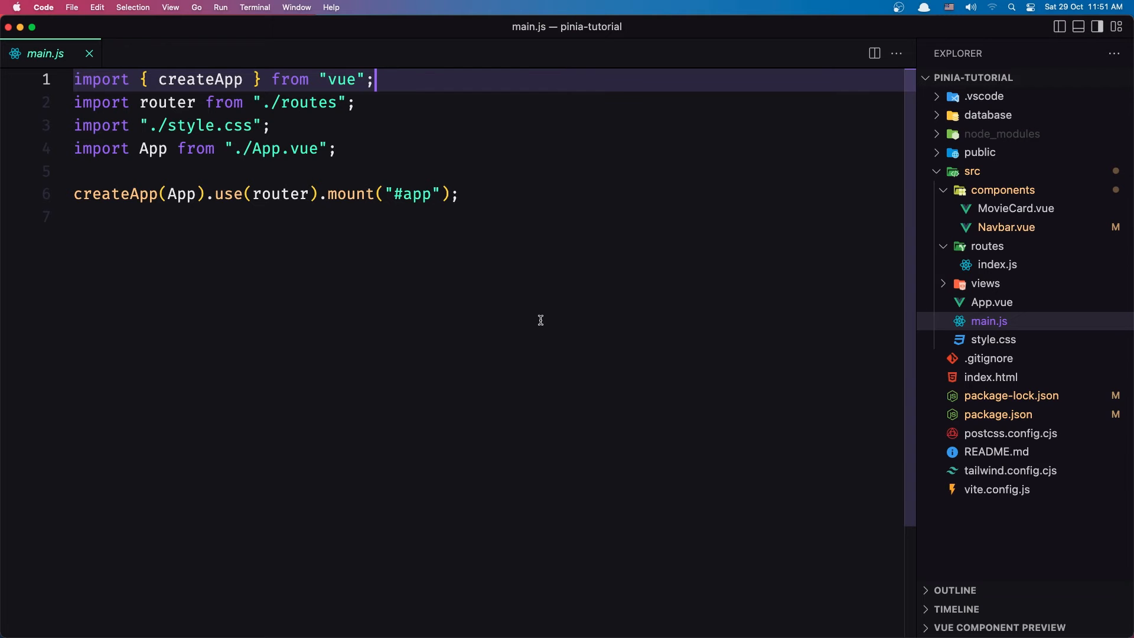
type("import")
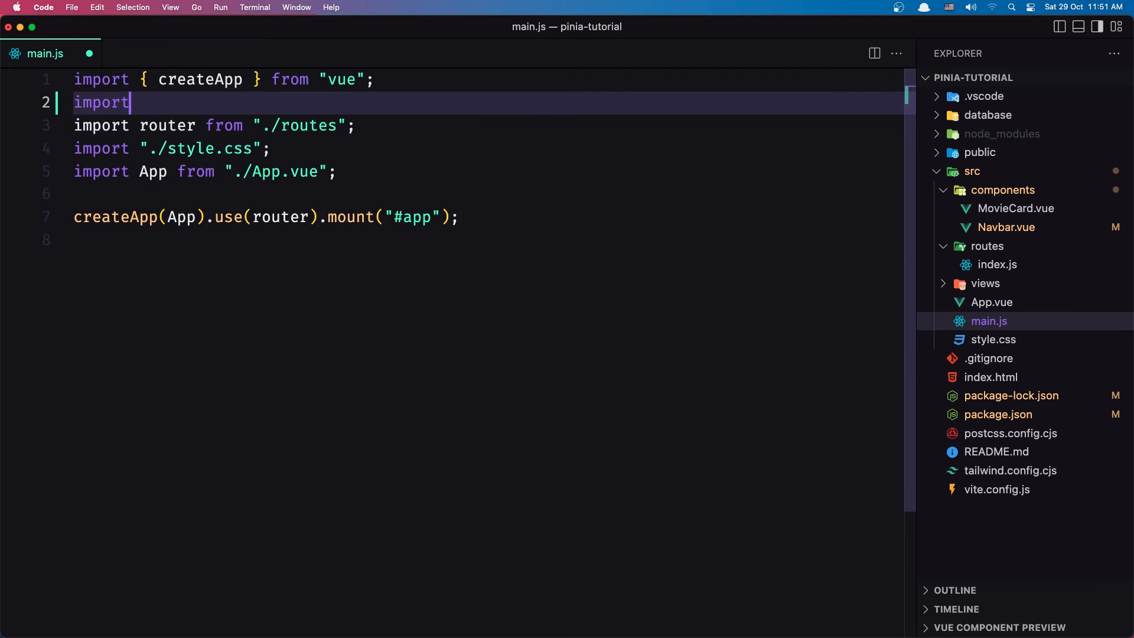
type("{ c")
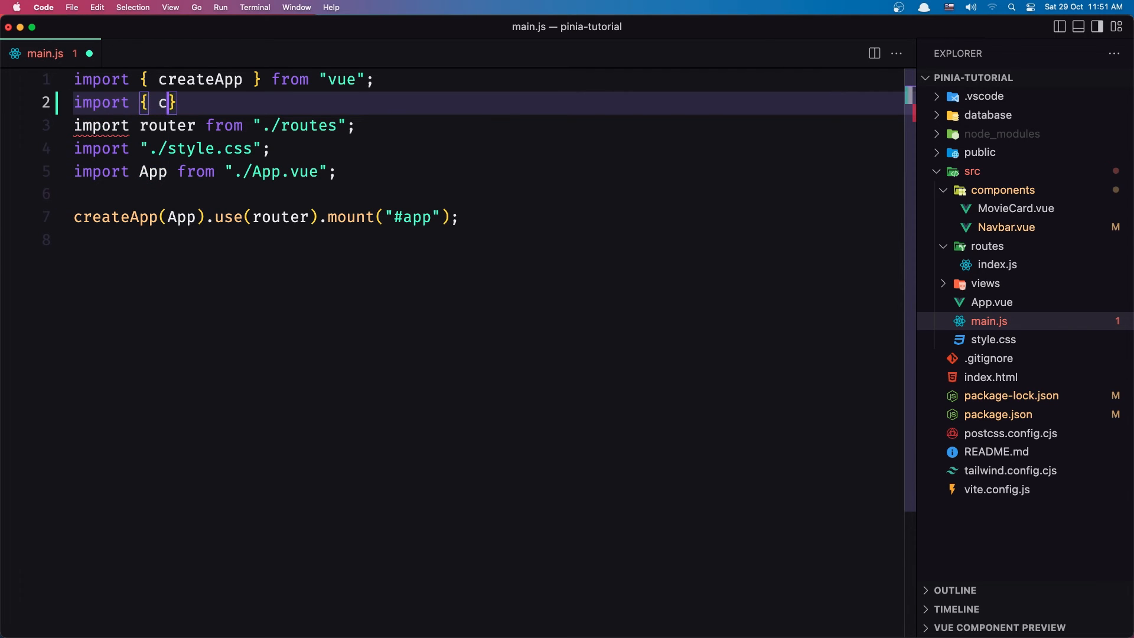
type("reateP")
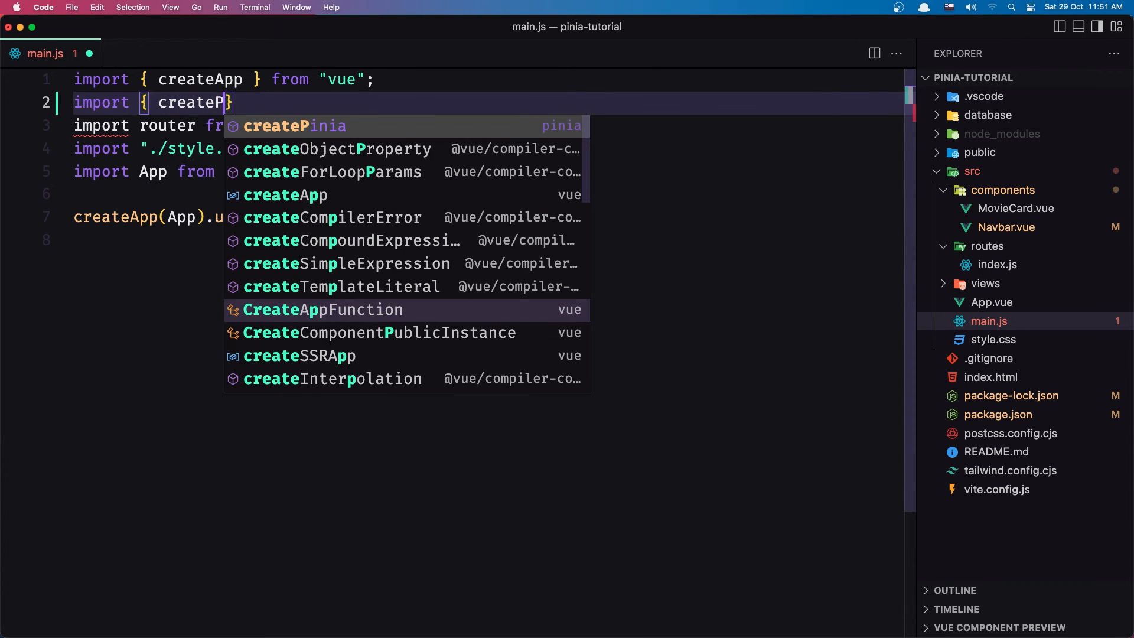
left_click(296, 125)
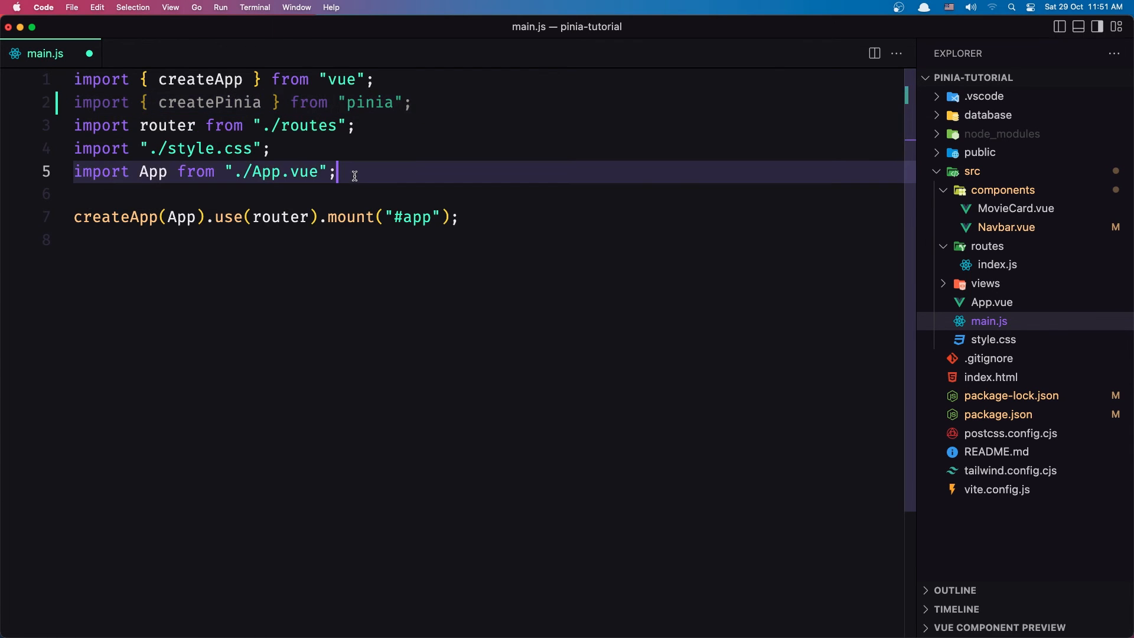
Declare 'const pinia = createPinia();' in main.js
type("c")
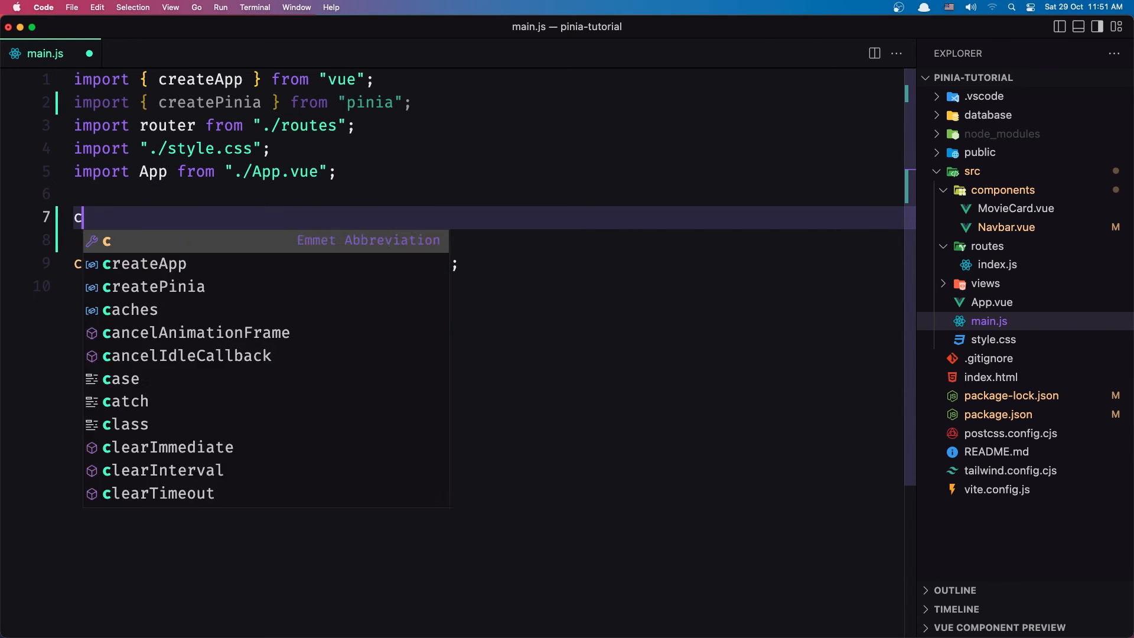
type("onst")
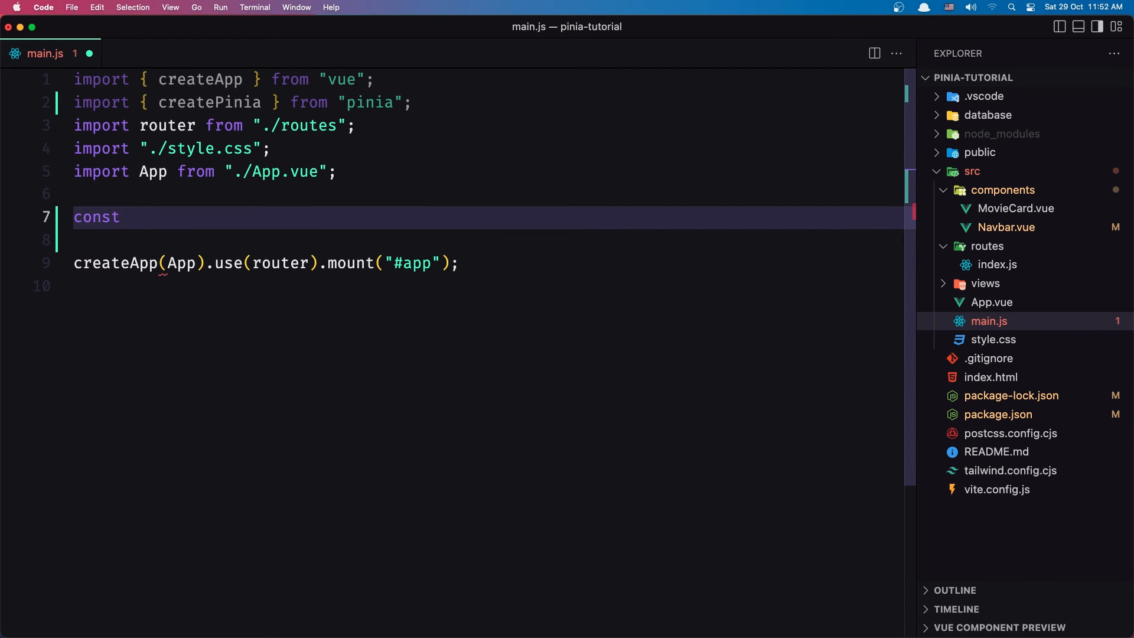
type("pinia")
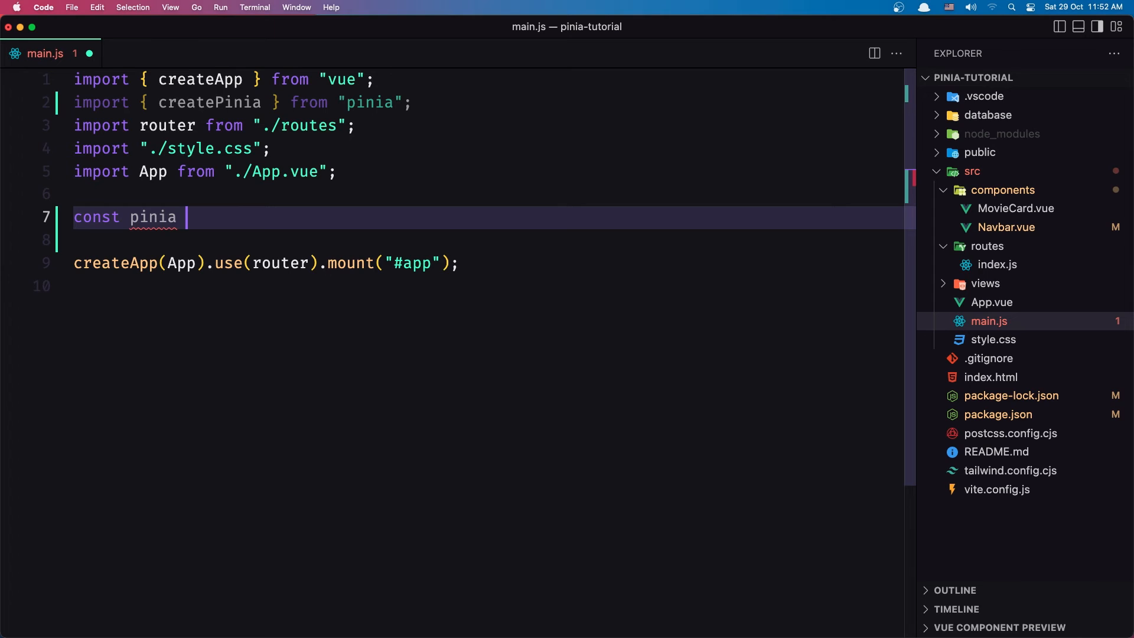
type("=")
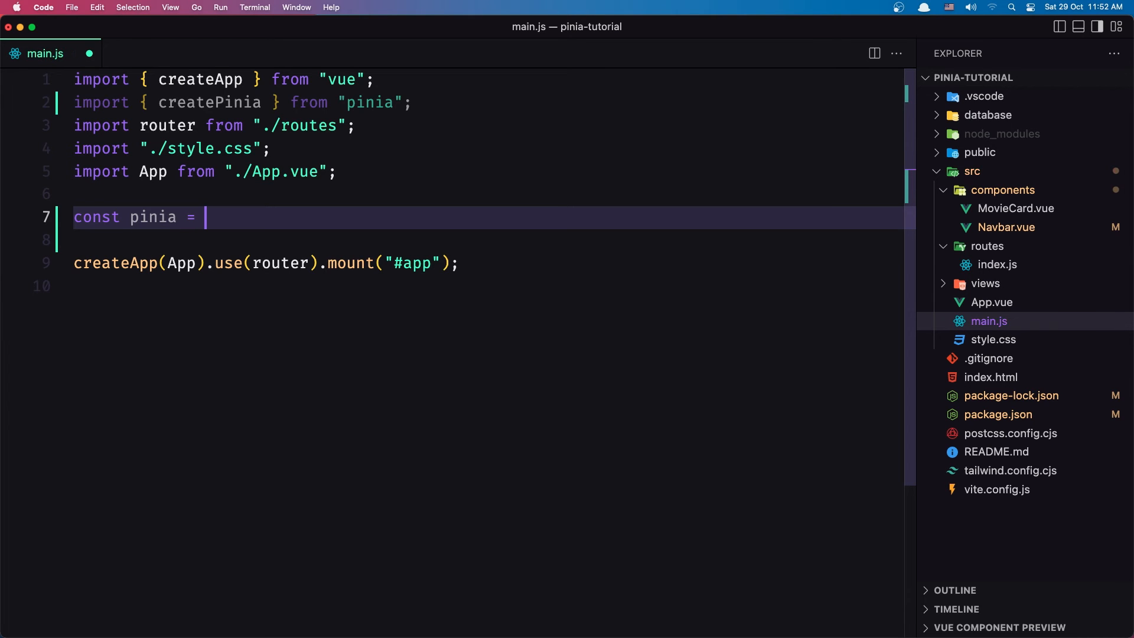
type("createPinia(")
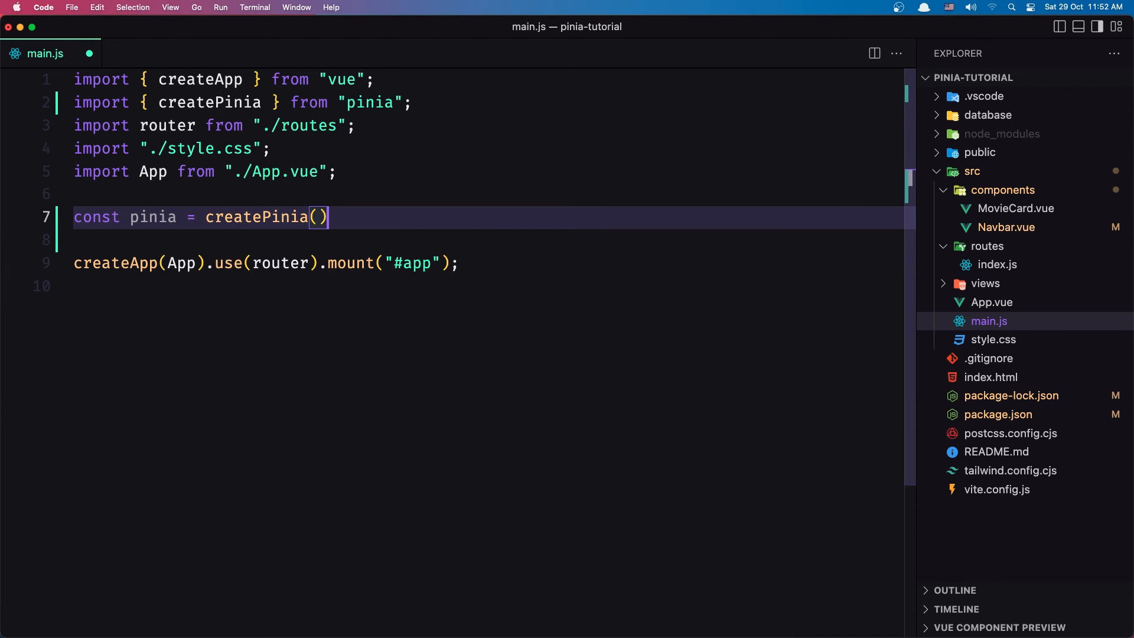
type(";")
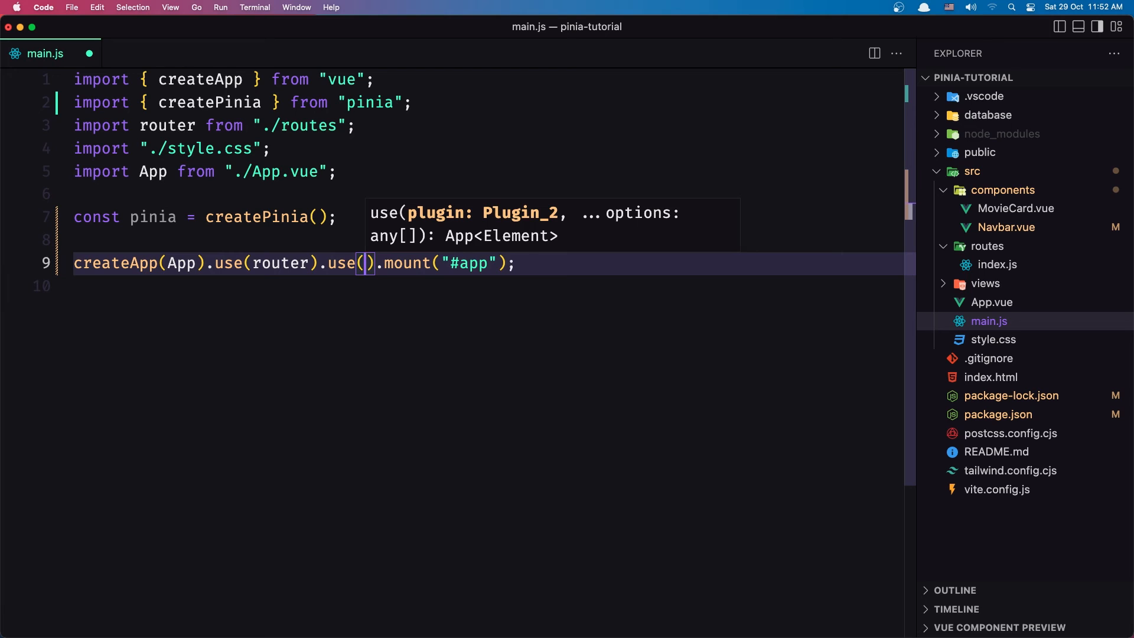
Append .use(pinia) to the app chain and begin a const app declaration
type("pinia")
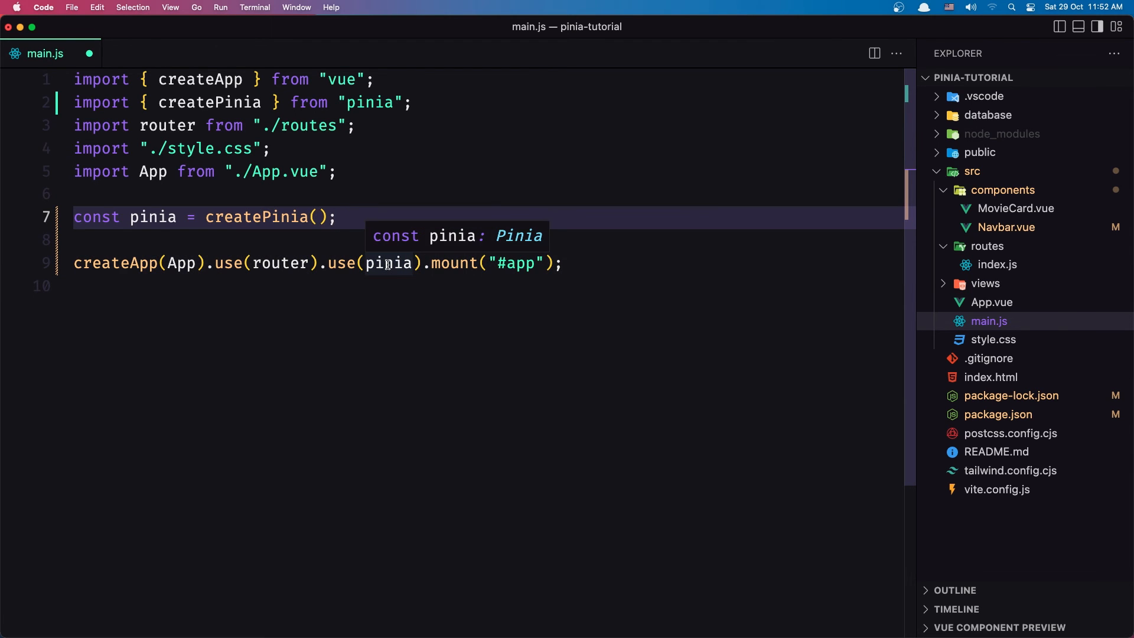
type("const app =")
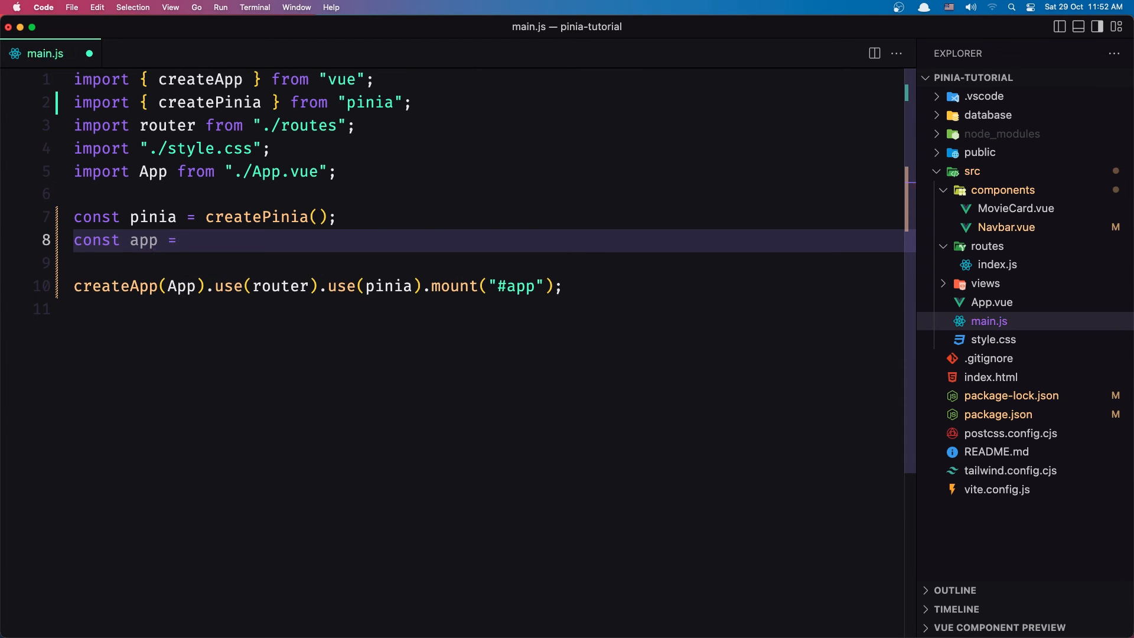
Store createApp(App) in an app constant and register pinia with app.use(pinia)
type("createApp")
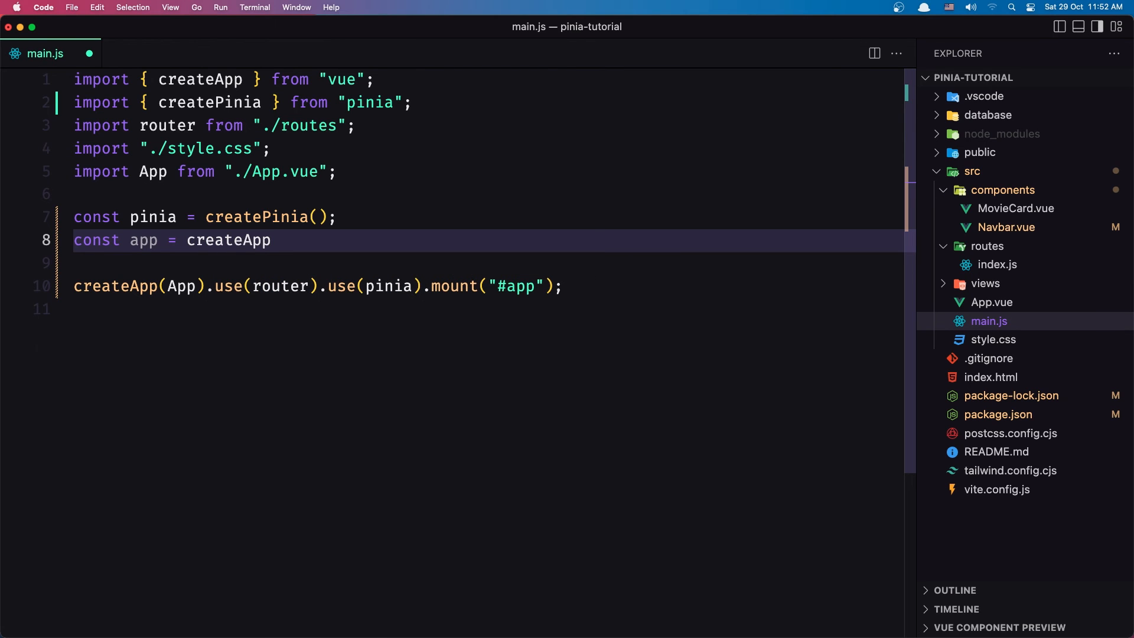
type("(App);")
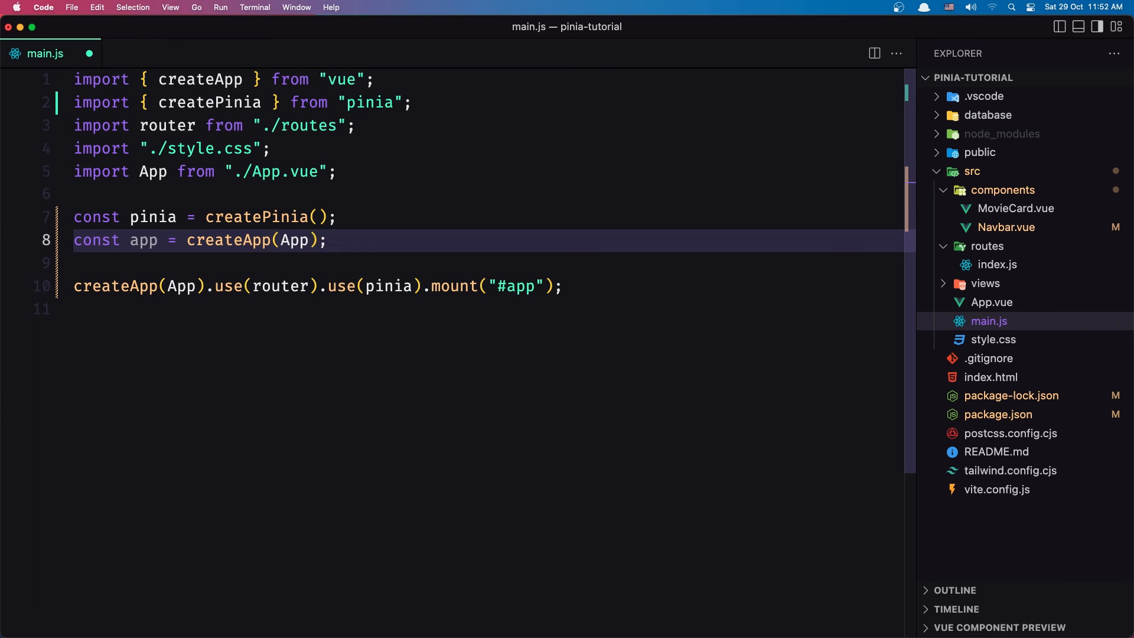
key("Enter")
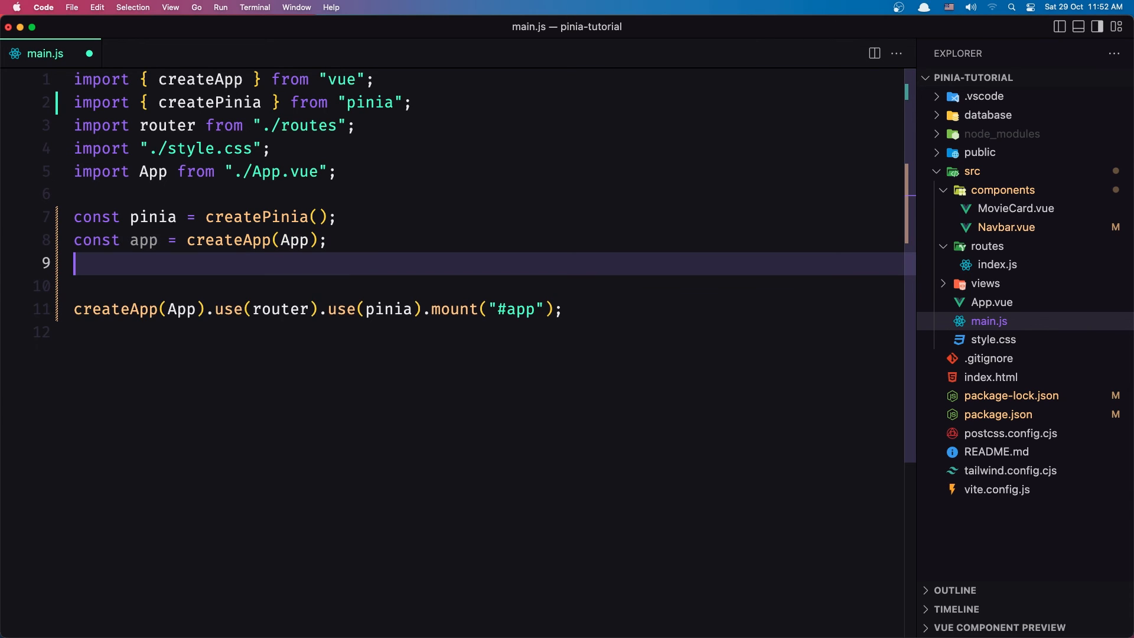
type("app.use(")
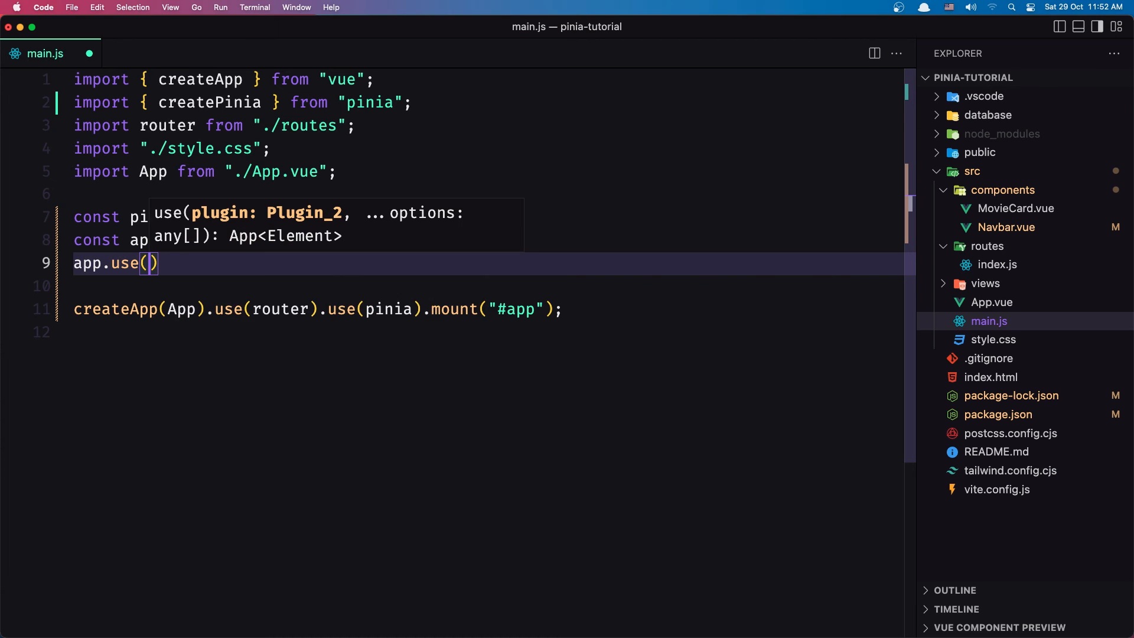
type("pinia")
type("app.")
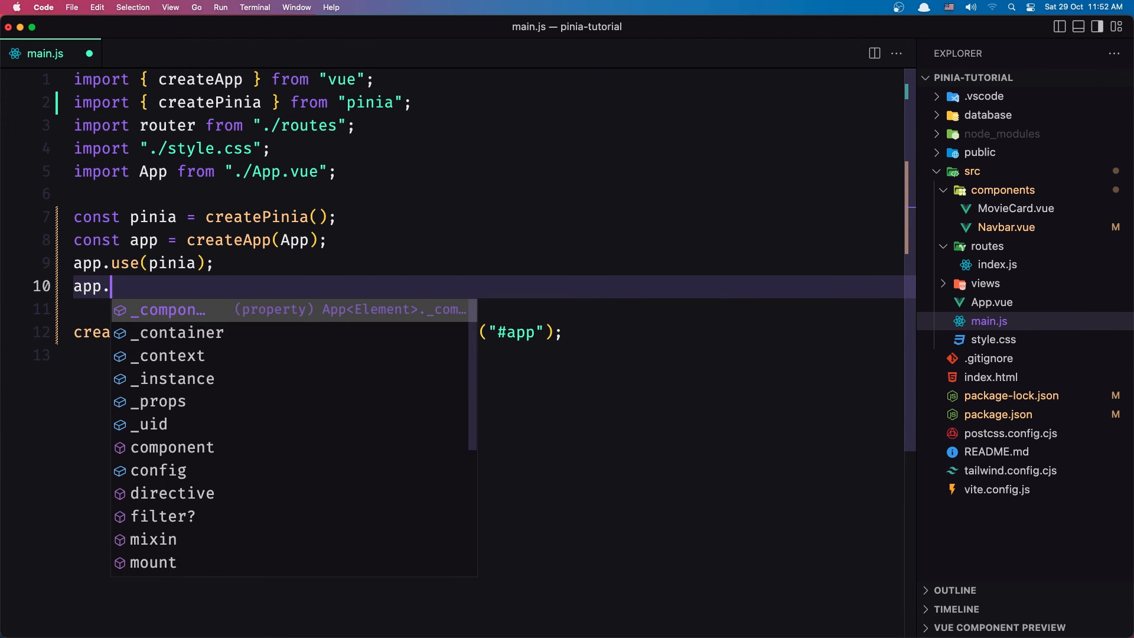
Register the router with app.use(router) and mount via app.mount("#app")
type("use")
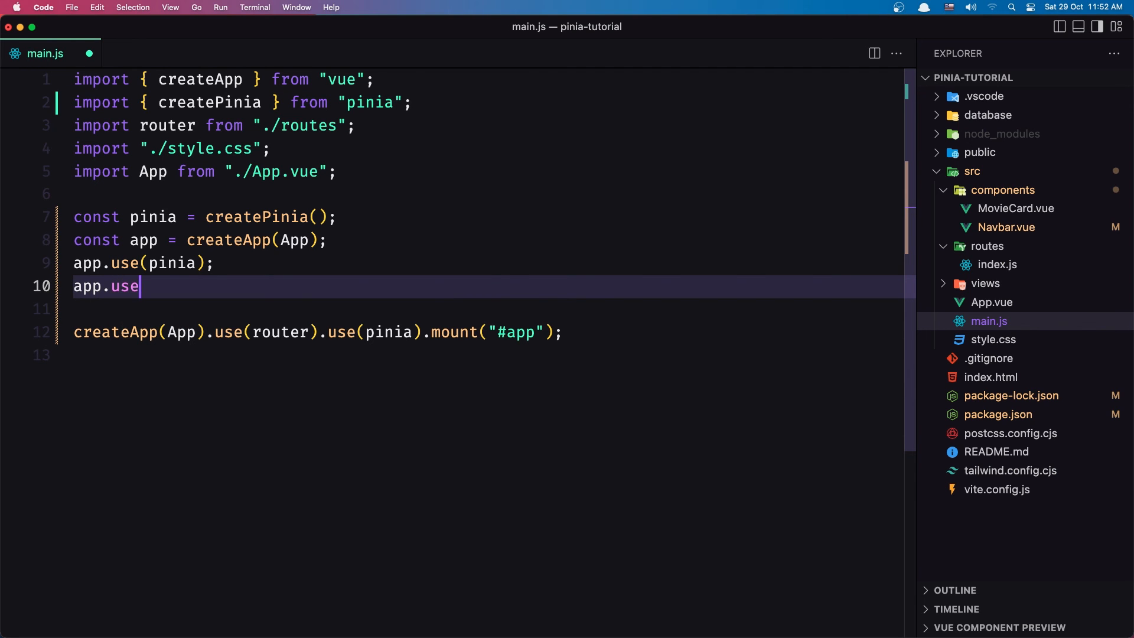
type("(ro")
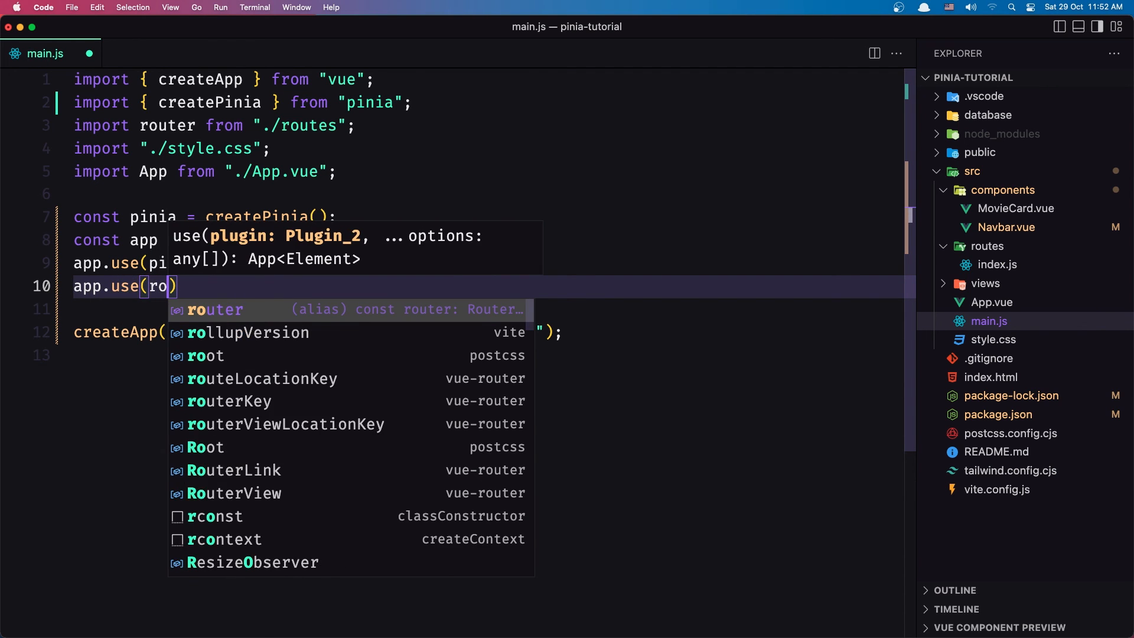
key("Tab")
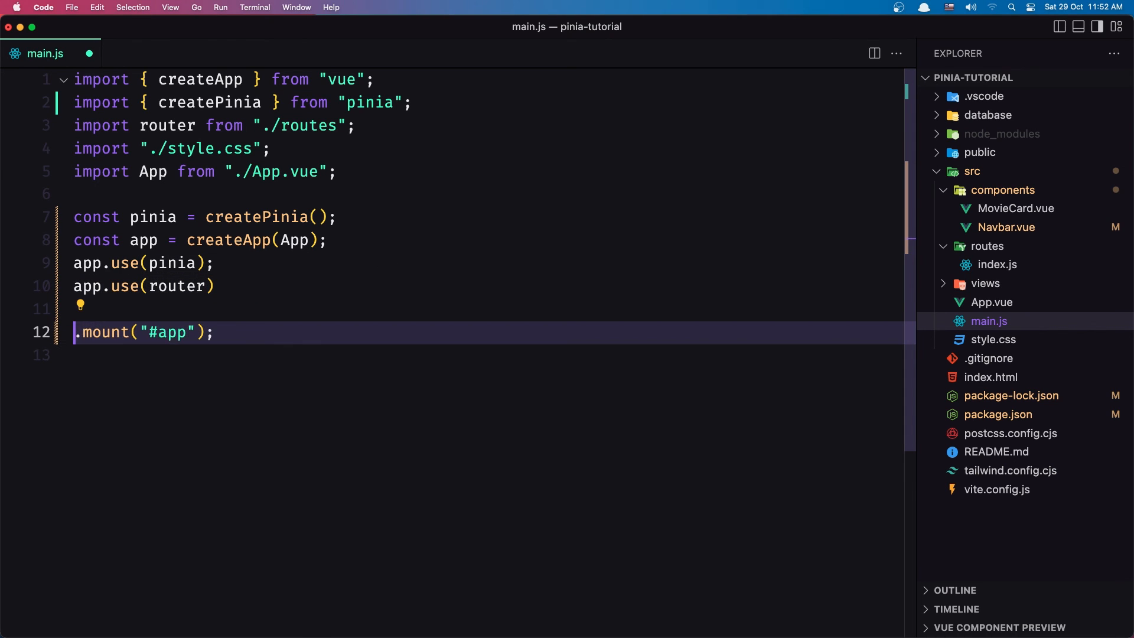
type("app")
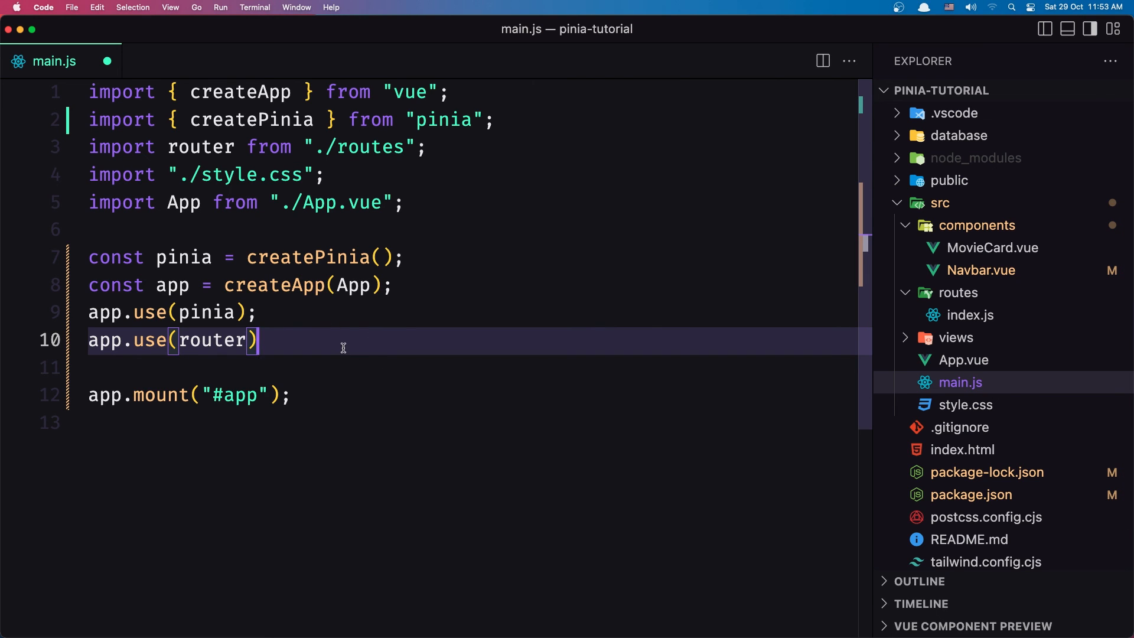
type(";")
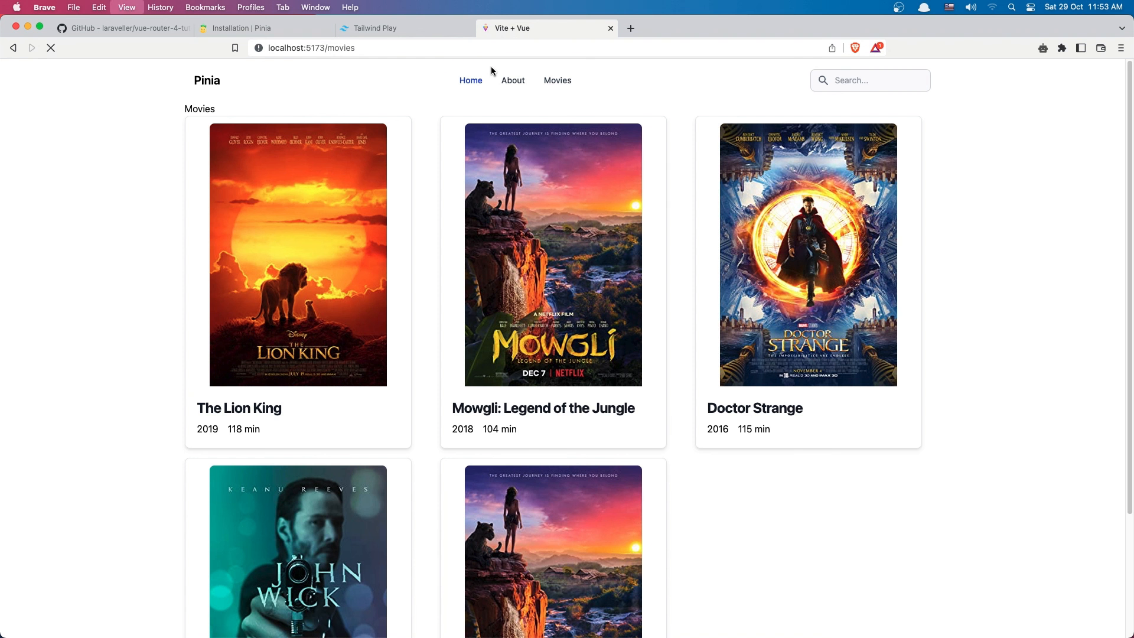
Navigate About, Movies and the Mowgli detail page, then go back to the movies list
left_click(512, 80)
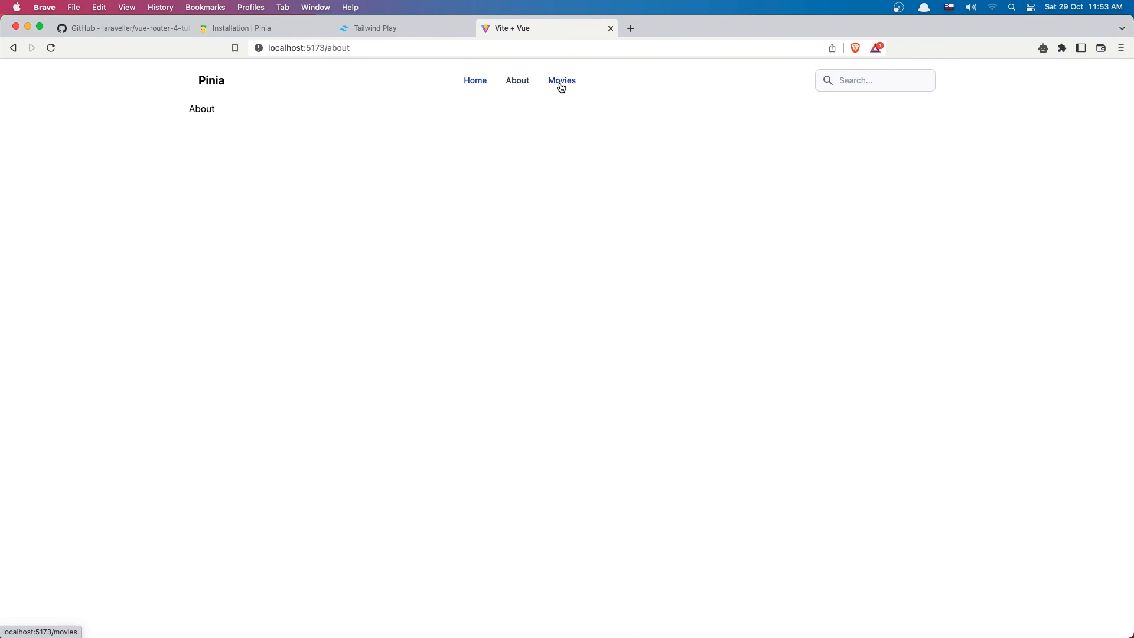
left_click(562, 80)
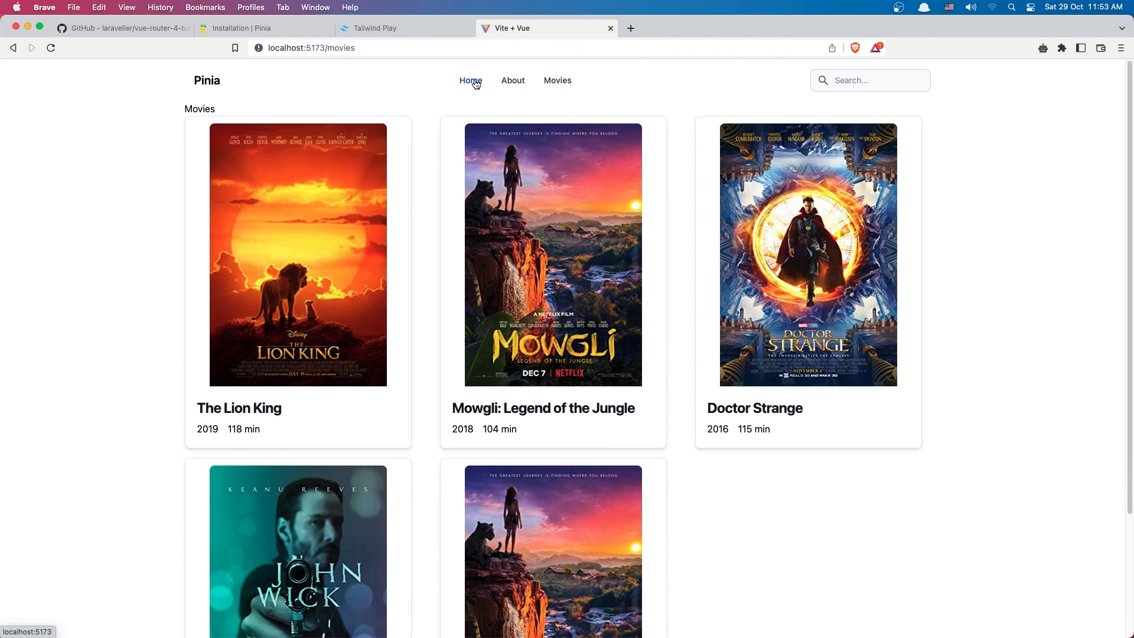
mouse_move(565, 196)
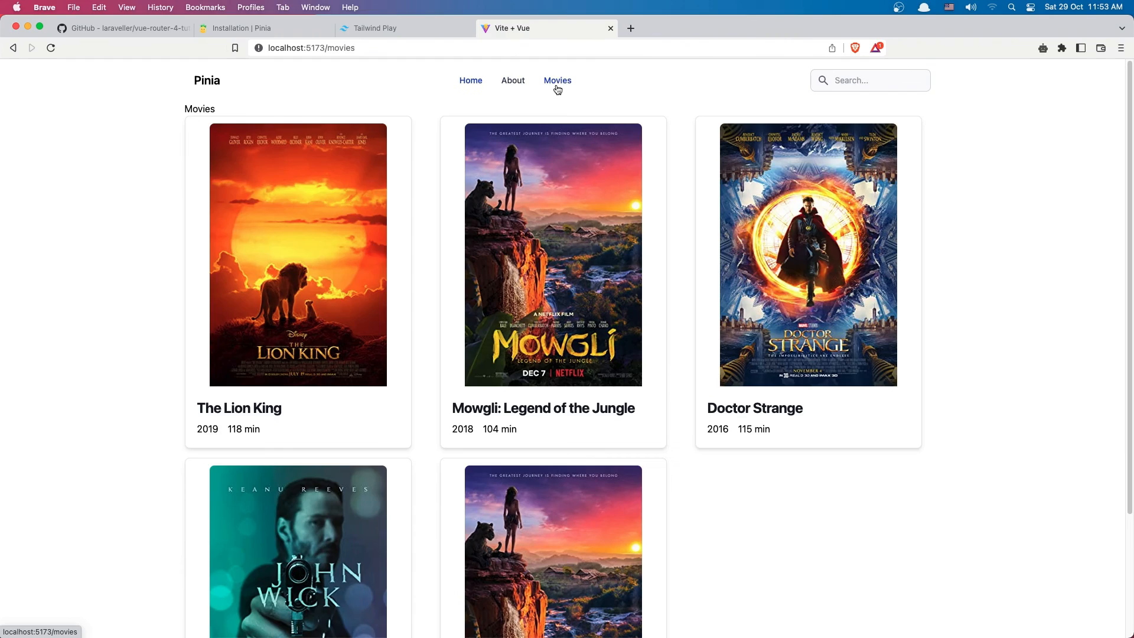
left_click(553, 254)
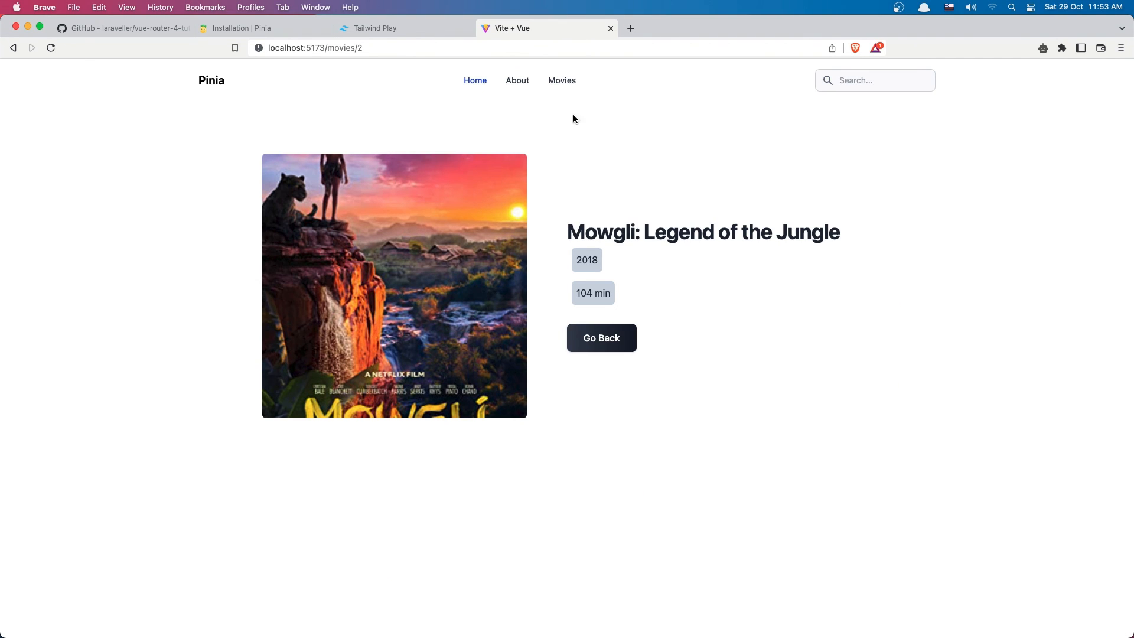
left_click(601, 337)
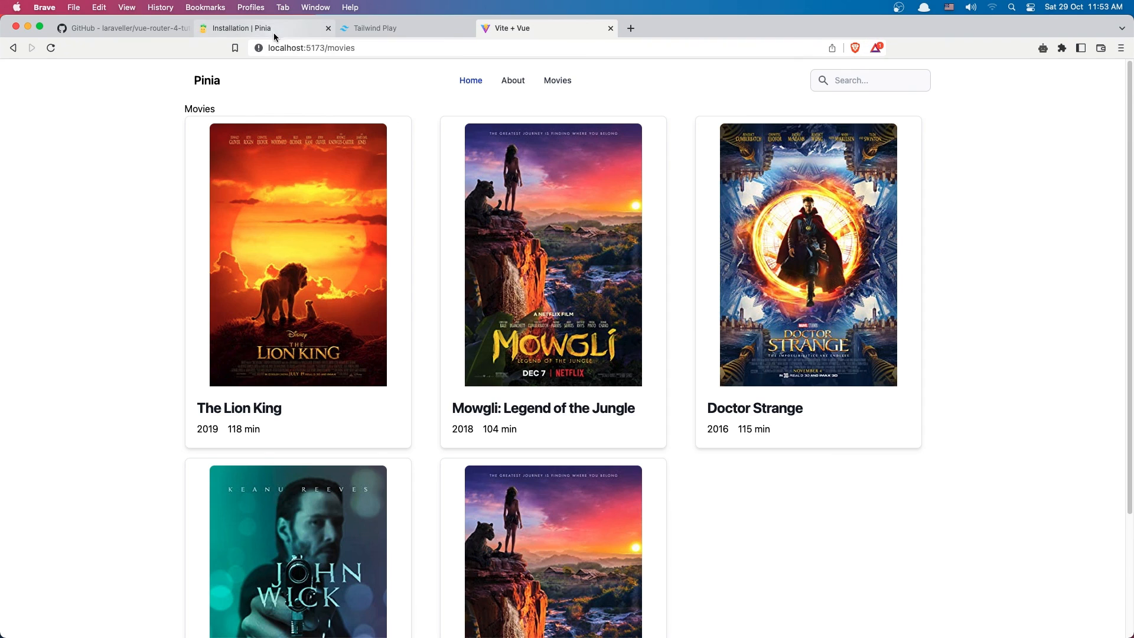
left_click(260, 28)
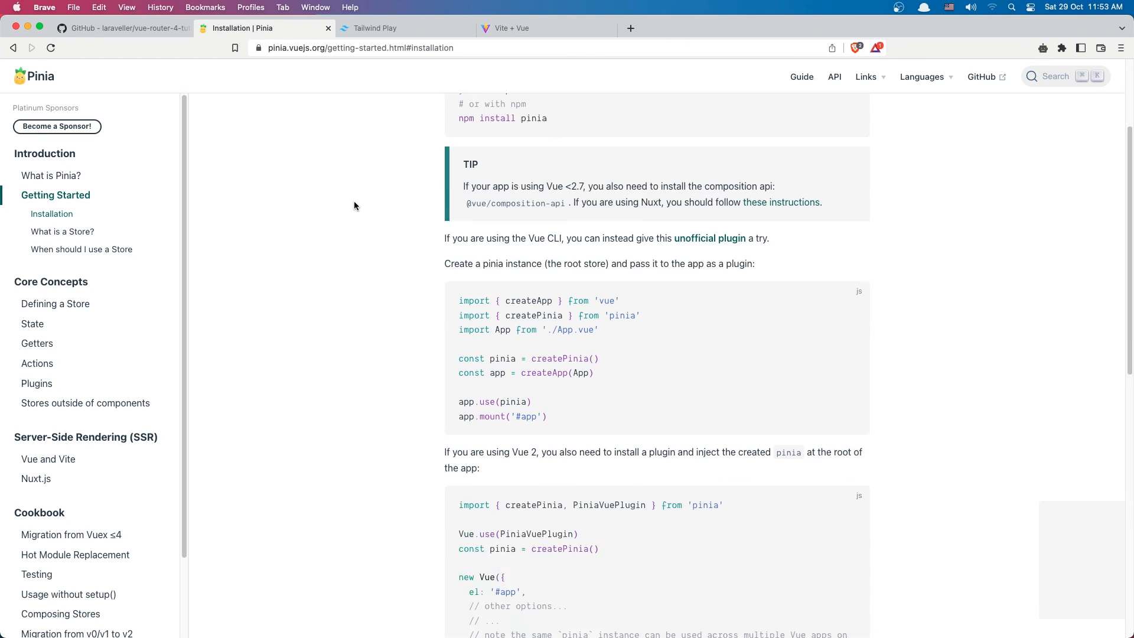
scroll("down", 3)
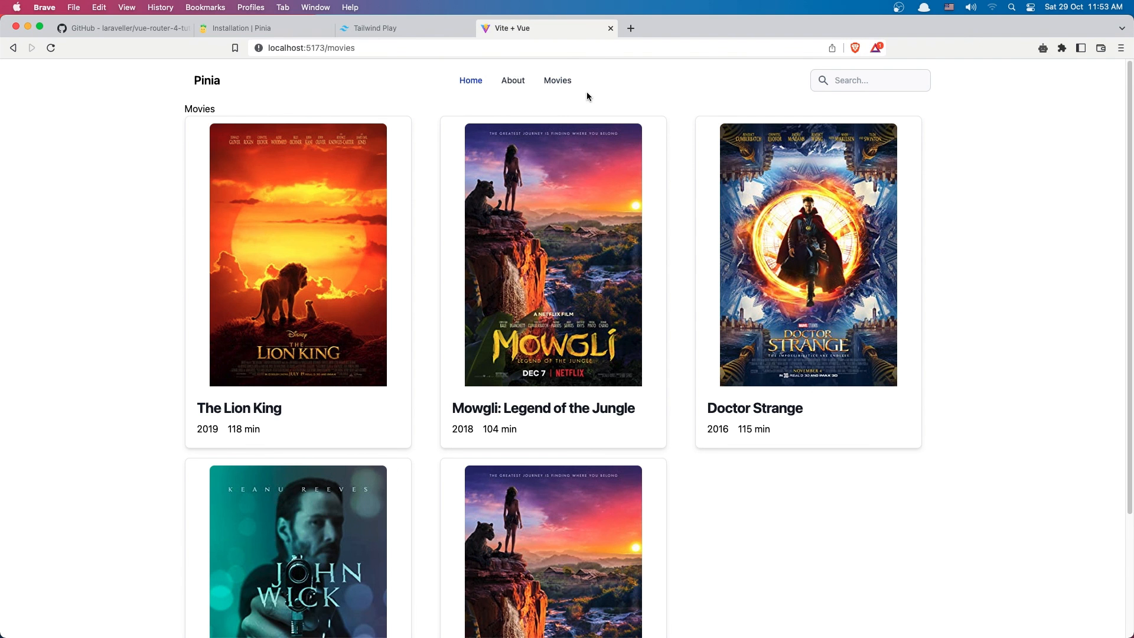
mouse_move(592, 92)
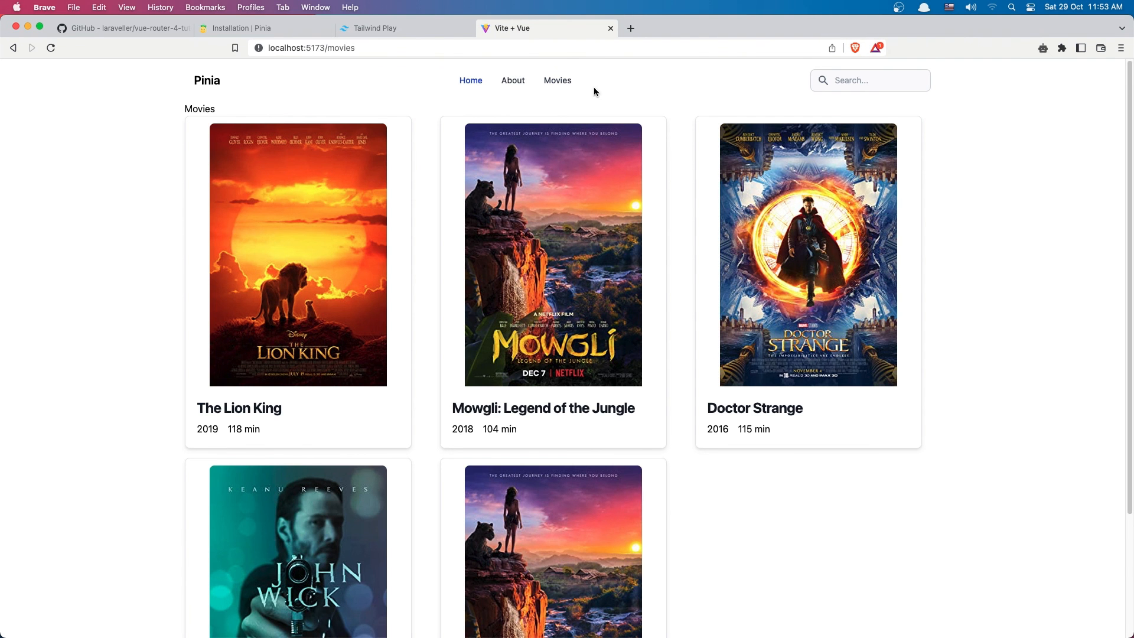
mouse_move(561, 290)
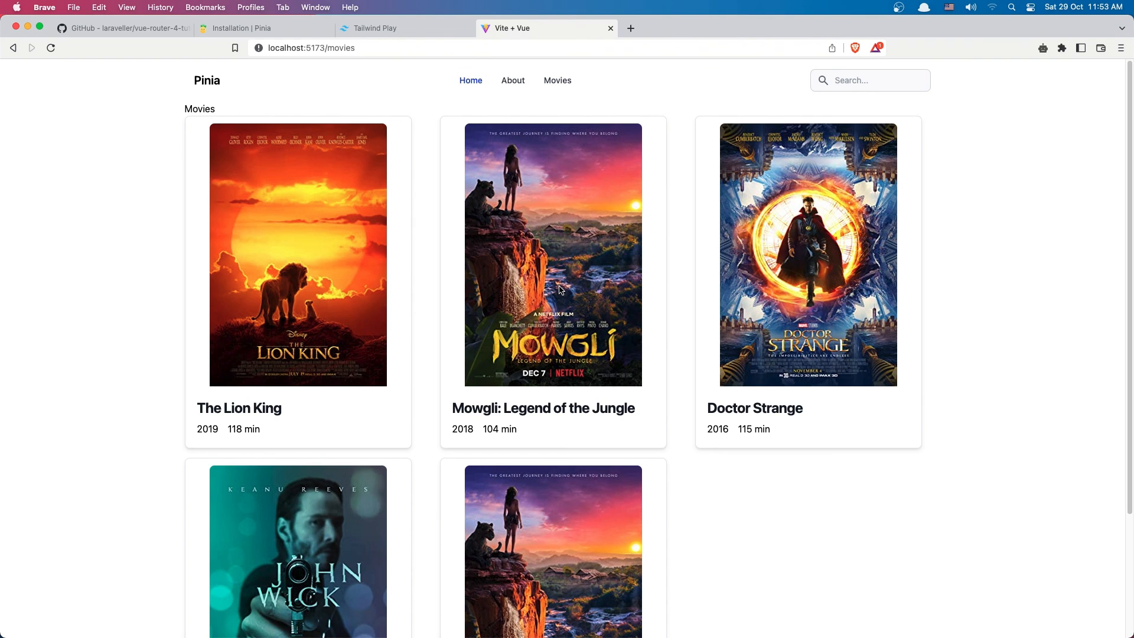